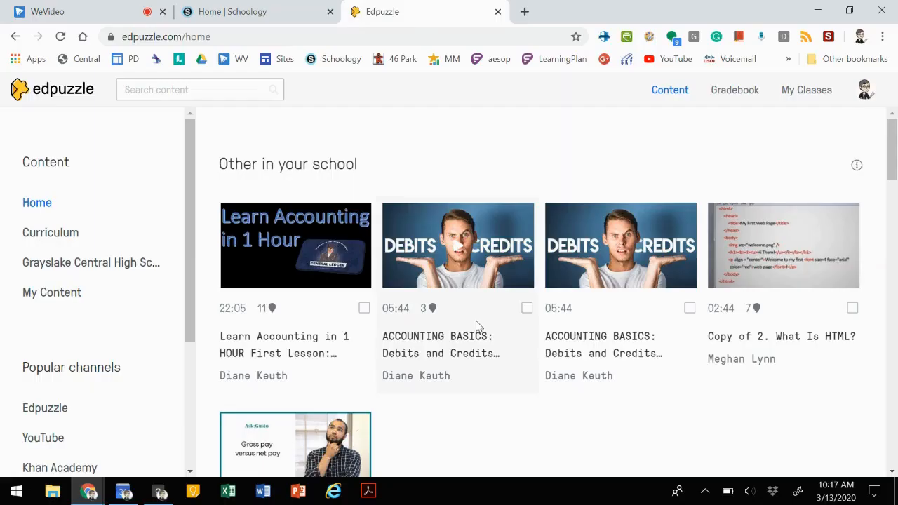
pyautogui.moveTo(45, 92)
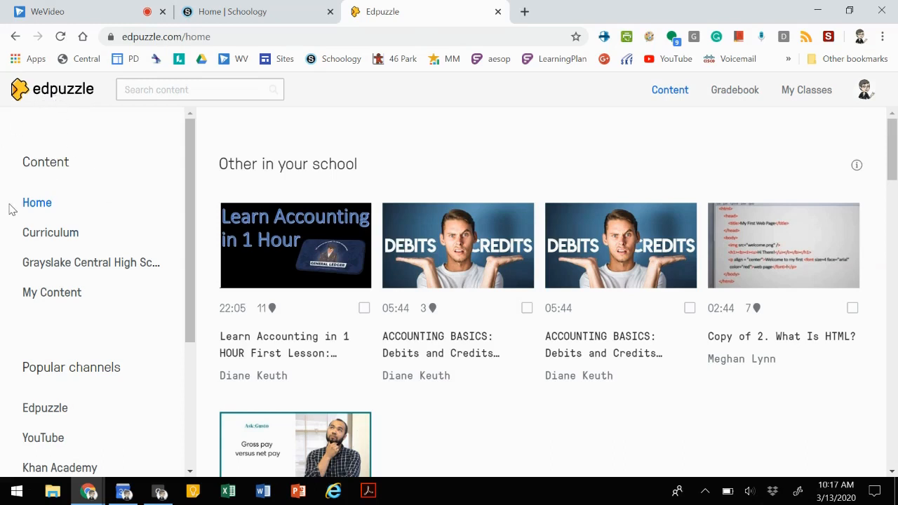
pyautogui.moveTo(22, 120)
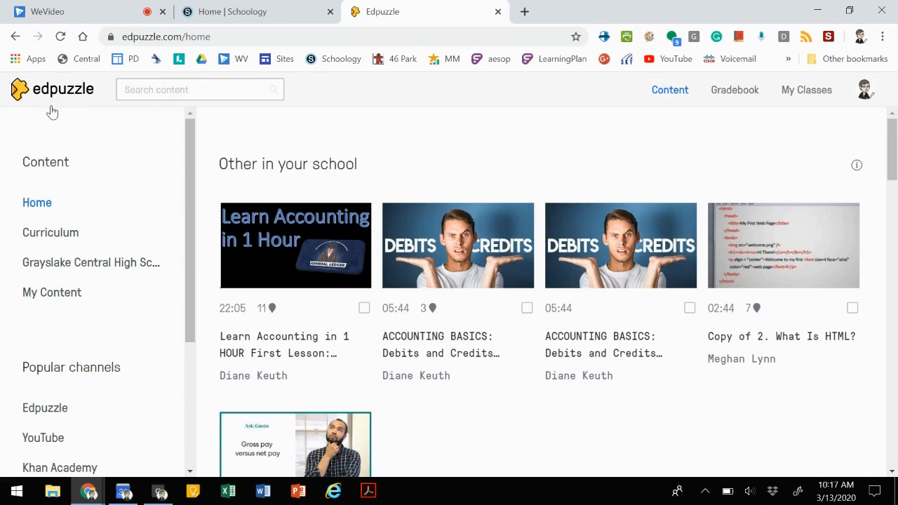
pyautogui.moveTo(91, 262)
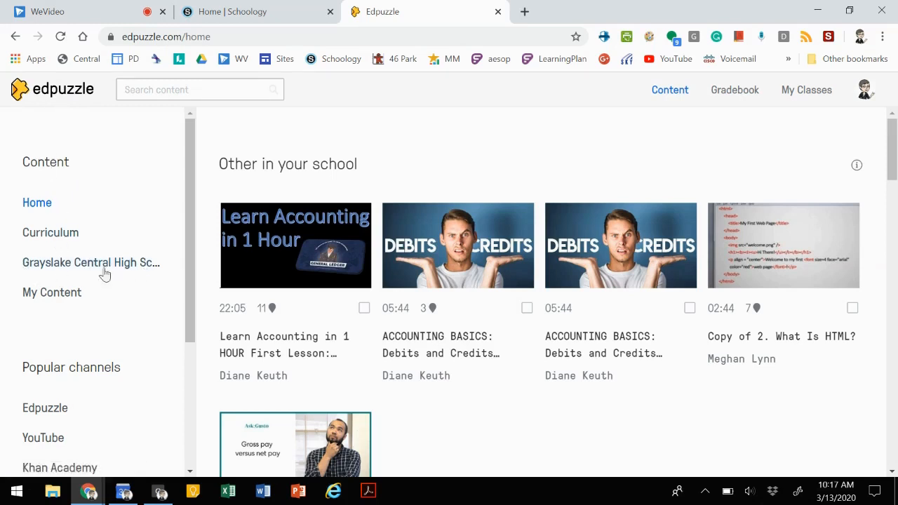
pyautogui.moveTo(109, 233)
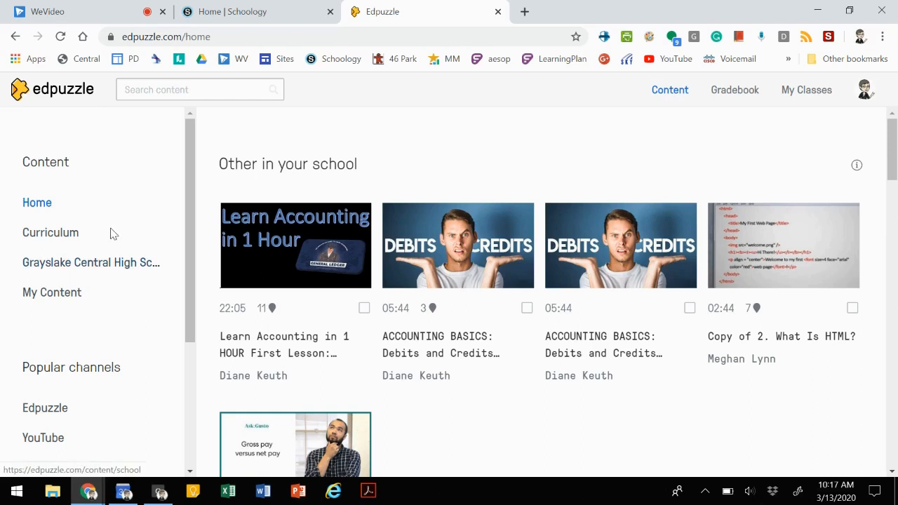
pyautogui.moveTo(115, 266)
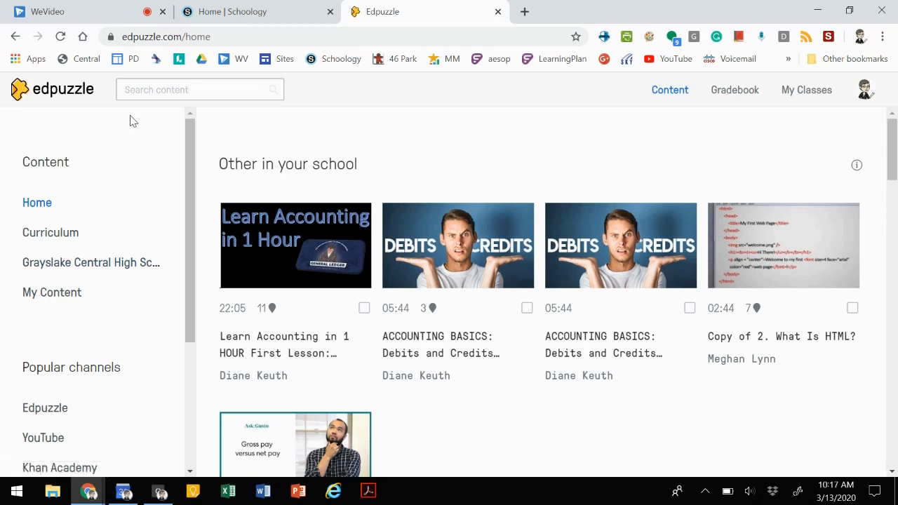
pyautogui.moveTo(160, 116)
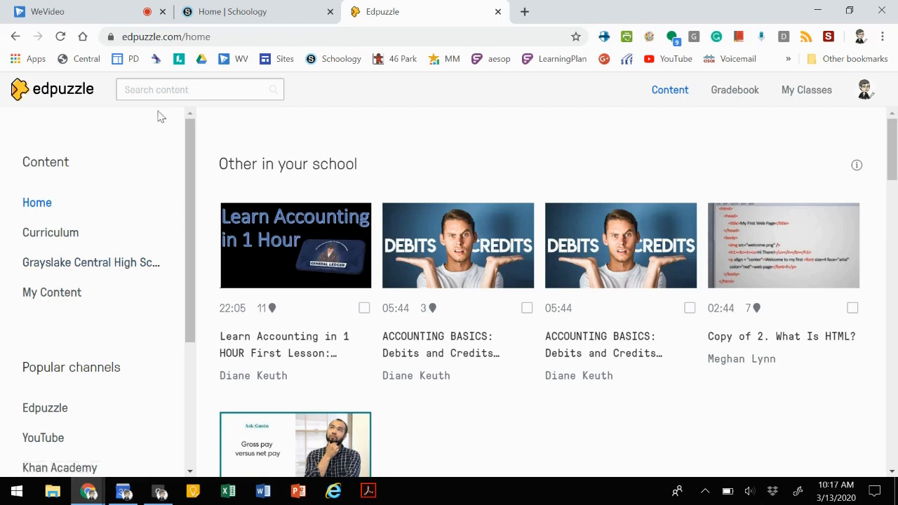
pyautogui.moveTo(828, 390)
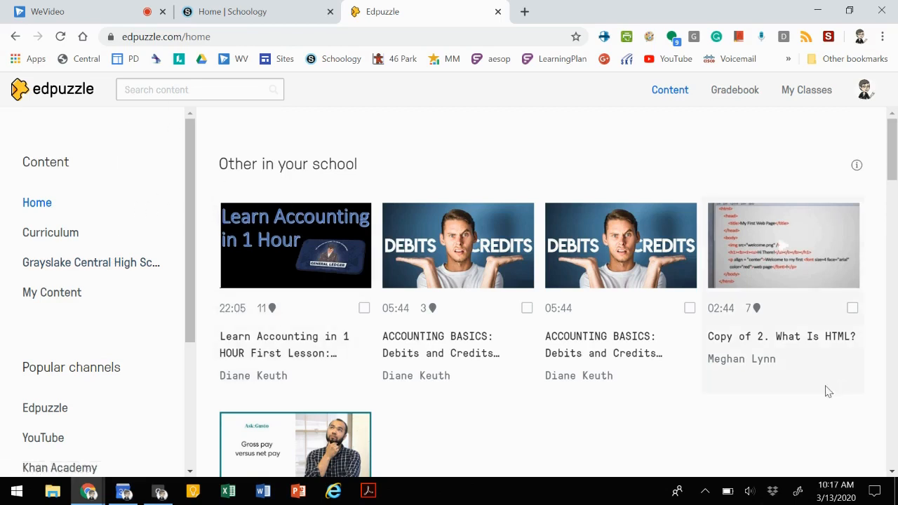
pyautogui.moveTo(373, 198)
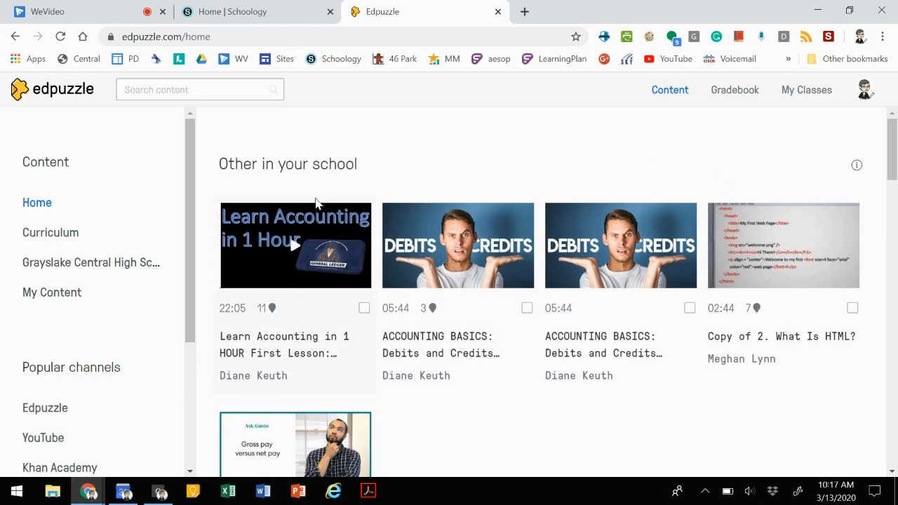
pyautogui.moveTo(265, 323)
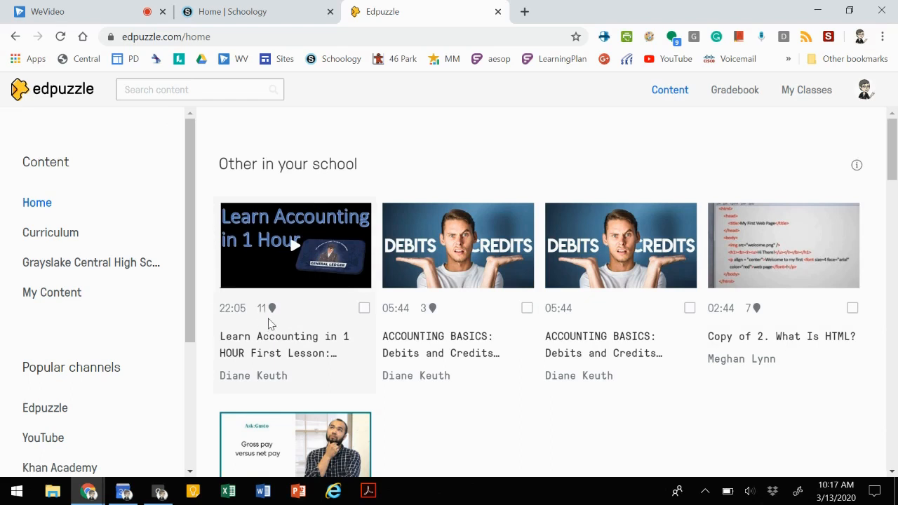
pyautogui.moveTo(222, 292)
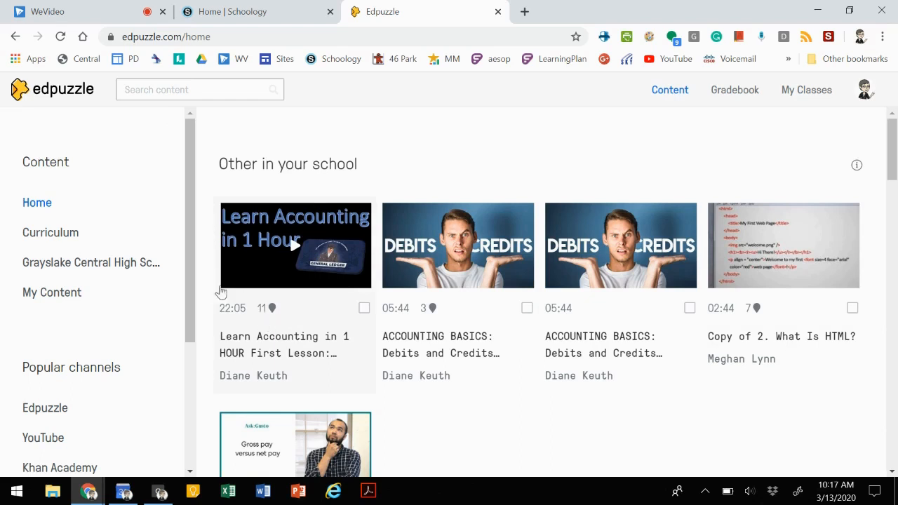
pyautogui.moveTo(280, 260)
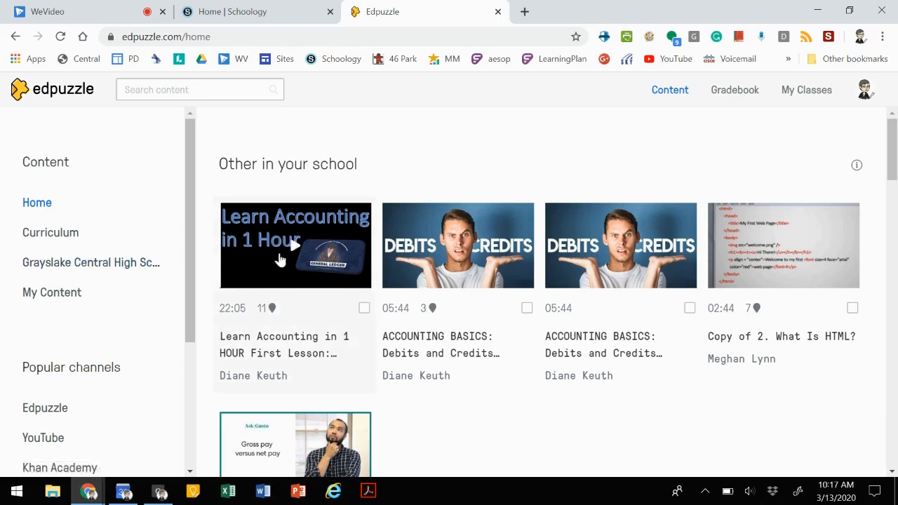
# Search the Edpuzzle content library for 'energy' and browse the matching videos
pyautogui.click(199, 90)
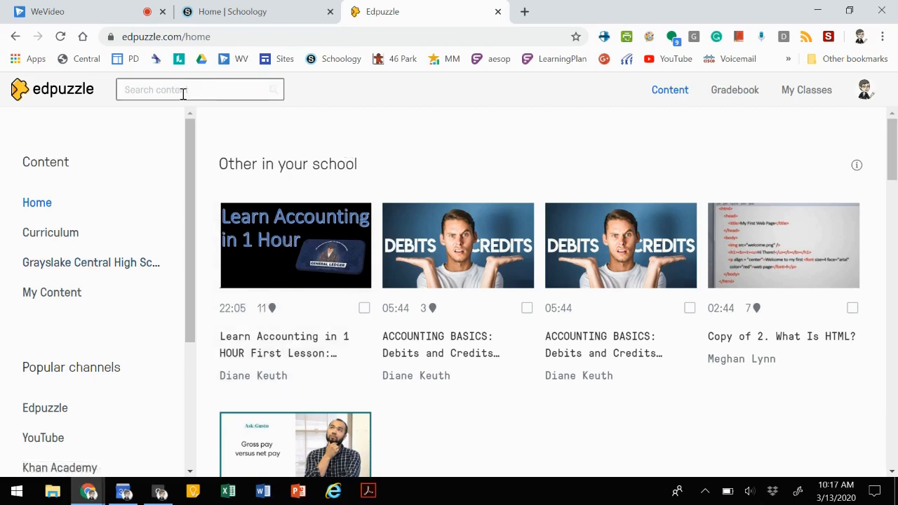
pyautogui.click(199, 89)
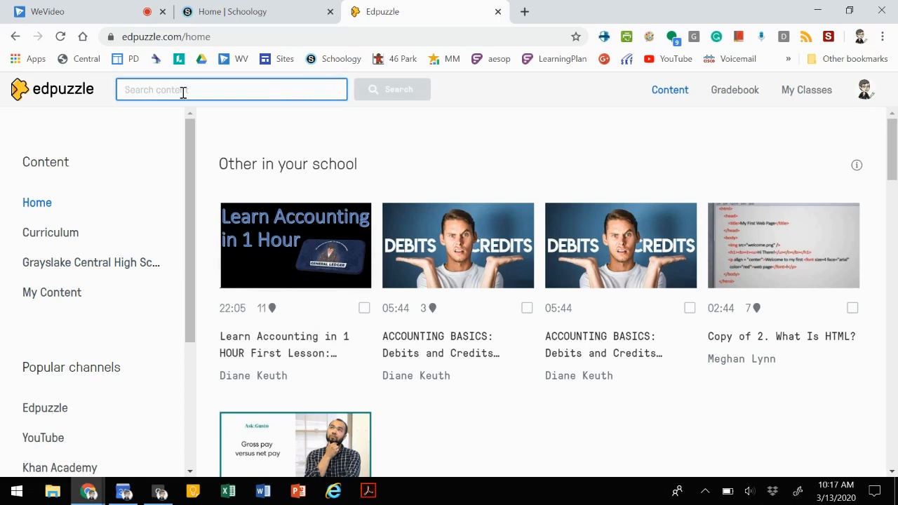
pyautogui.write('energy')
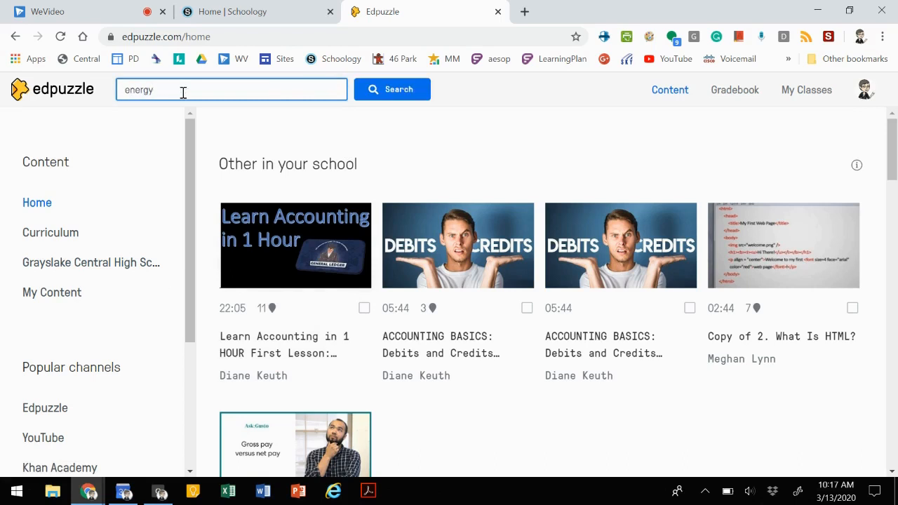
pyautogui.click(391, 90)
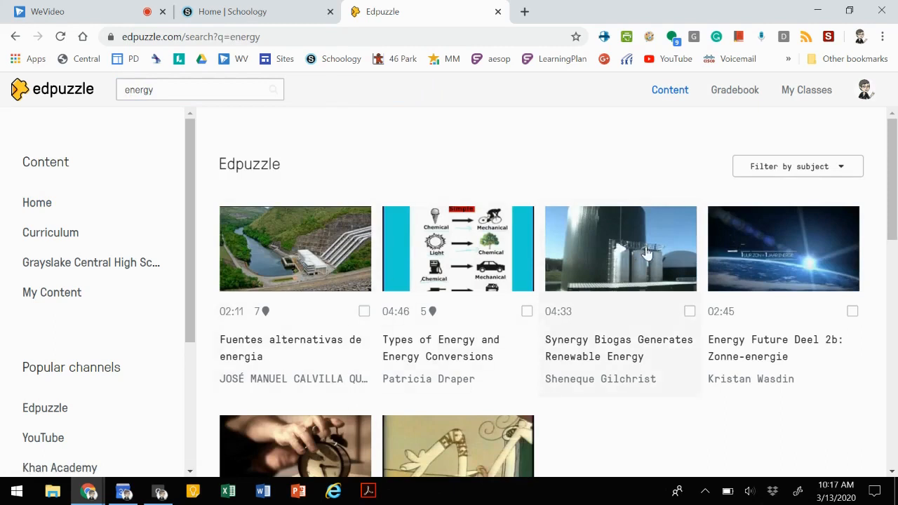
pyautogui.scroll(-3)
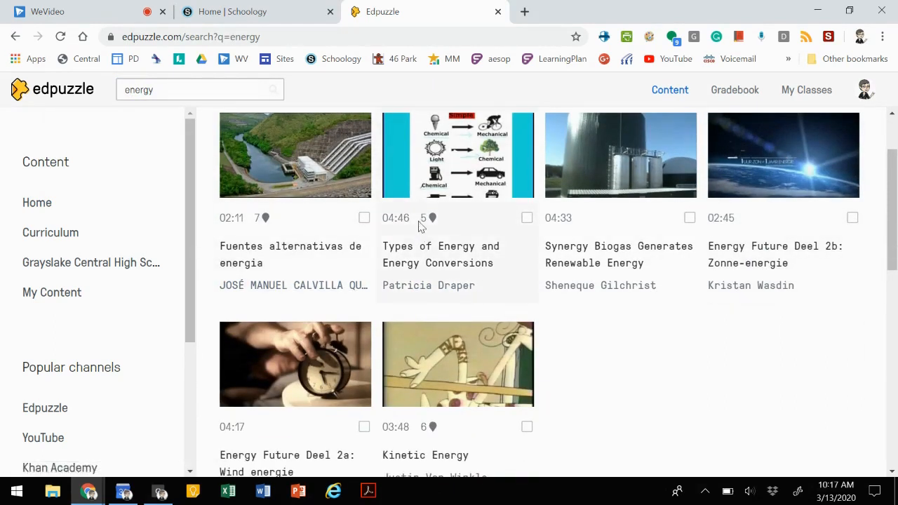
pyautogui.moveTo(429, 230)
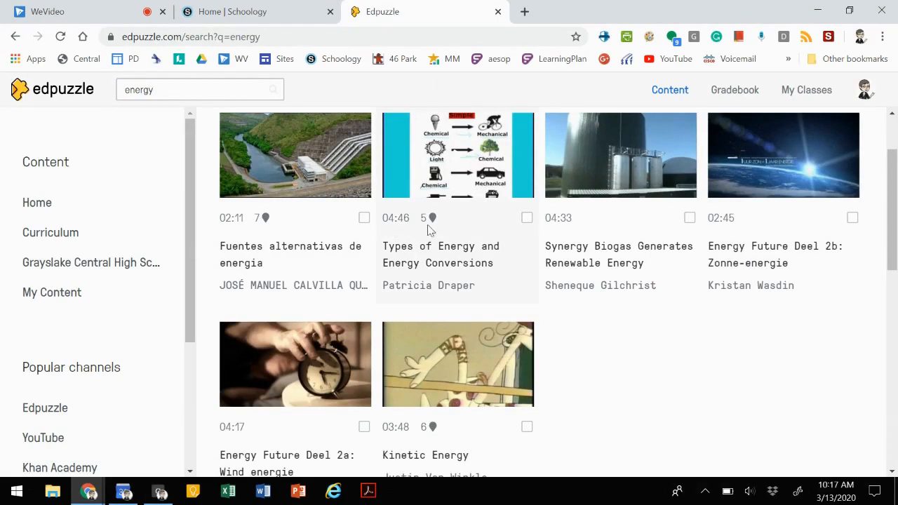
pyautogui.moveTo(446, 228)
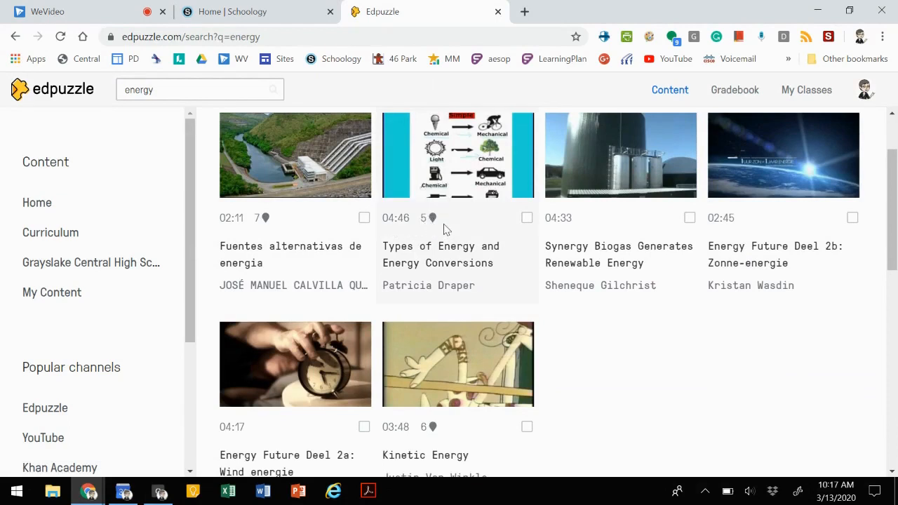
pyautogui.scroll(3)
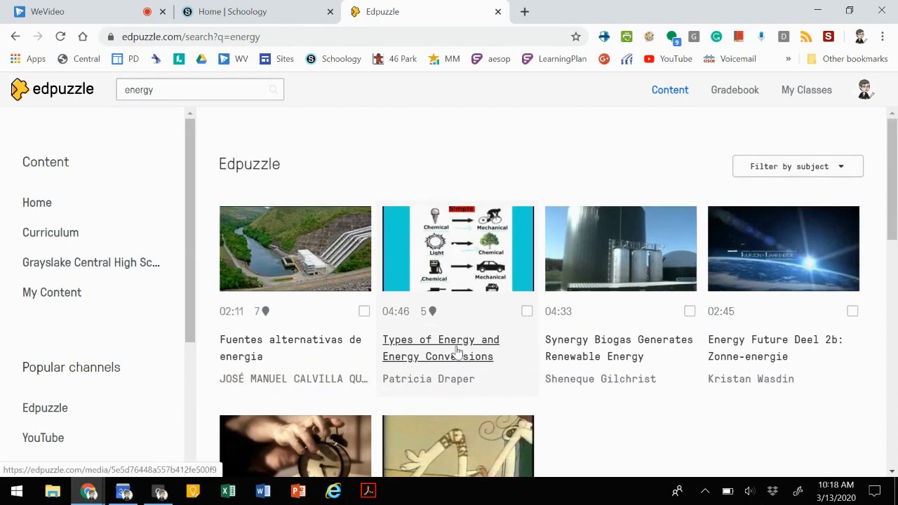
pyautogui.scroll(-3)
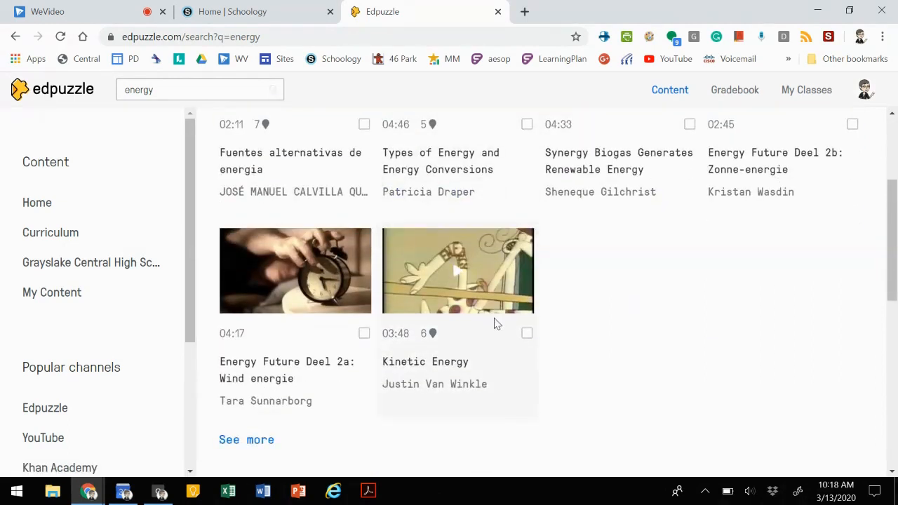
# Review the Kinetic Energy video's question list and copy the video into My Content
pyautogui.click(458, 271)
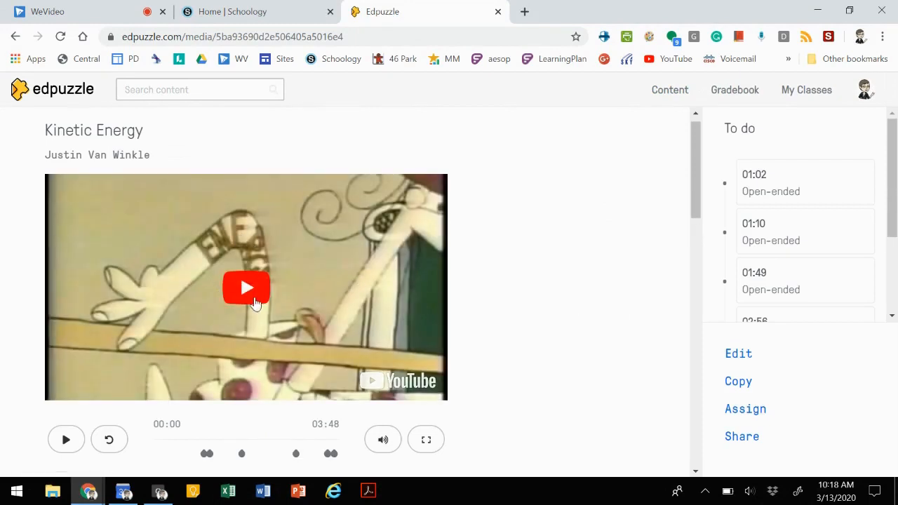
pyautogui.scroll(-3)
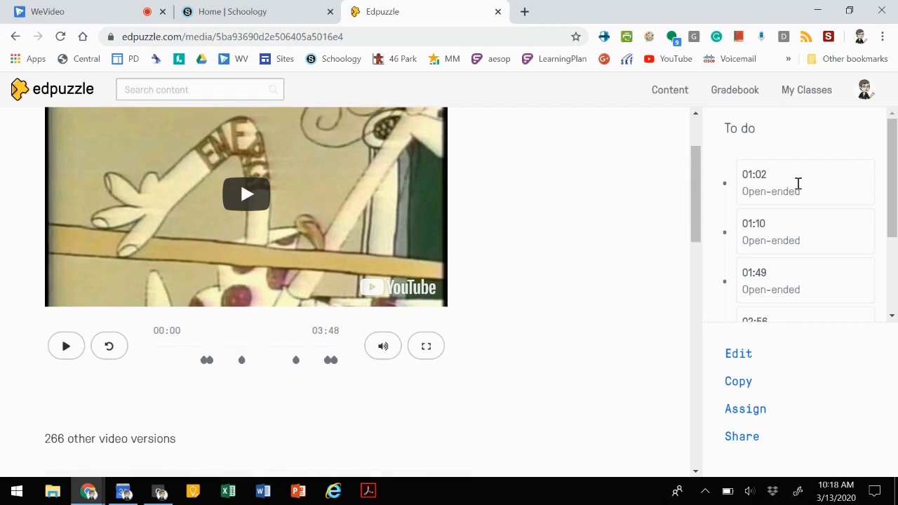
pyautogui.scroll(-3)
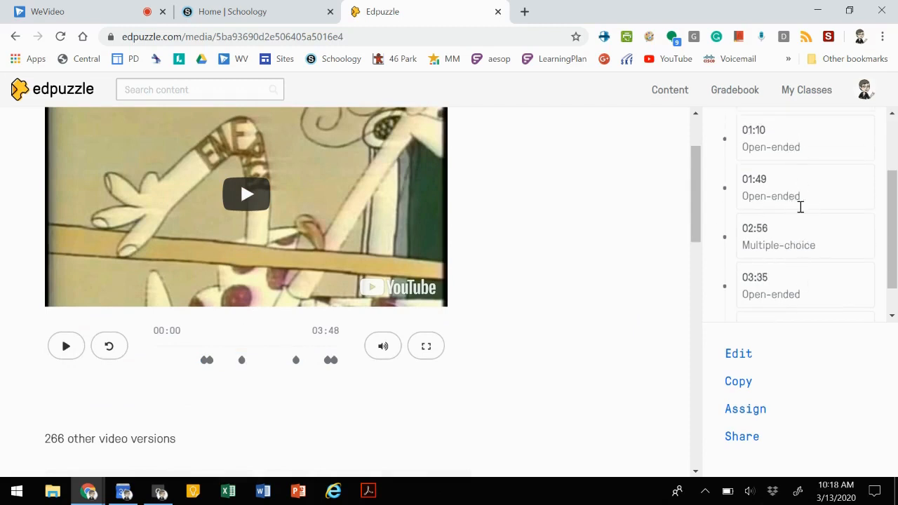
pyautogui.scroll(3)
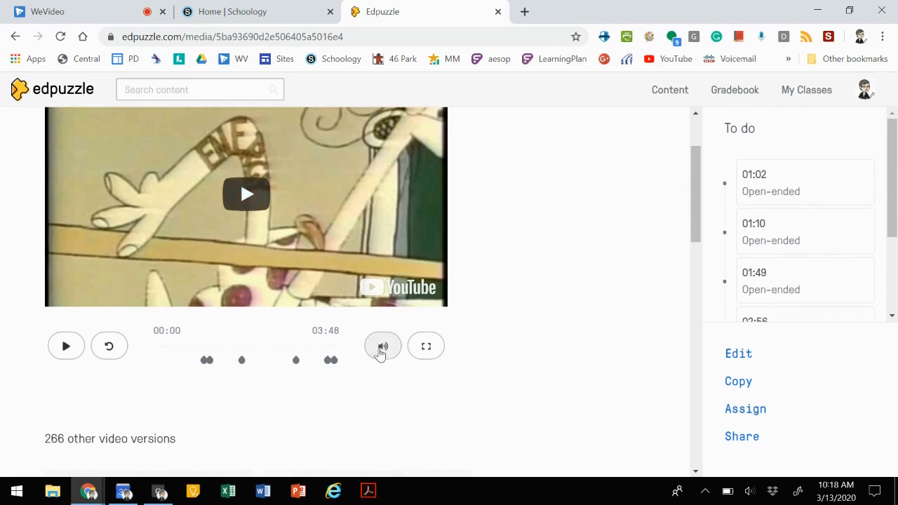
pyautogui.moveTo(640, 383)
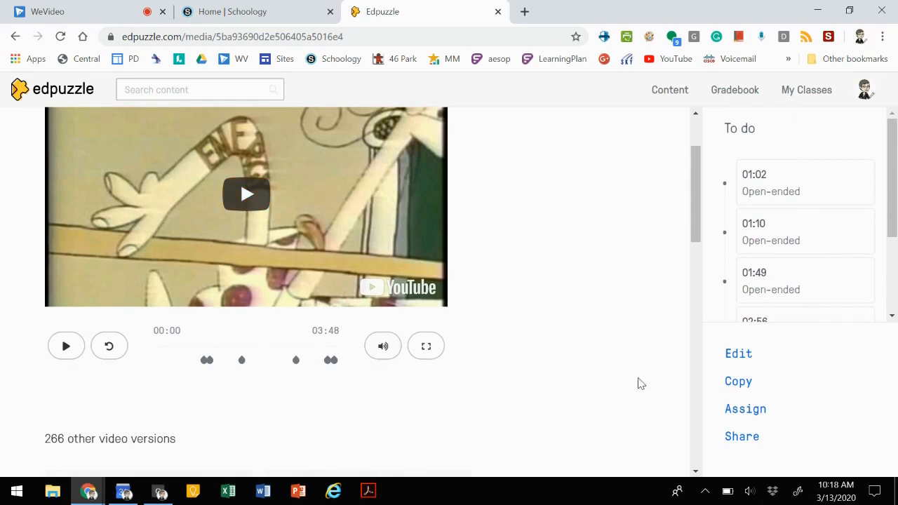
pyautogui.click(738, 382)
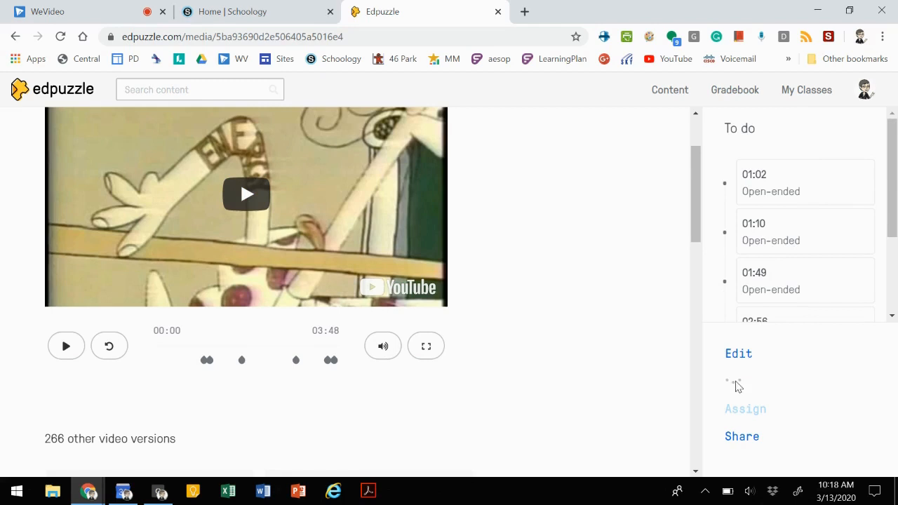
pyautogui.click(738, 381)
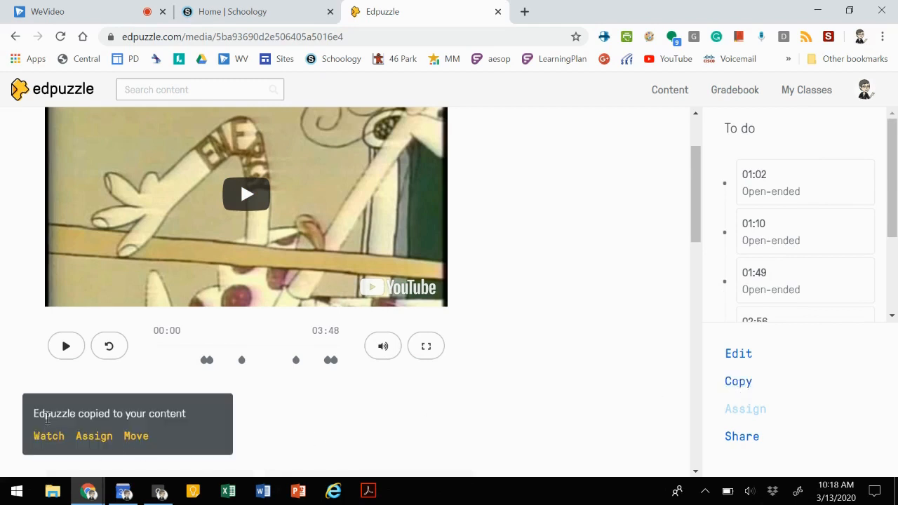
pyautogui.moveTo(47, 424)
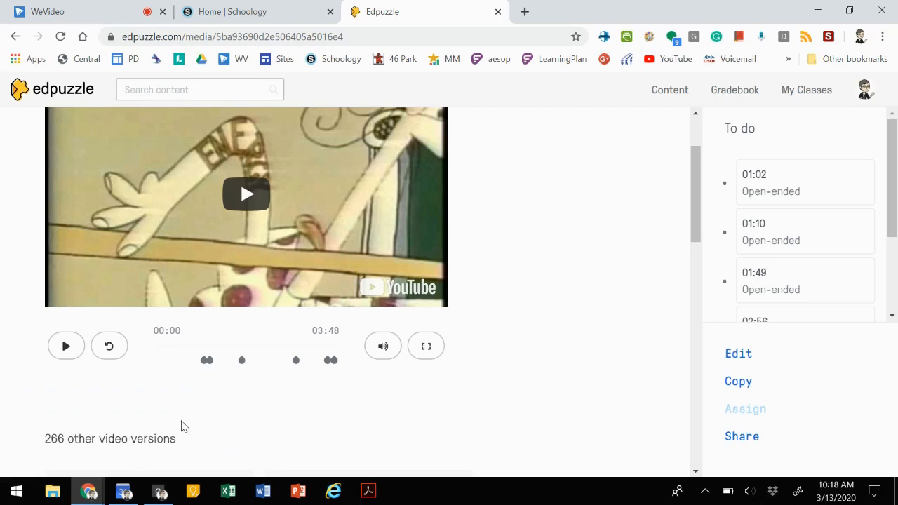
# Open the copied Kinetic Energy video from the My Content library
pyautogui.scroll(3)
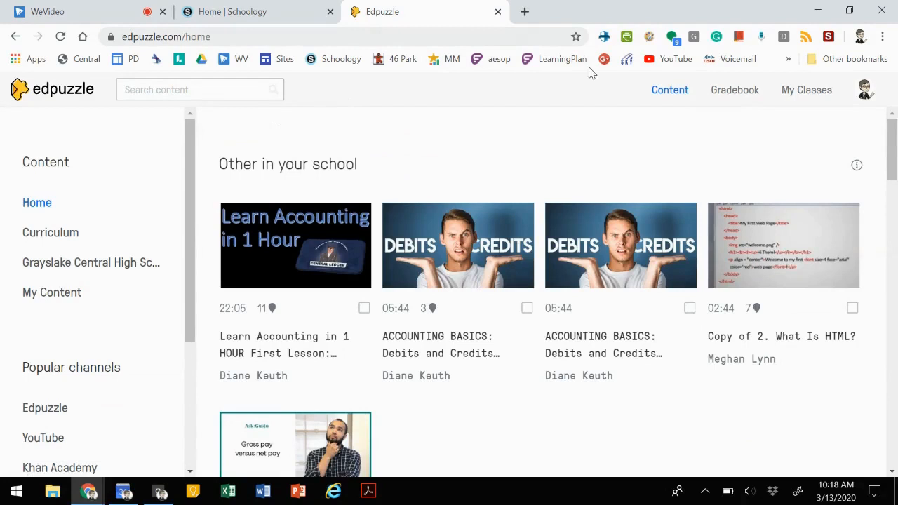
pyautogui.moveTo(205, 188)
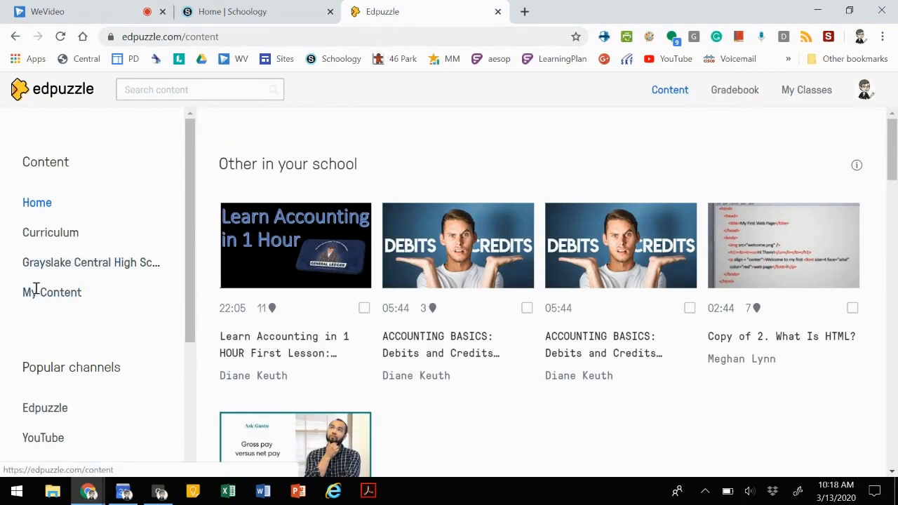
pyautogui.click(51, 292)
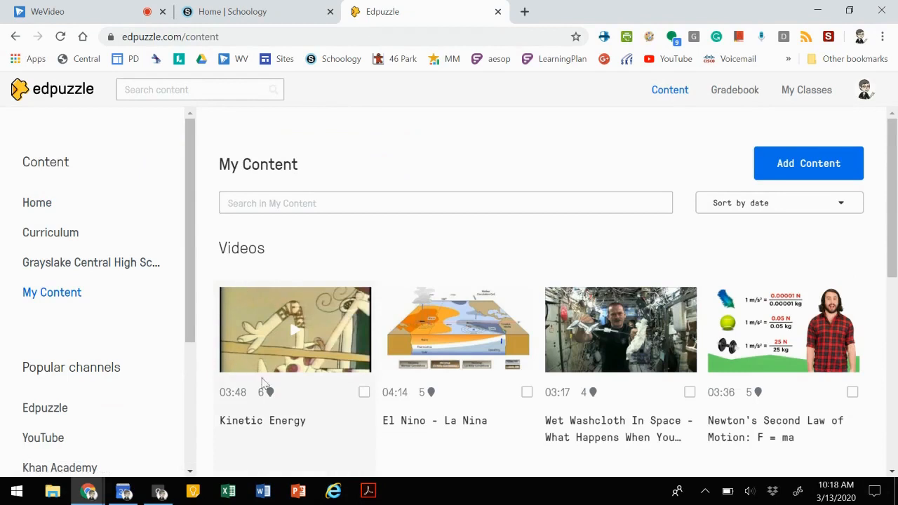
pyautogui.click(295, 330)
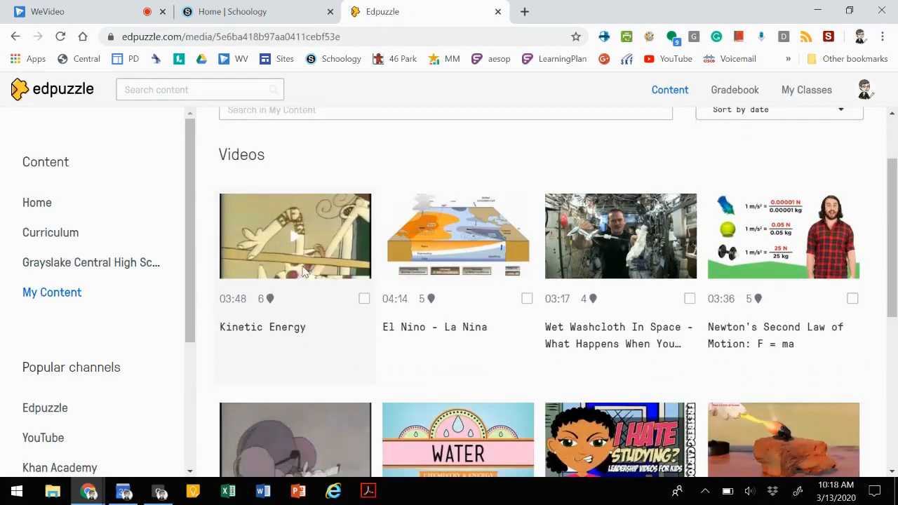
pyautogui.click(295, 236)
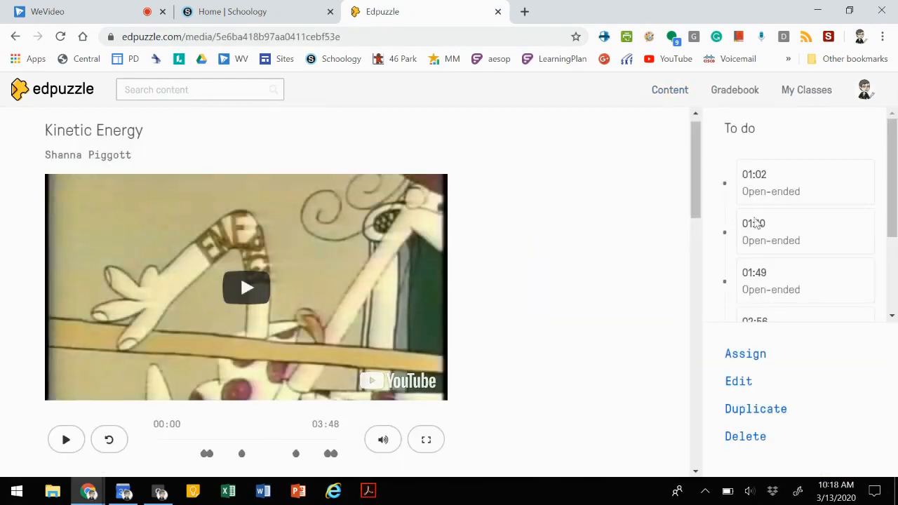
# Start editing the Kinetic Energy copy and pause its preview at 00:55 on the Cut step
pyautogui.click(738, 382)
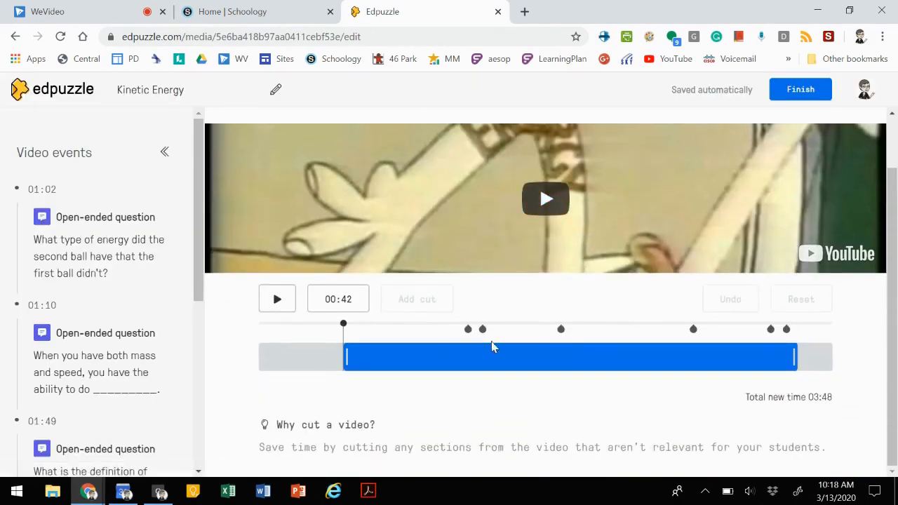
pyautogui.moveTo(331, 466)
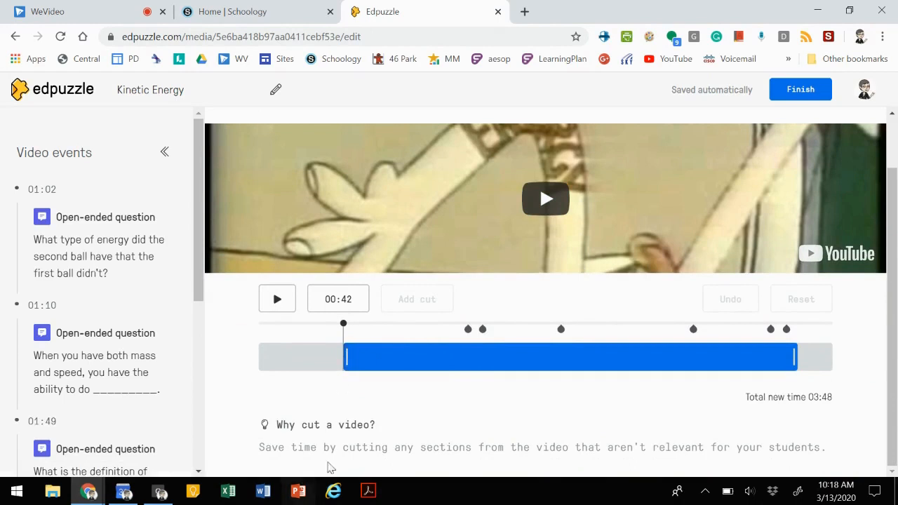
pyautogui.moveTo(344, 330)
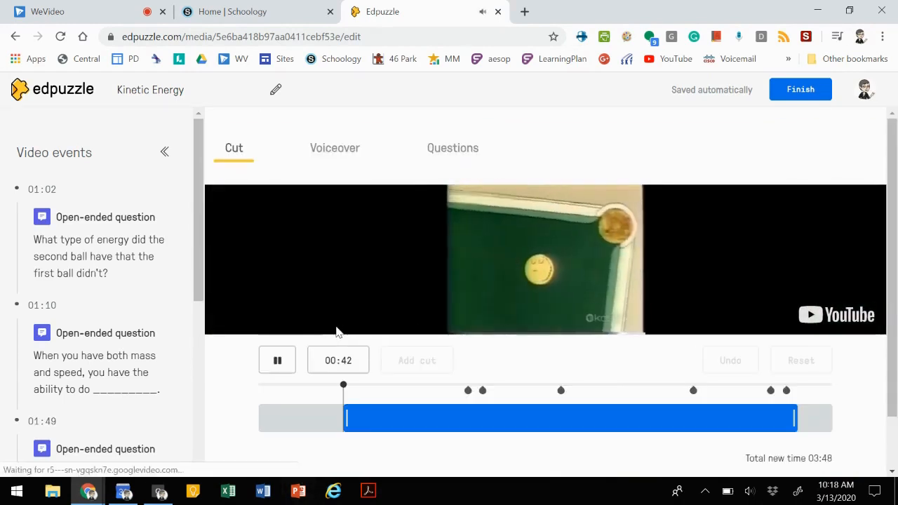
pyautogui.click(276, 359)
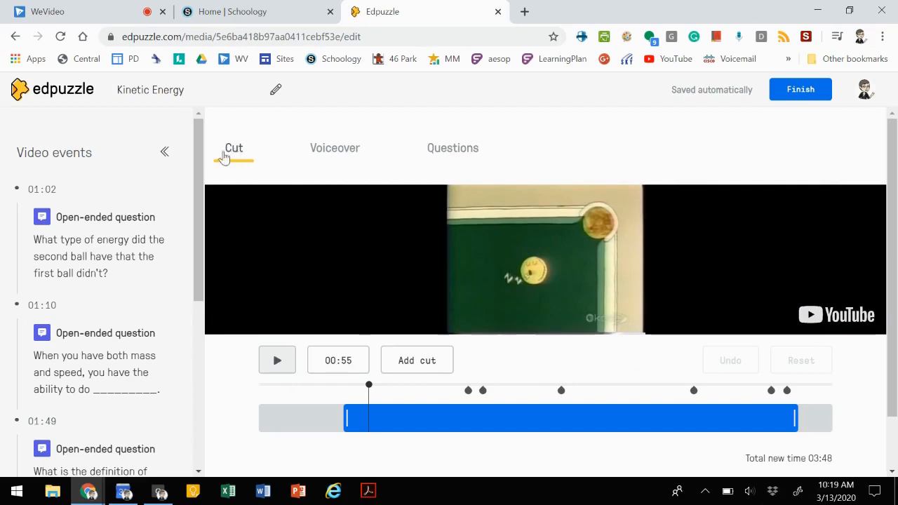
pyautogui.moveTo(233, 153)
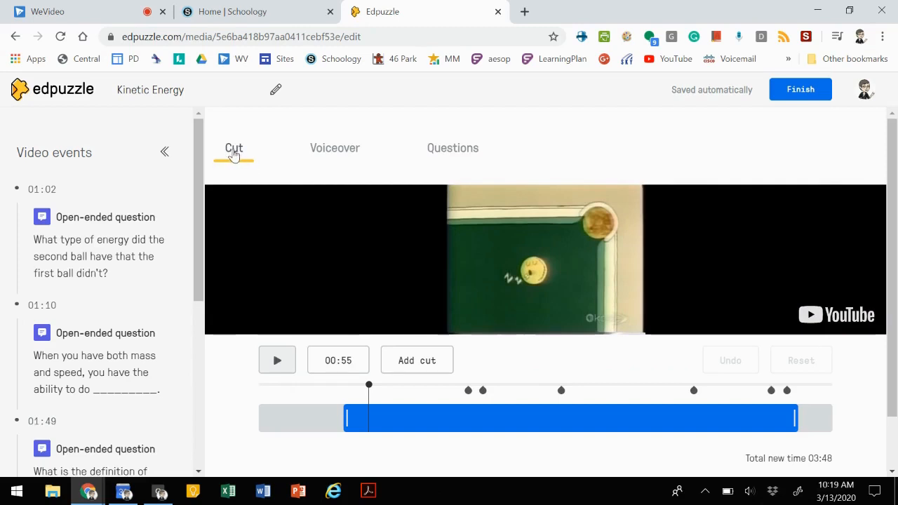
pyautogui.moveTo(334, 149)
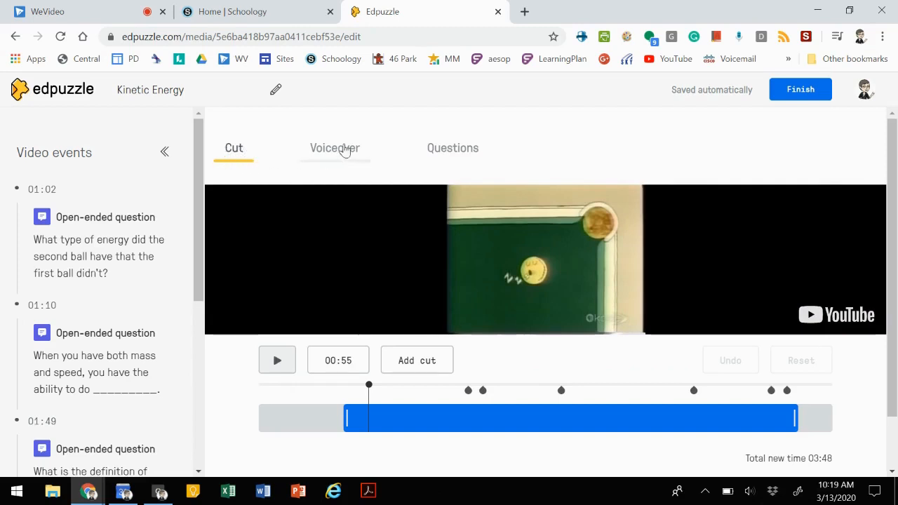
pyautogui.moveTo(334, 149)
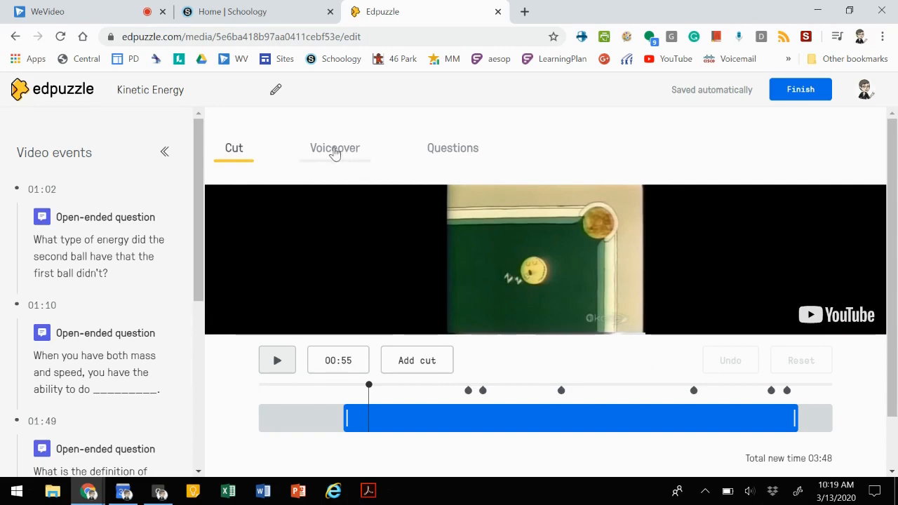
pyautogui.moveTo(329, 153)
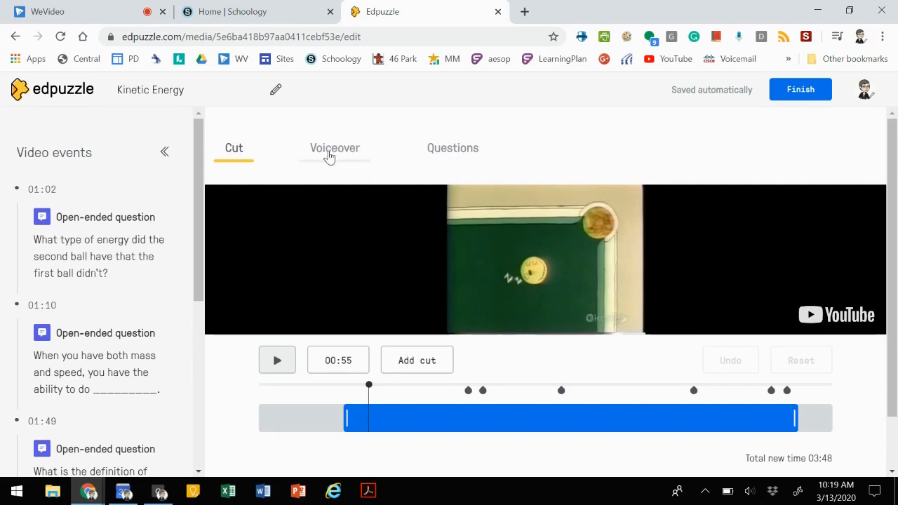
# Move to the Questions step and play the preview from 01:28
pyautogui.click(452, 149)
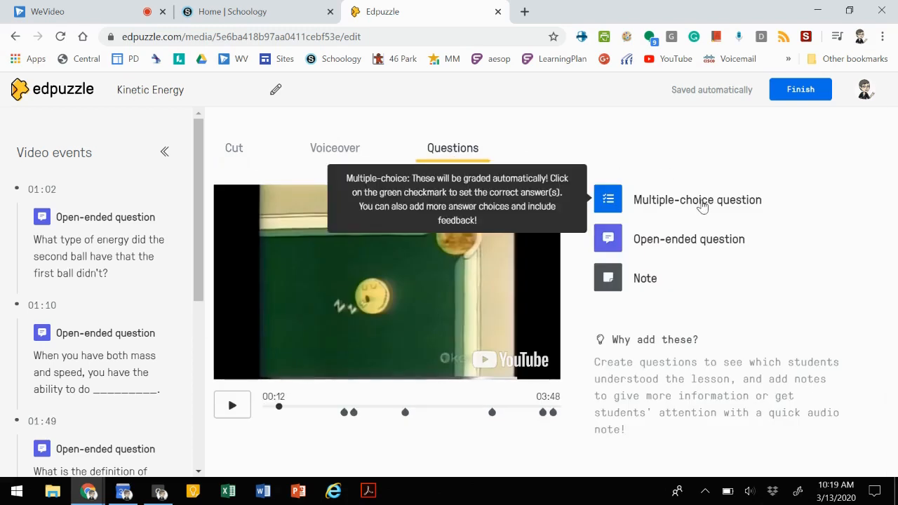
pyautogui.moveTo(687, 239)
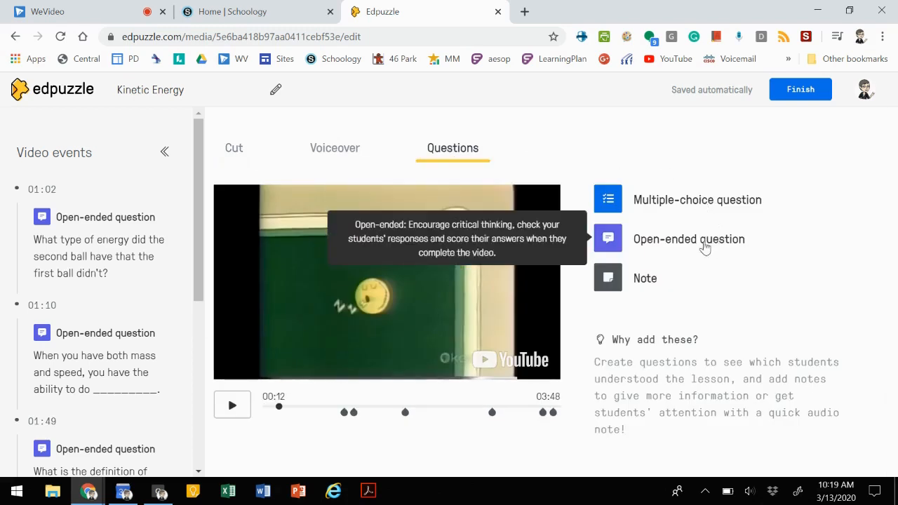
pyautogui.moveTo(643, 288)
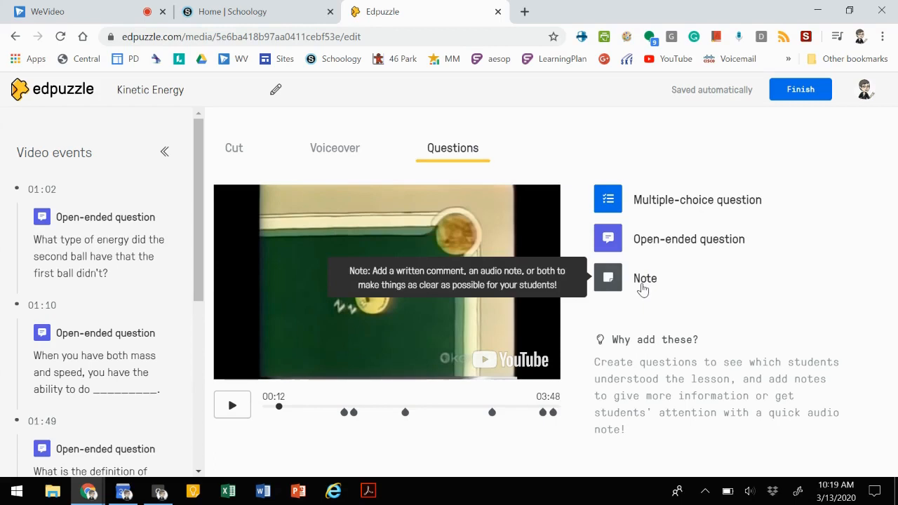
pyautogui.moveTo(642, 238)
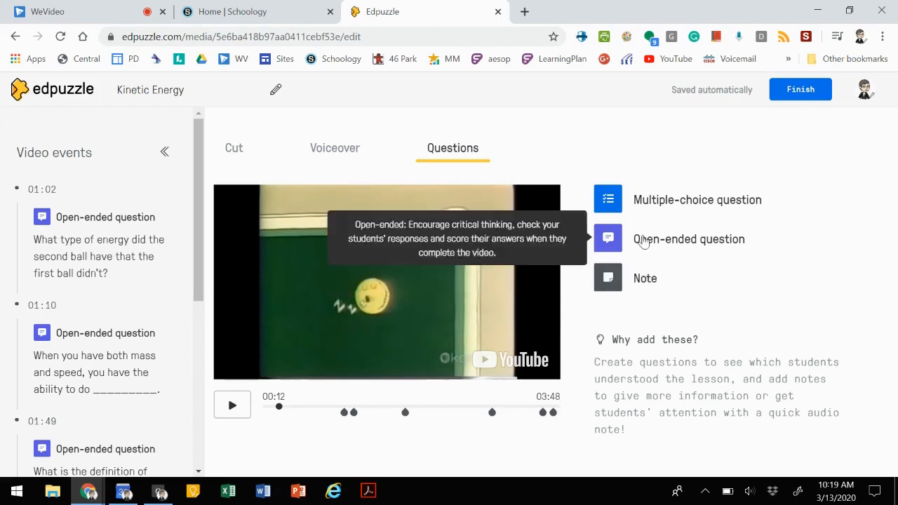
pyautogui.moveTo(609, 277)
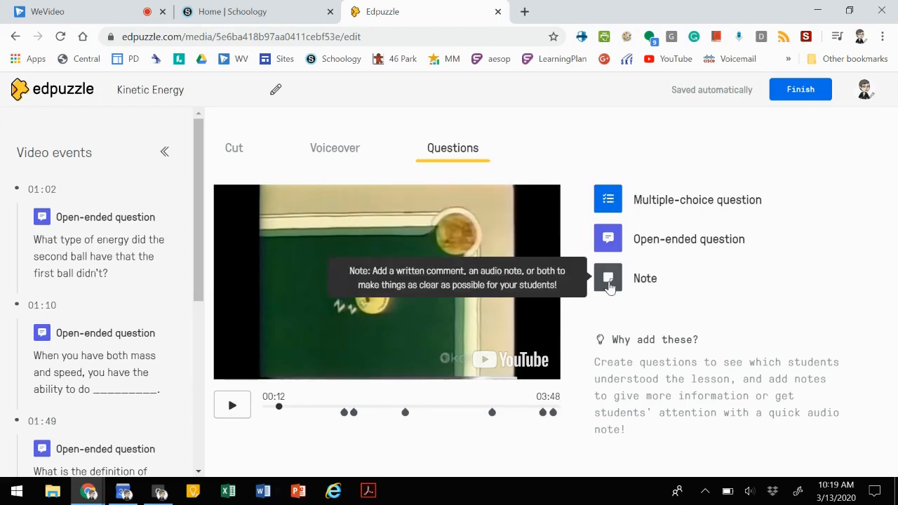
pyautogui.moveTo(666, 204)
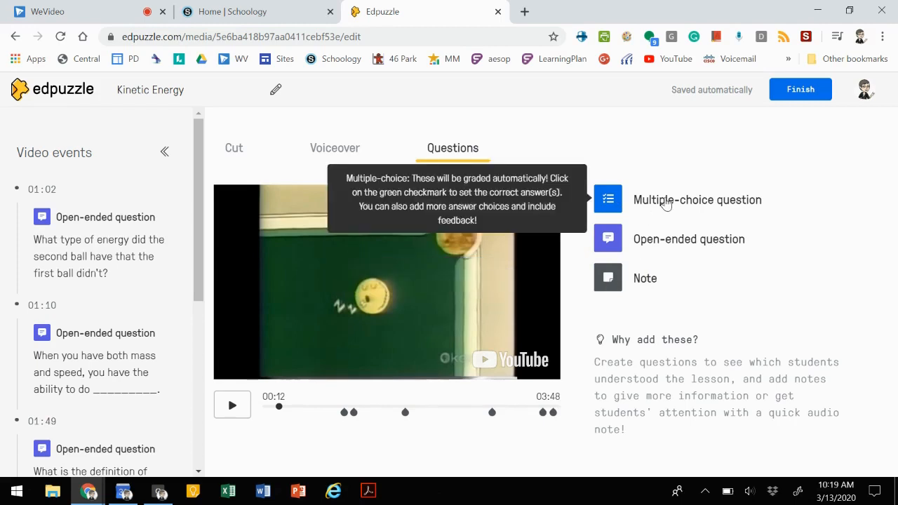
pyautogui.moveTo(677, 239)
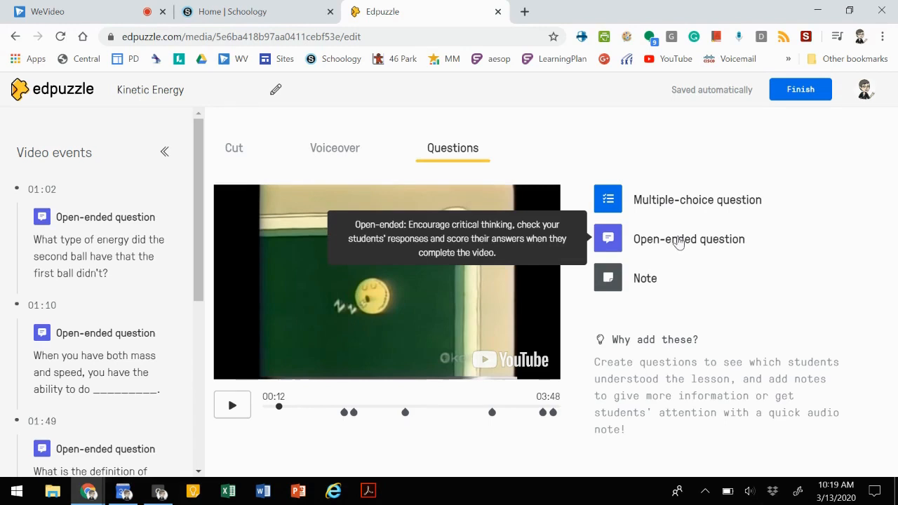
pyautogui.moveTo(511, 441)
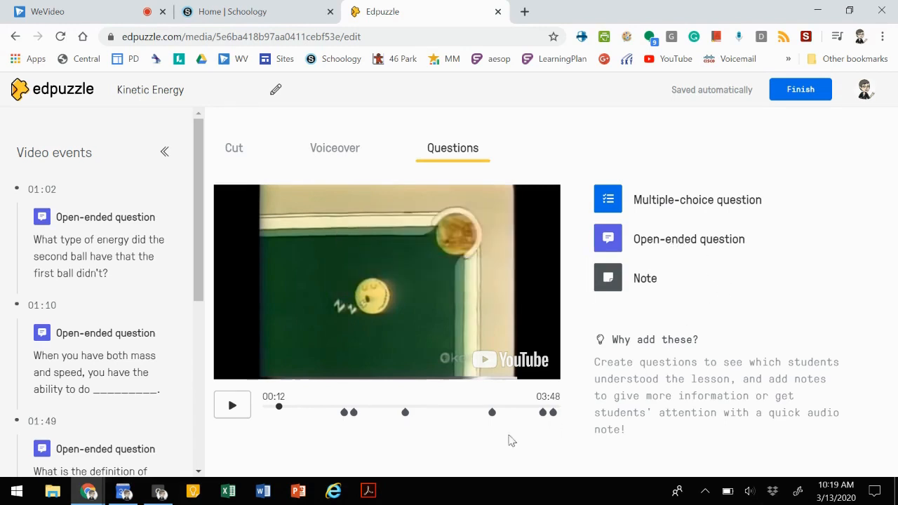
pyautogui.moveTo(379, 412)
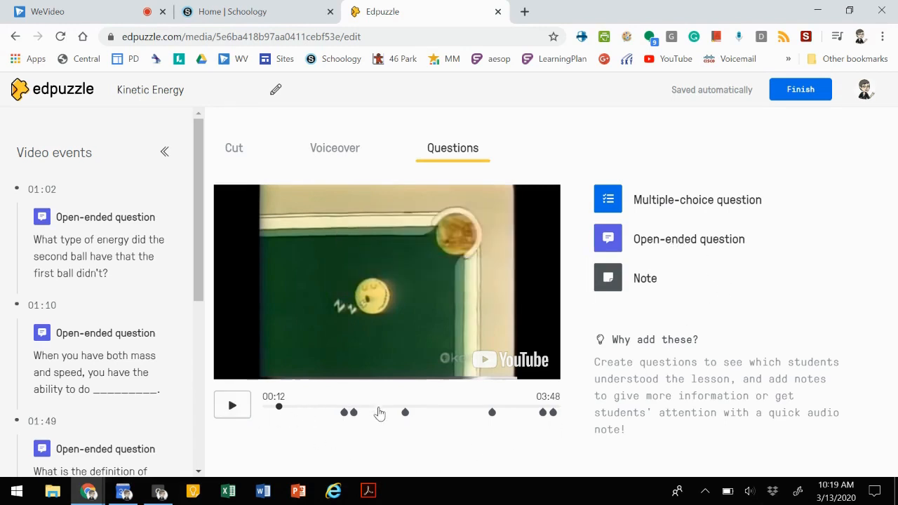
pyautogui.click(378, 407)
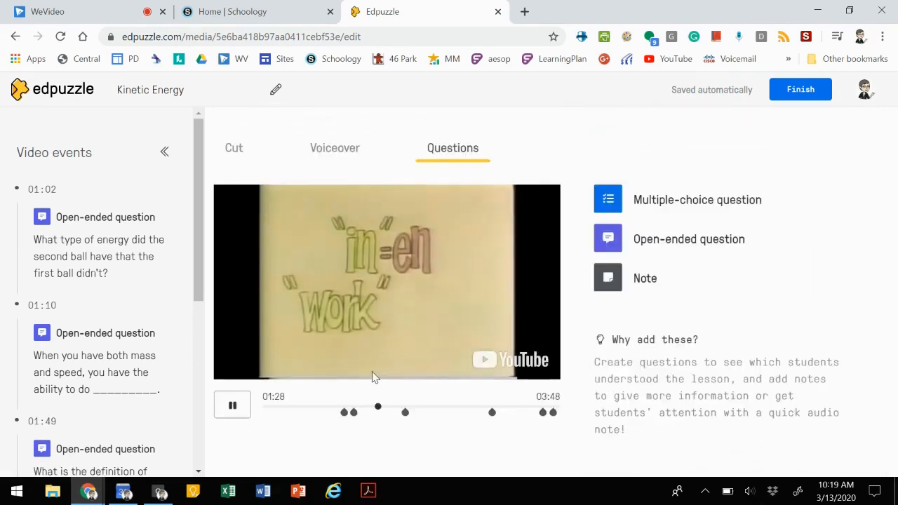
# Finish editing Kinetic Energy and return to the Edpuzzle Content home page
pyautogui.click(233, 404)
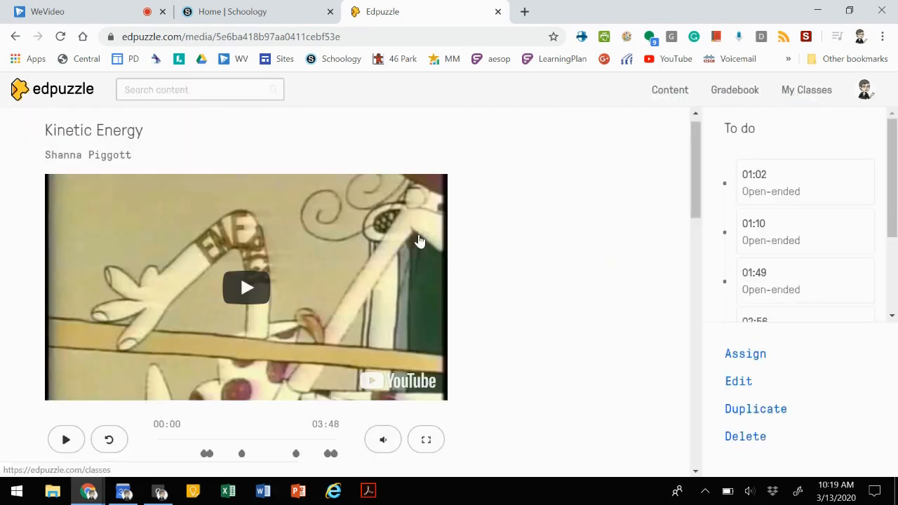
pyautogui.scroll(-3)
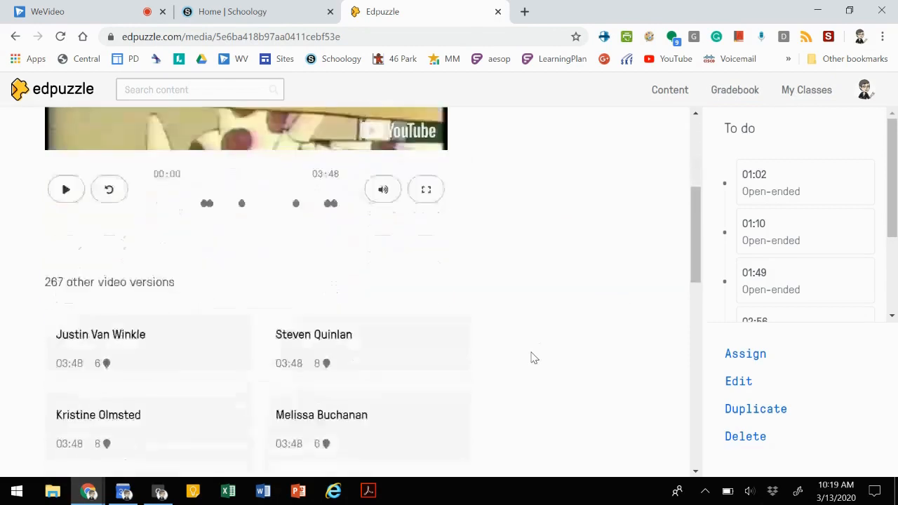
pyautogui.scroll(3)
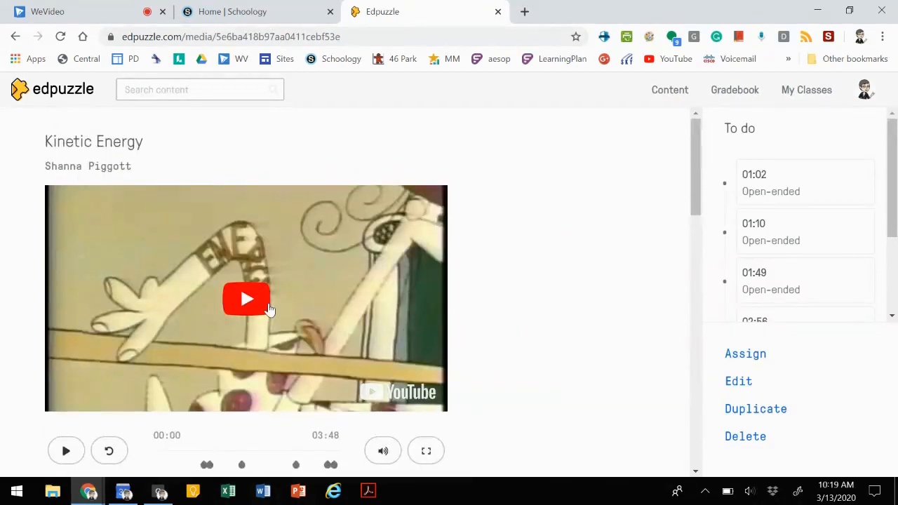
pyautogui.click(670, 90)
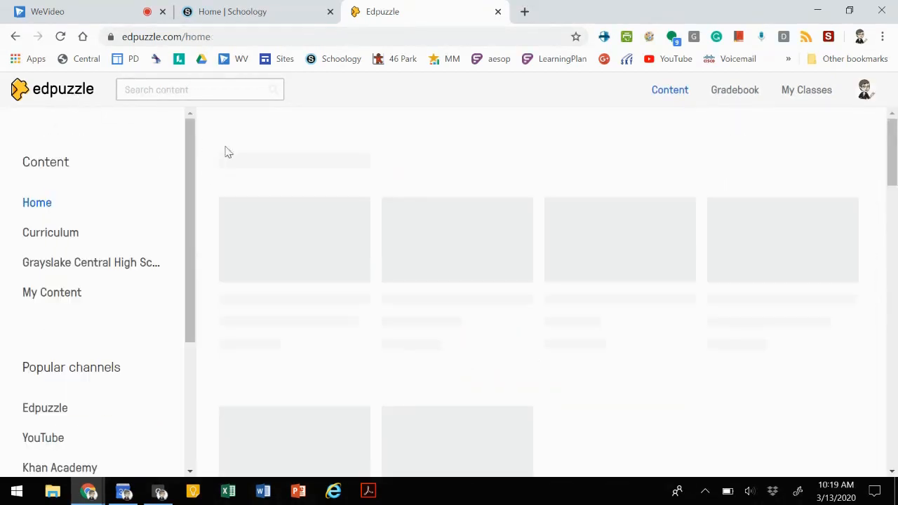
# Show the My Content Videos list with the Kinetic Energy video and its 6 questions
pyautogui.click(52, 292)
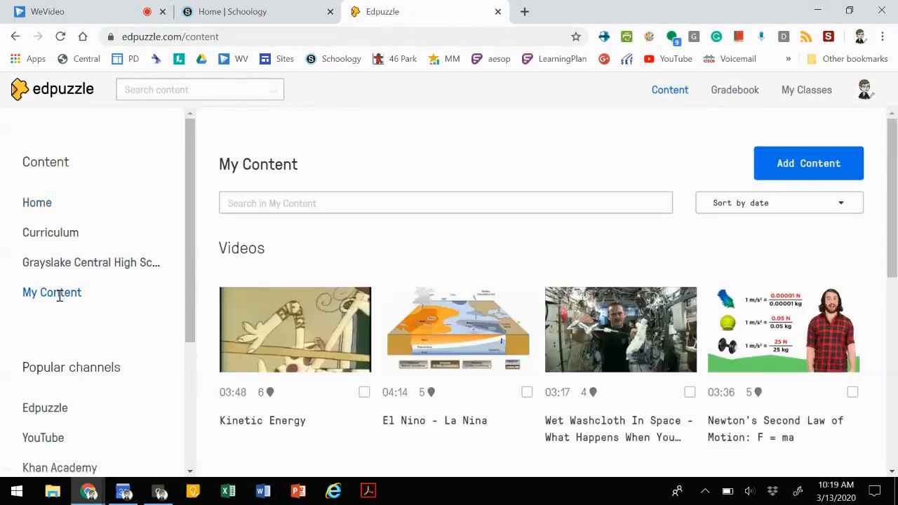
pyautogui.scroll(-3)
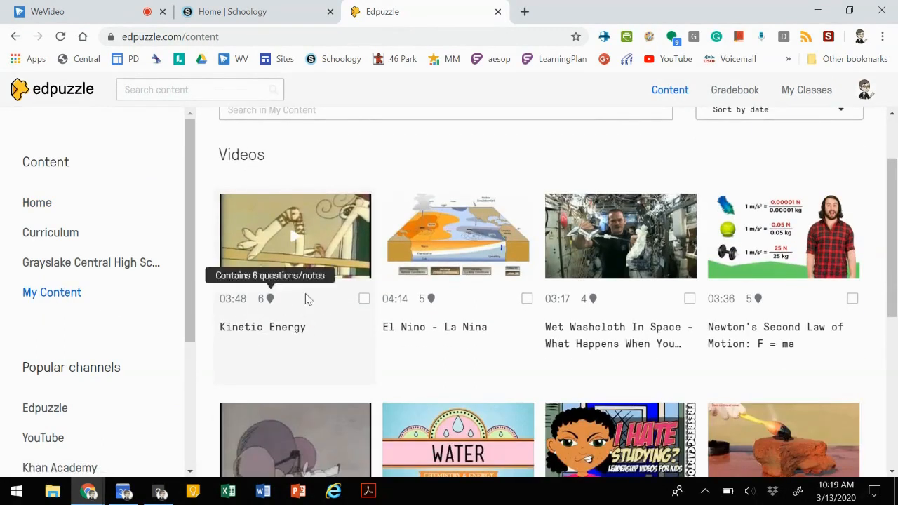
pyautogui.moveTo(294, 321)
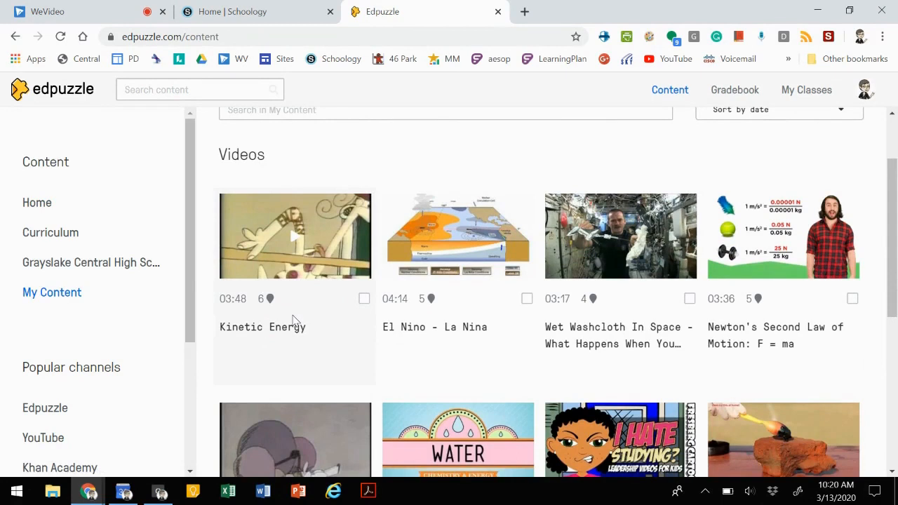
pyautogui.moveTo(232, 296)
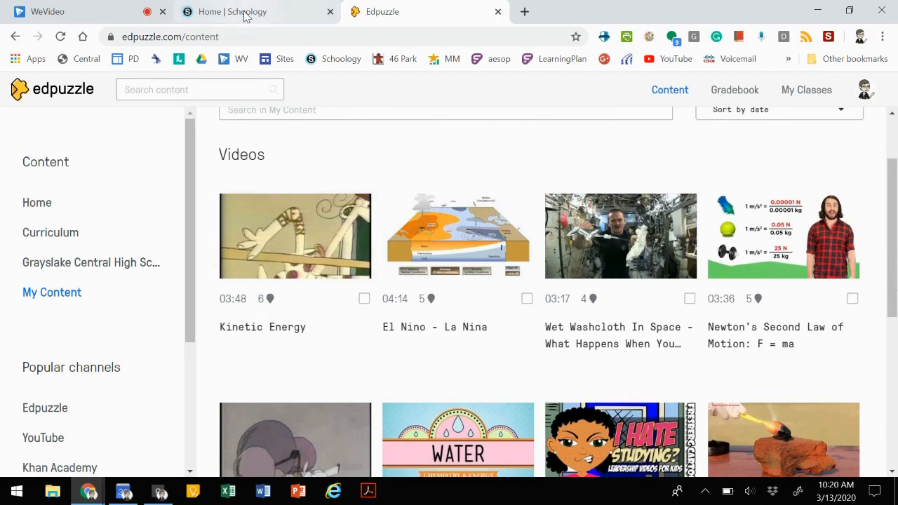
# In Schoology's Physical Science: 2(A) course, bring up the Add Materials options including Edpuzzle
pyautogui.click(245, 11)
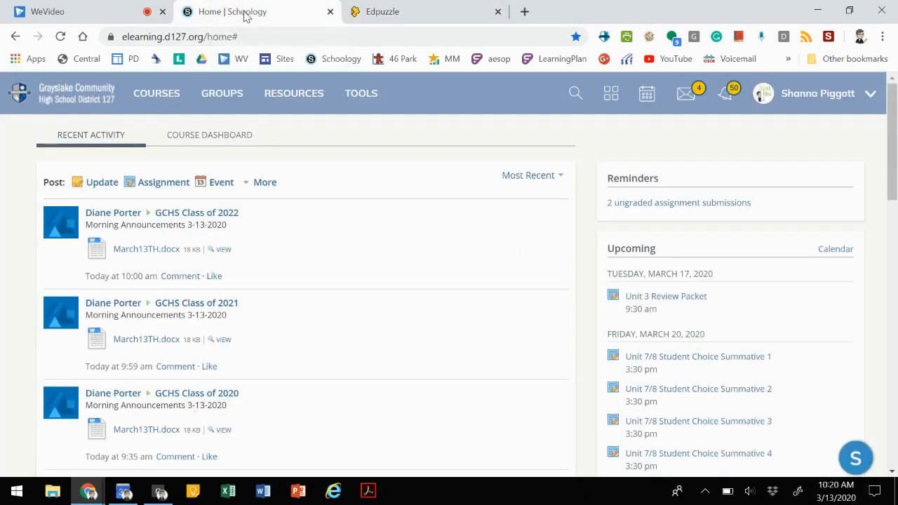
pyautogui.click(157, 93)
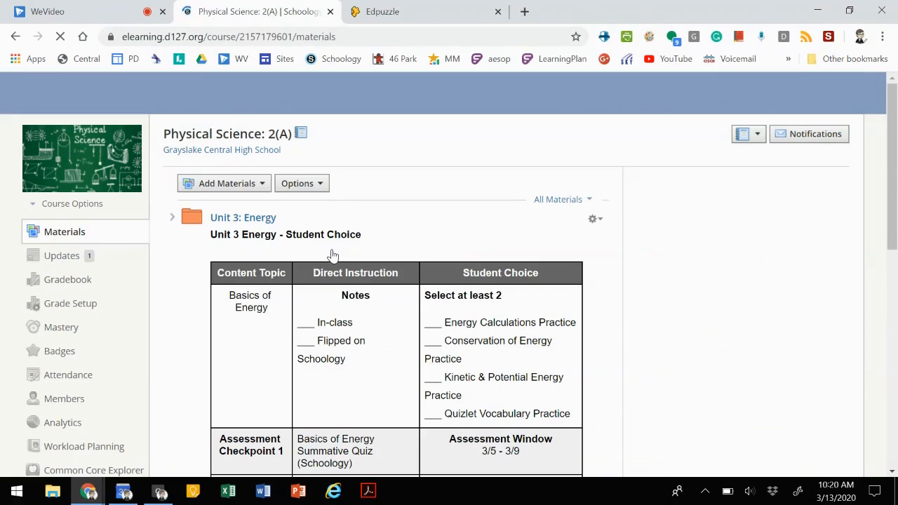
pyautogui.click(228, 182)
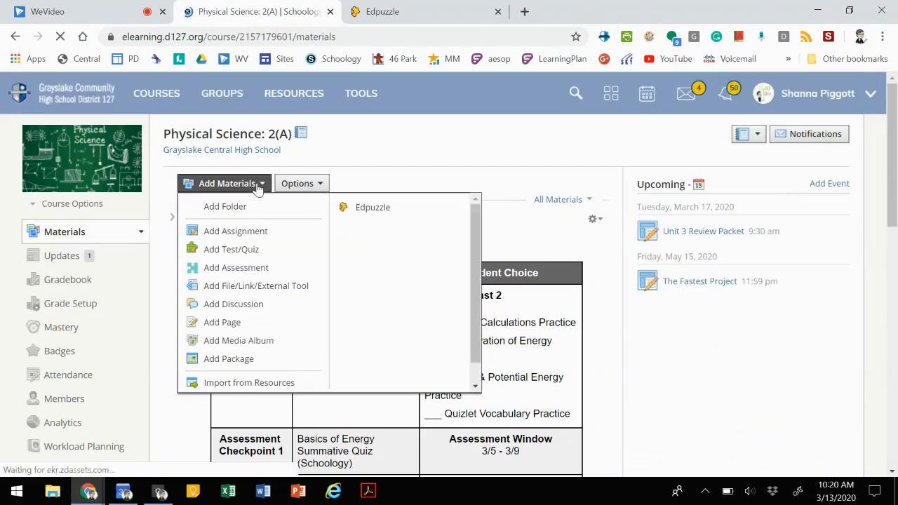
pyautogui.moveTo(236, 266)
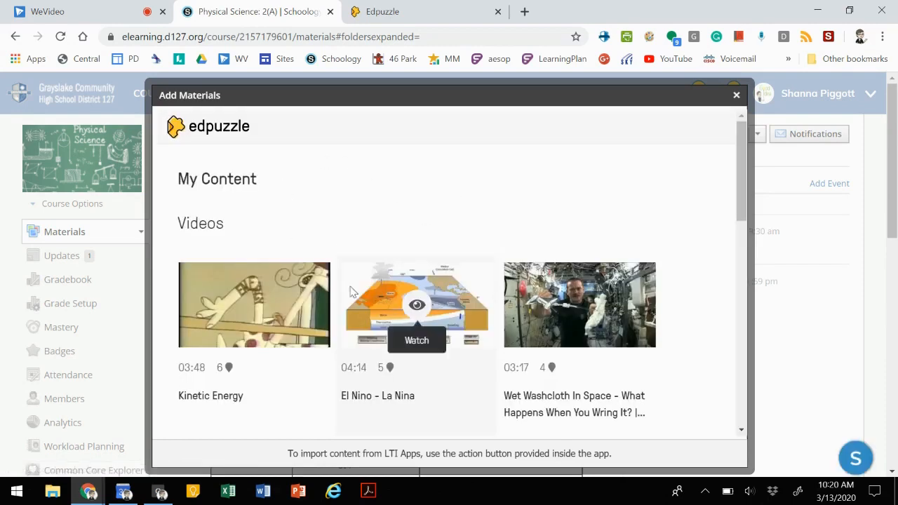
# Preview the Kinetic Energy video from the Edpuzzle library, down to its Assign button
pyautogui.scroll(-3)
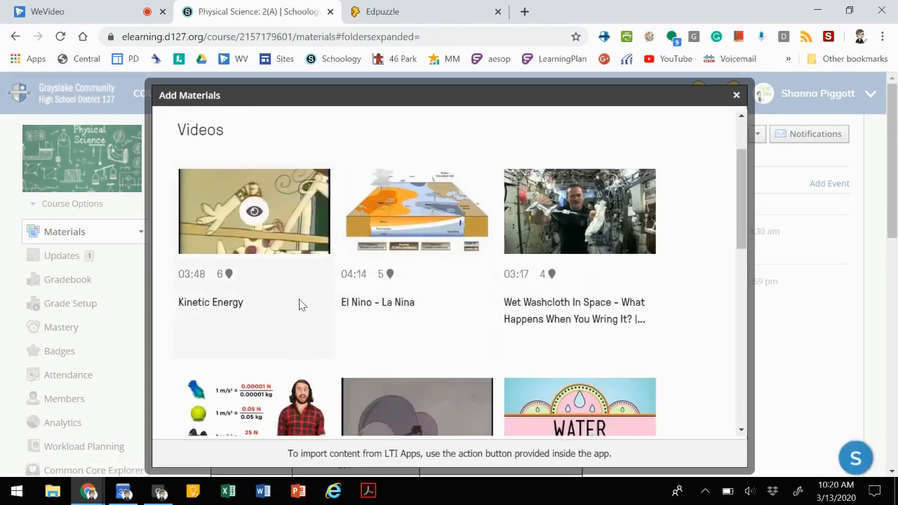
pyautogui.moveTo(118, 427)
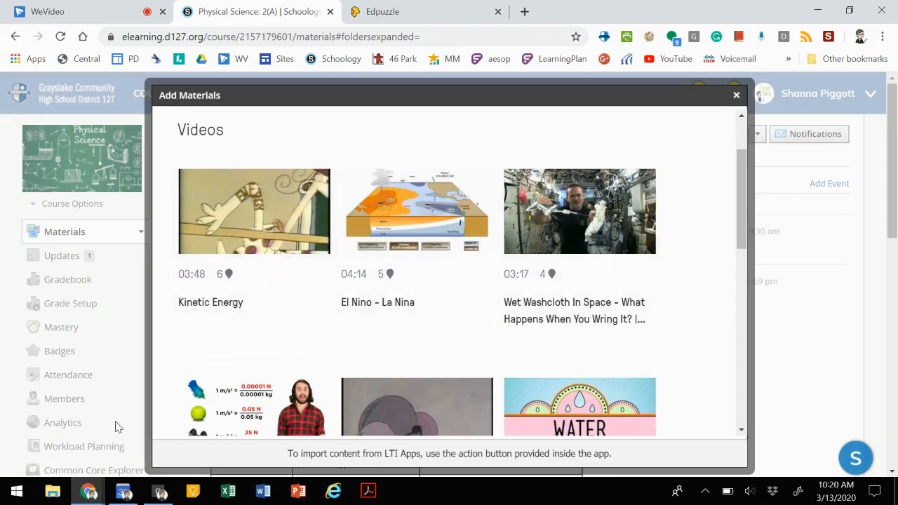
pyautogui.moveTo(253, 211)
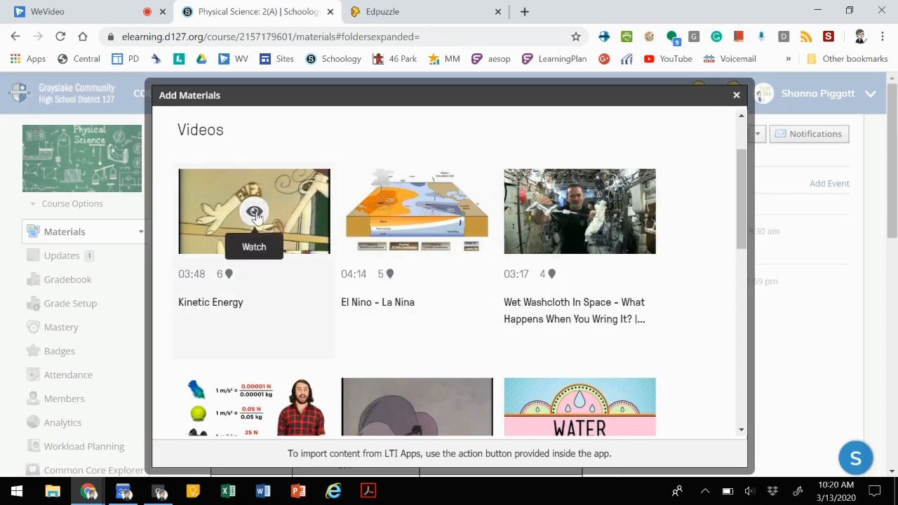
pyautogui.click(252, 211)
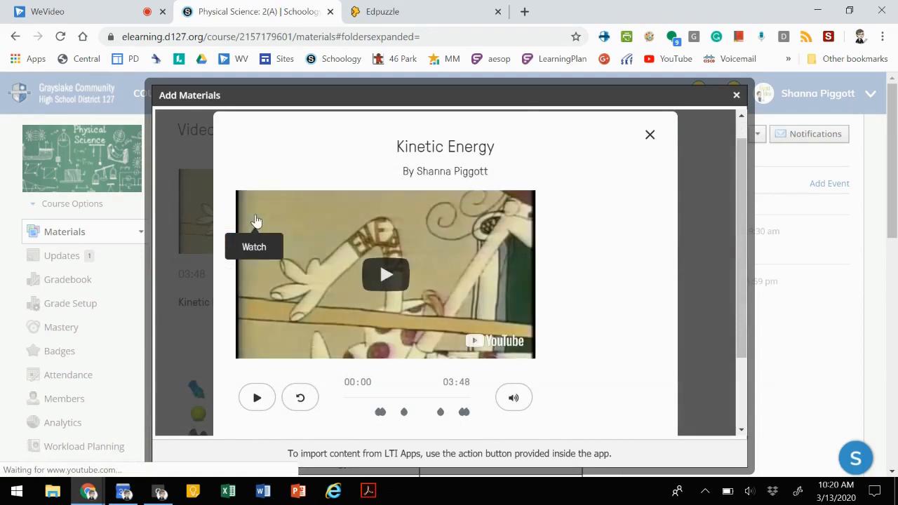
pyautogui.moveTo(456, 314)
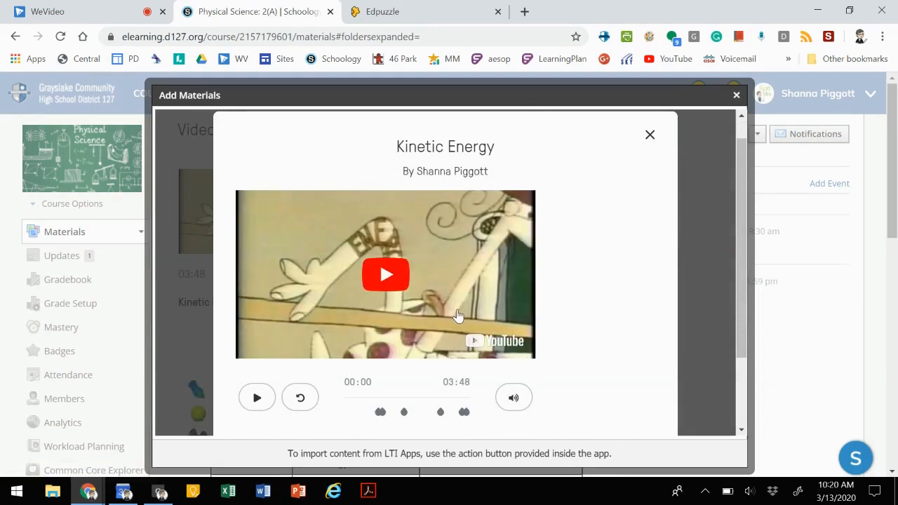
pyautogui.scroll(-3)
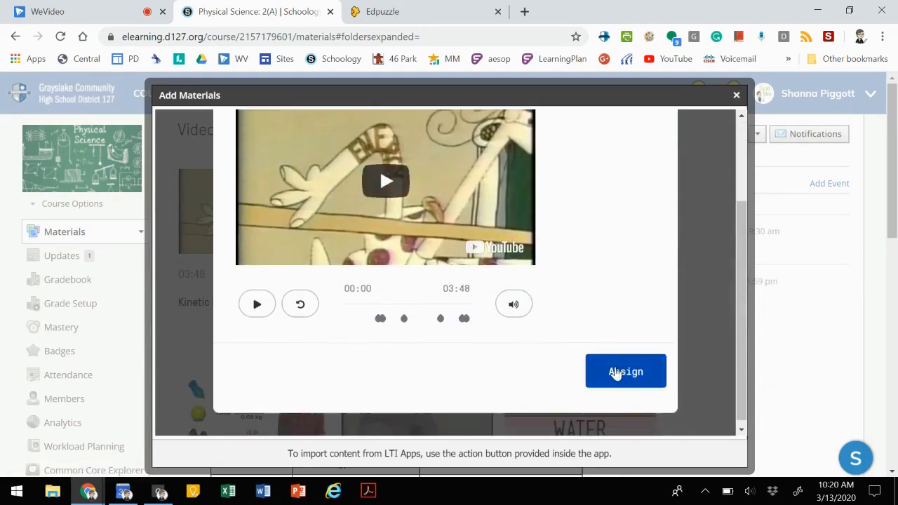
# Assign Kinetic Energy to Physical Science: 2(A) with Prevent Skipping left on
pyautogui.click(625, 370)
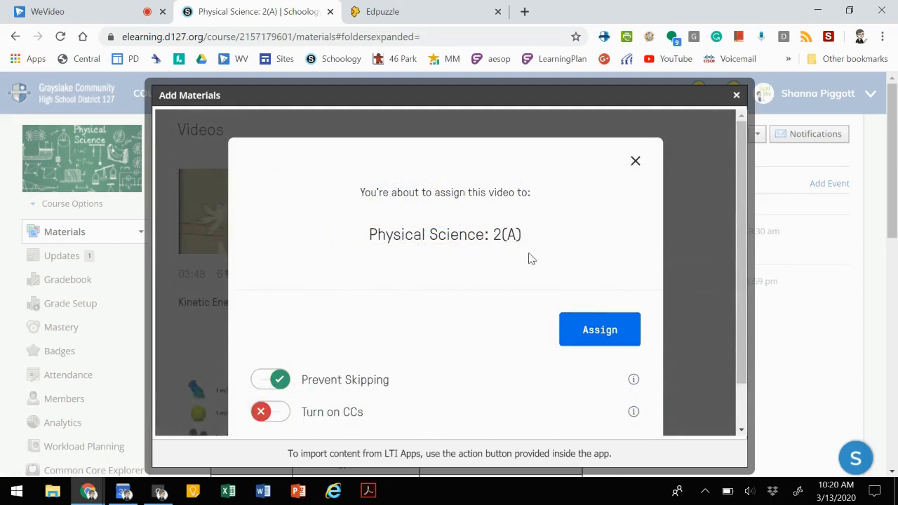
pyautogui.moveTo(390, 391)
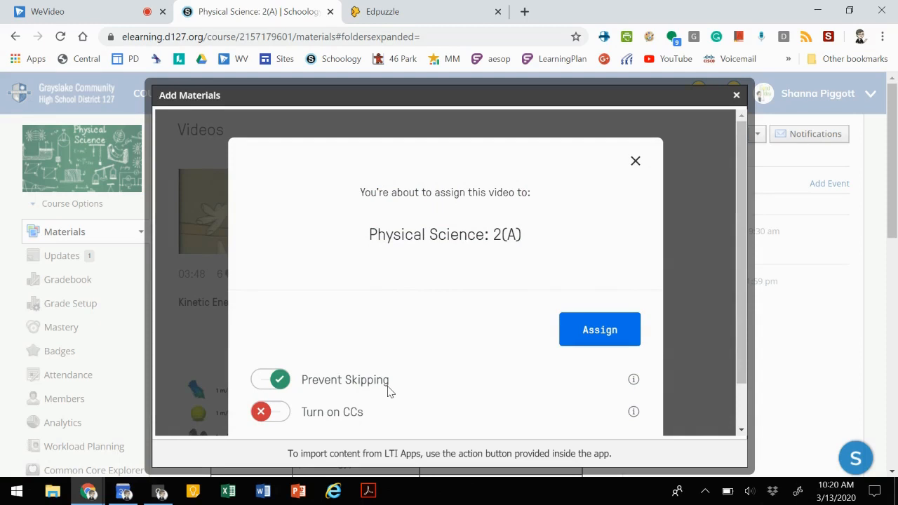
pyautogui.moveTo(600, 329)
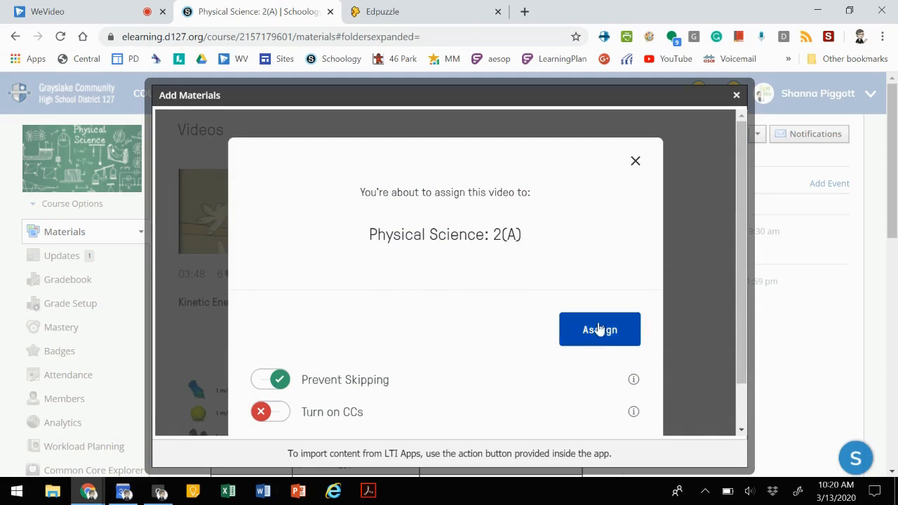
pyautogui.click(599, 328)
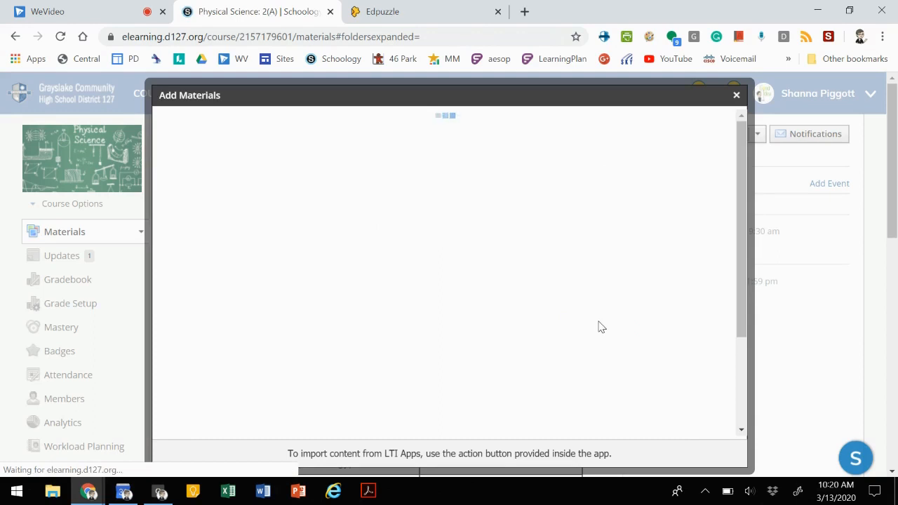
# Reload the Materials page and scroll to the new Kinetic Energy item at the bottom
pyautogui.click(735, 95)
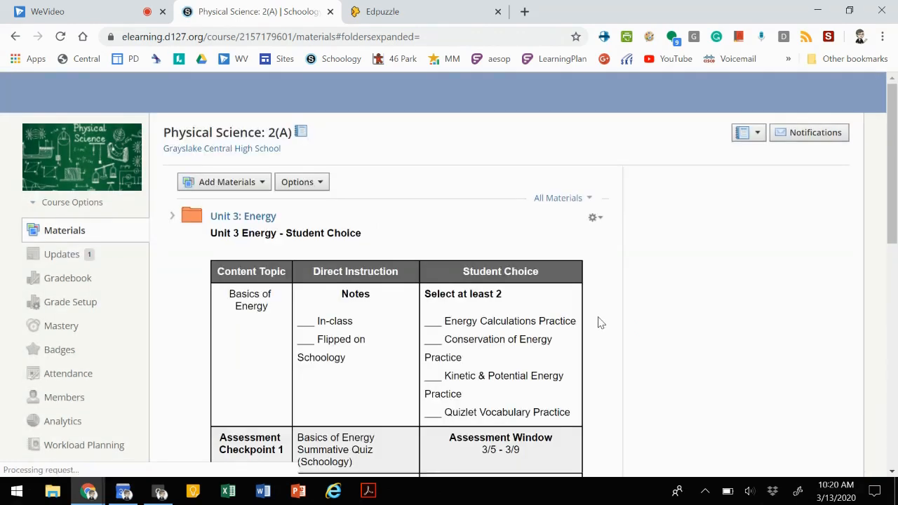
pyautogui.scroll(-3)
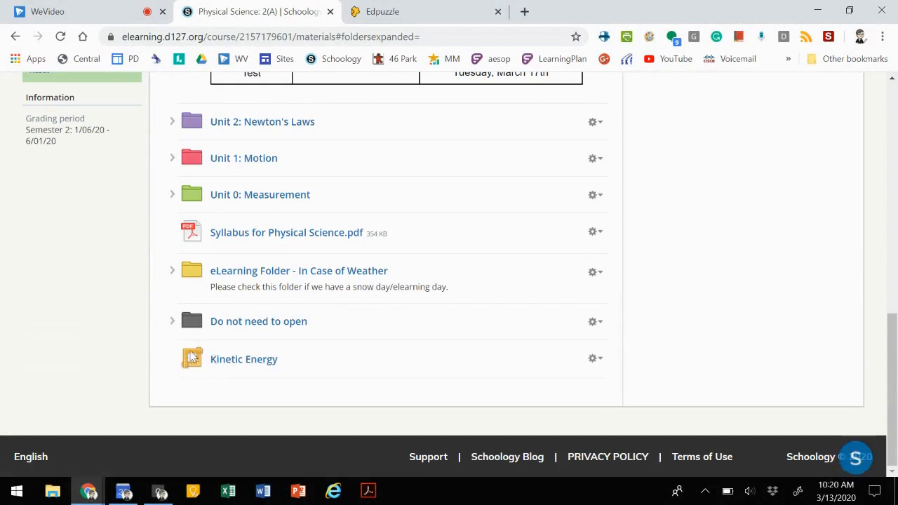
pyautogui.moveTo(244, 359)
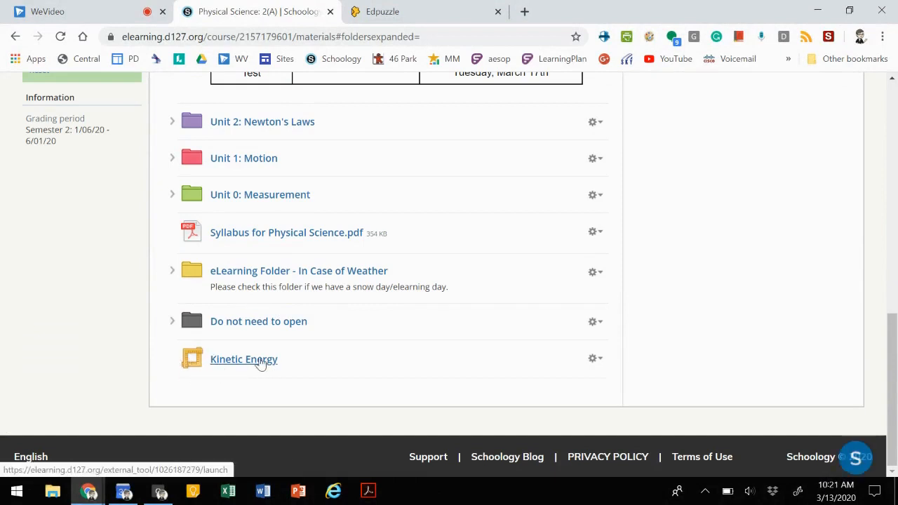
pyautogui.moveTo(586, 358)
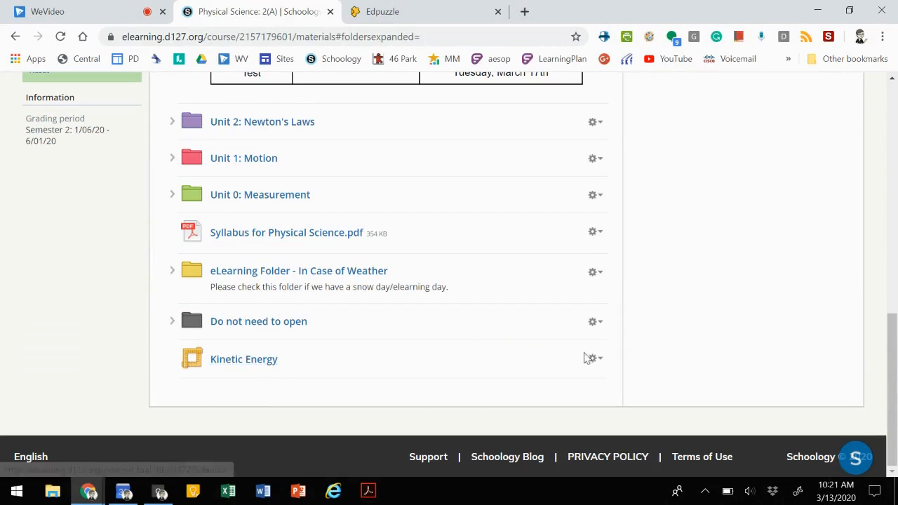
# Choose Edit from the Kinetic Energy item's gear menu to open Edit External Tool
pyautogui.click(592, 345)
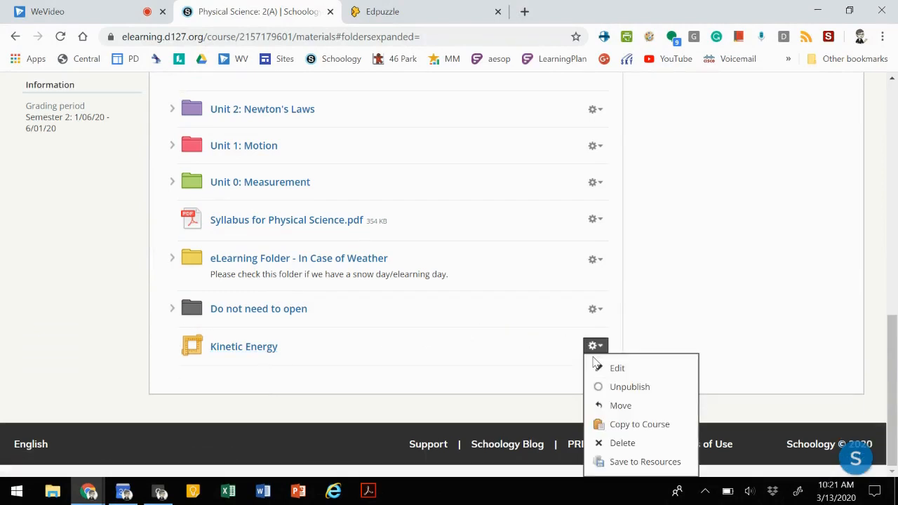
pyautogui.moveTo(617, 368)
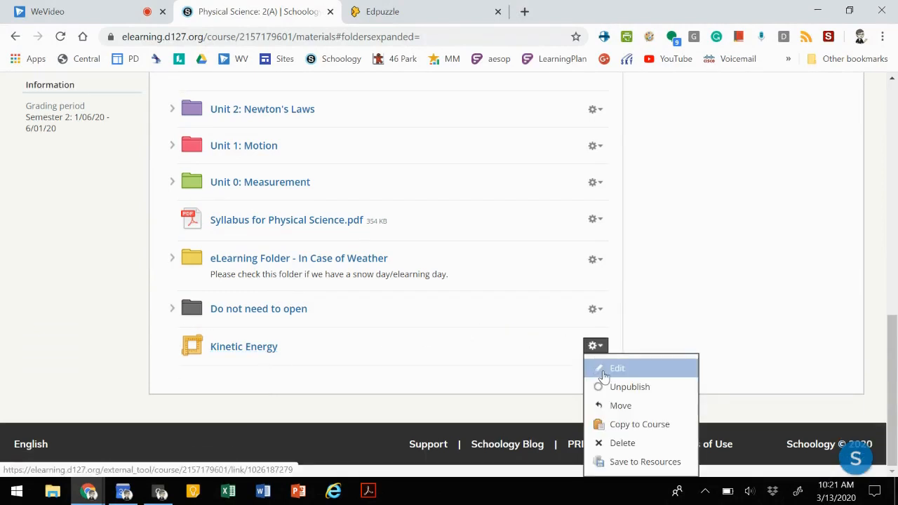
pyautogui.moveTo(606, 359)
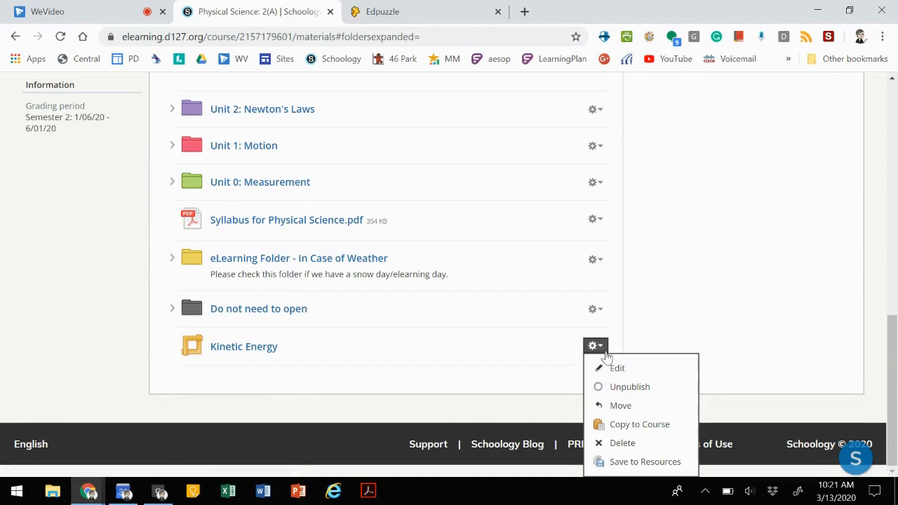
pyautogui.click(617, 368)
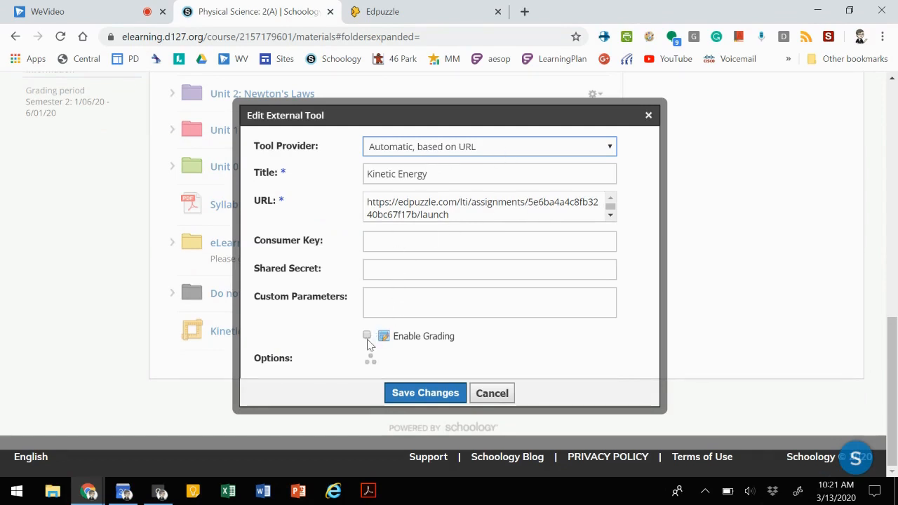
# Enable grading for Kinetic Energy and set it to 1 point
pyautogui.click(367, 335)
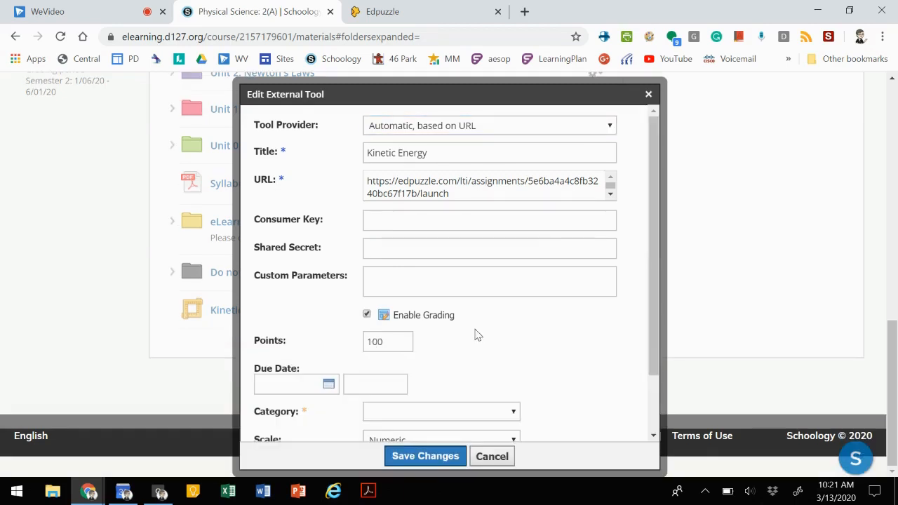
pyautogui.scroll(-3)
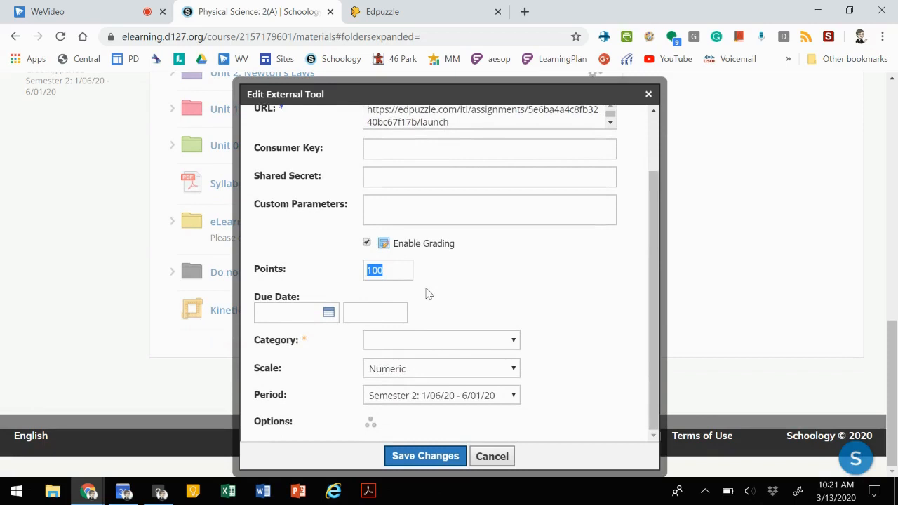
pyautogui.write('1')
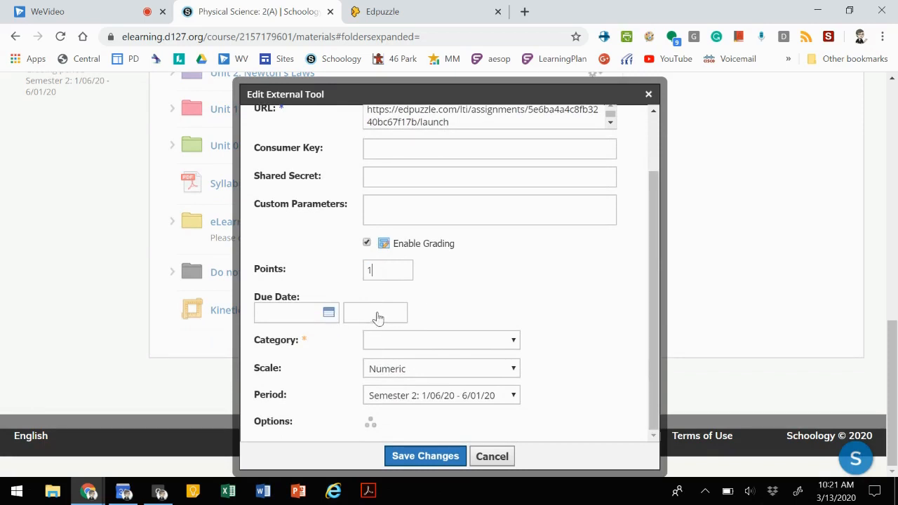
# Set the grading category to Formative, then change it to (Ungraded)
pyautogui.click(440, 339)
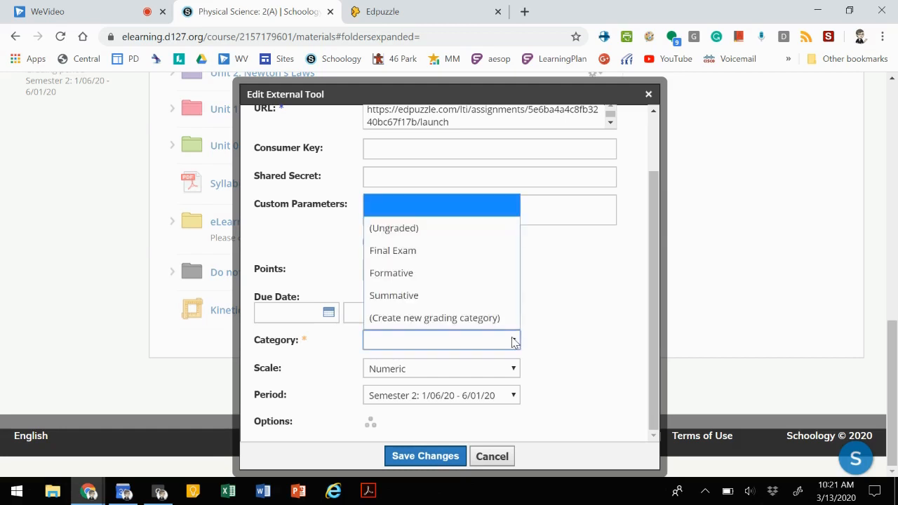
pyautogui.moveTo(501, 343)
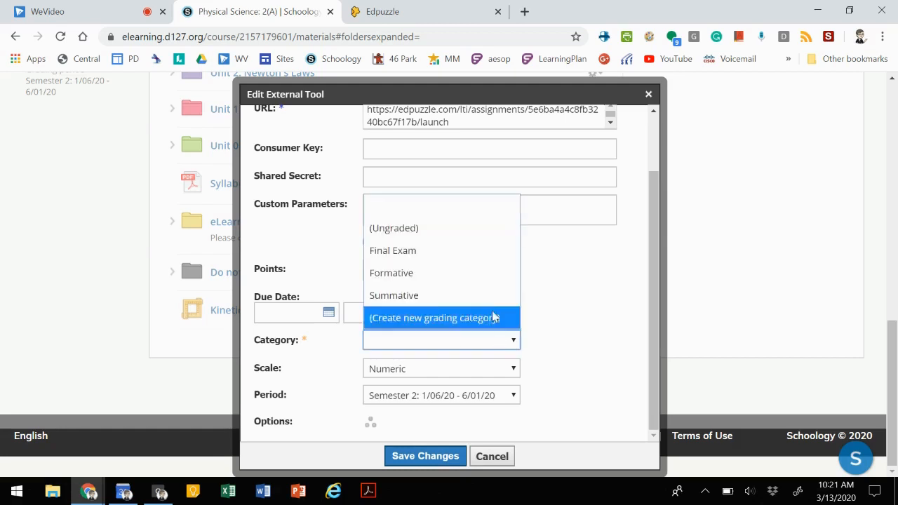
pyautogui.moveTo(393, 227)
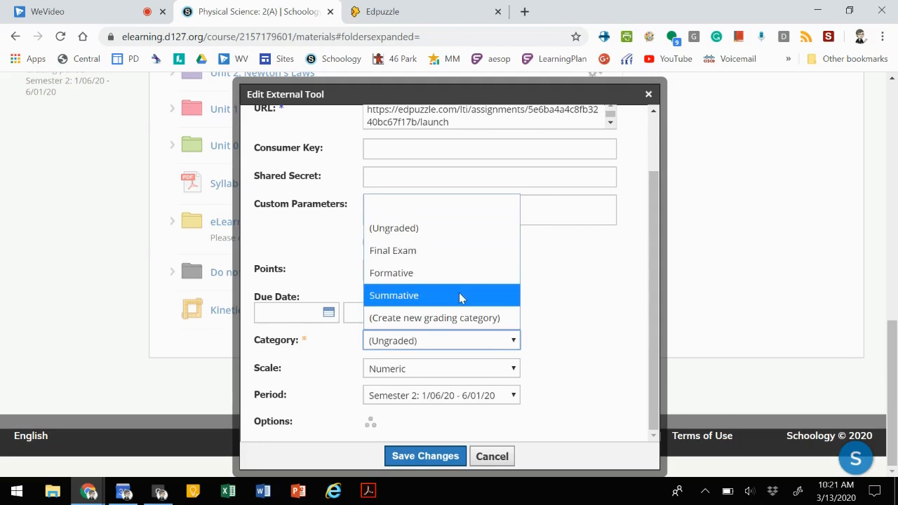
pyautogui.moveTo(456, 272)
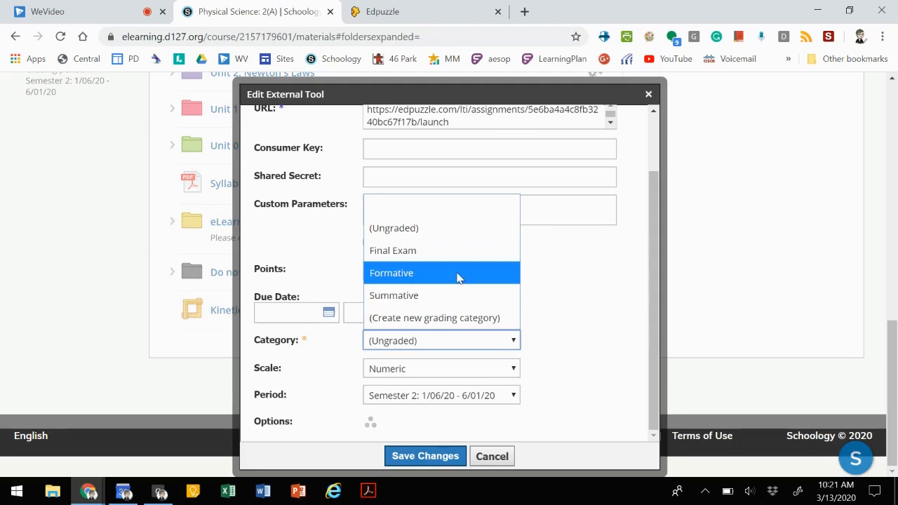
pyautogui.click(392, 272)
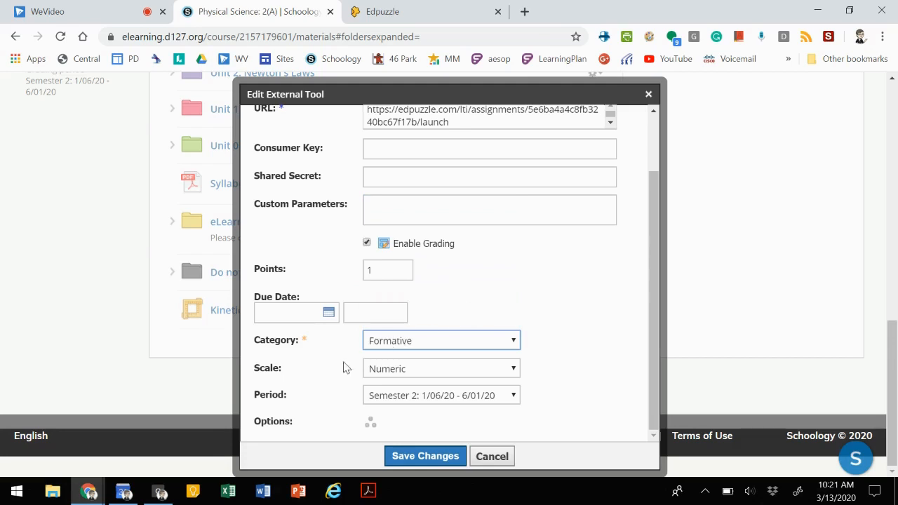
pyautogui.click(441, 341)
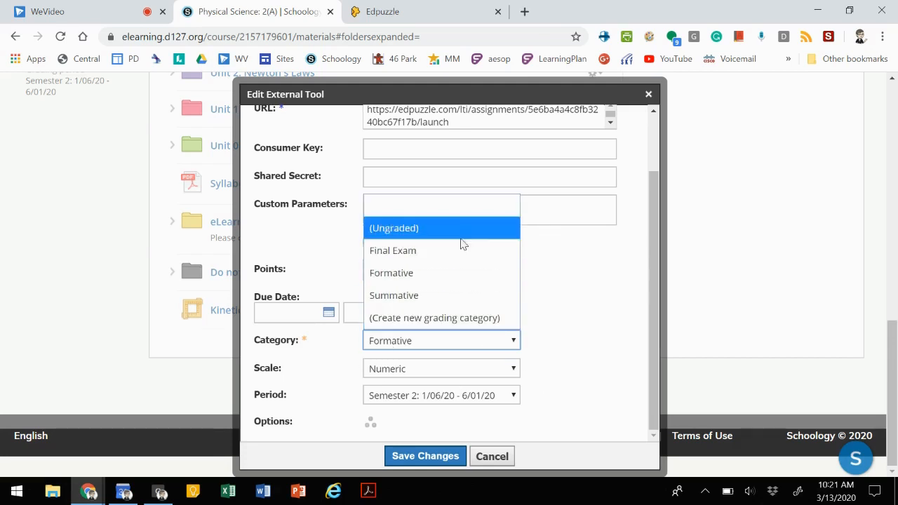
pyautogui.click(393, 227)
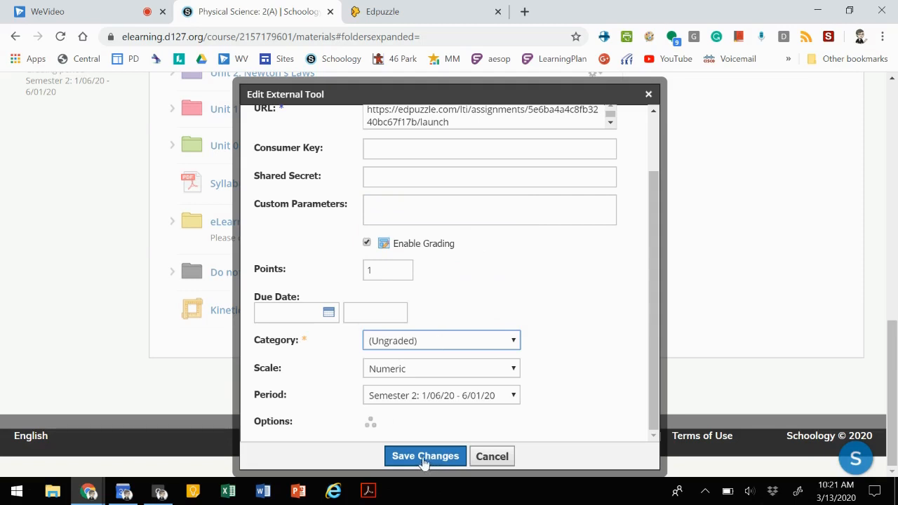
pyautogui.moveTo(367, 426)
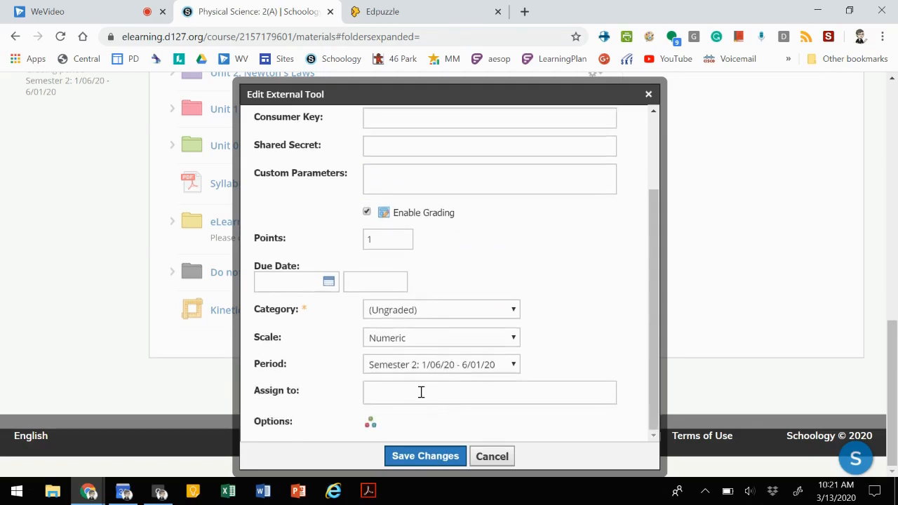
# Leave Assign to as is and save the grading changes to the Kinetic Energy tool
pyautogui.click(488, 393)
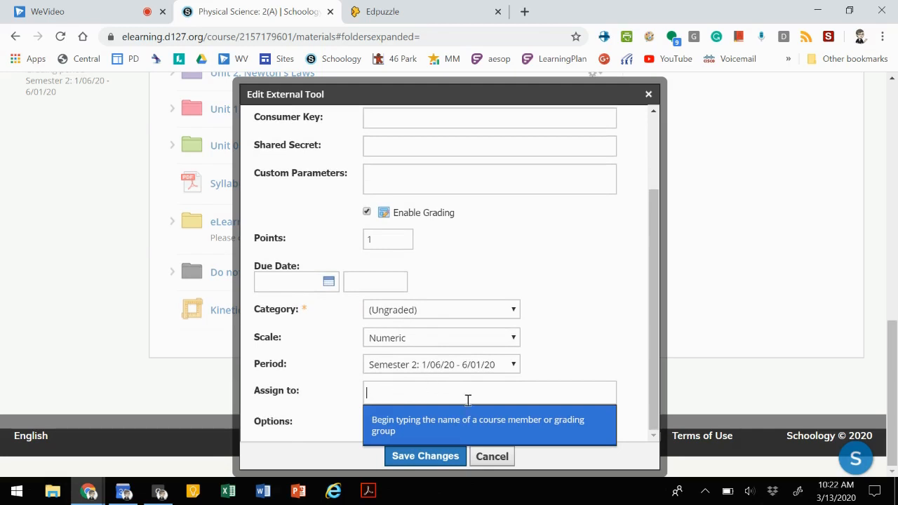
pyautogui.moveTo(368, 400)
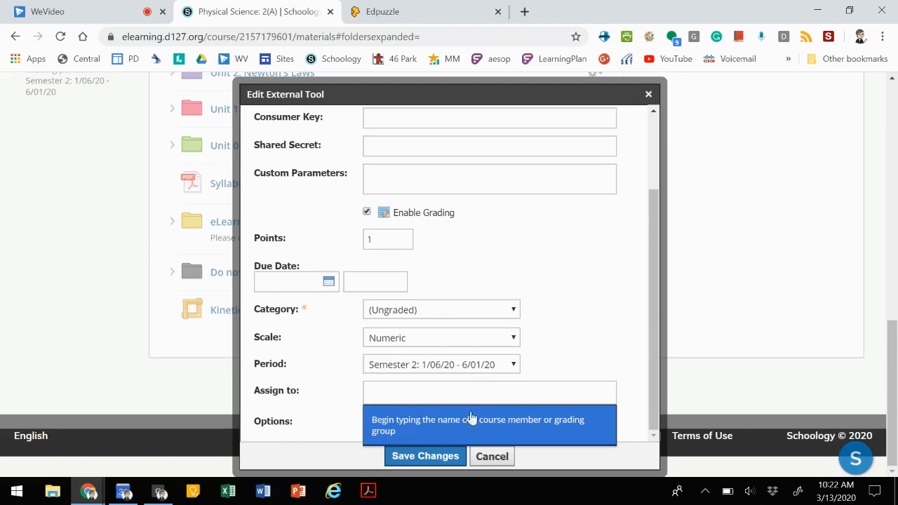
pyautogui.moveTo(466, 423)
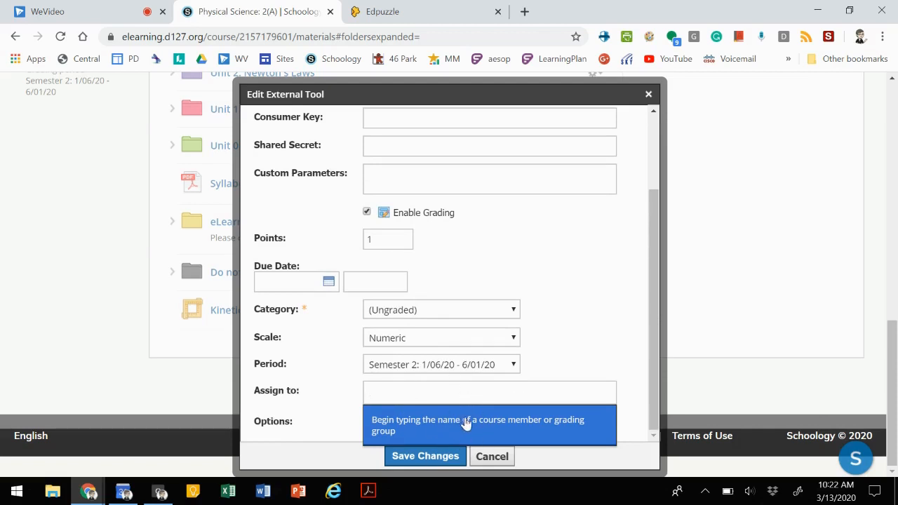
pyautogui.moveTo(430, 382)
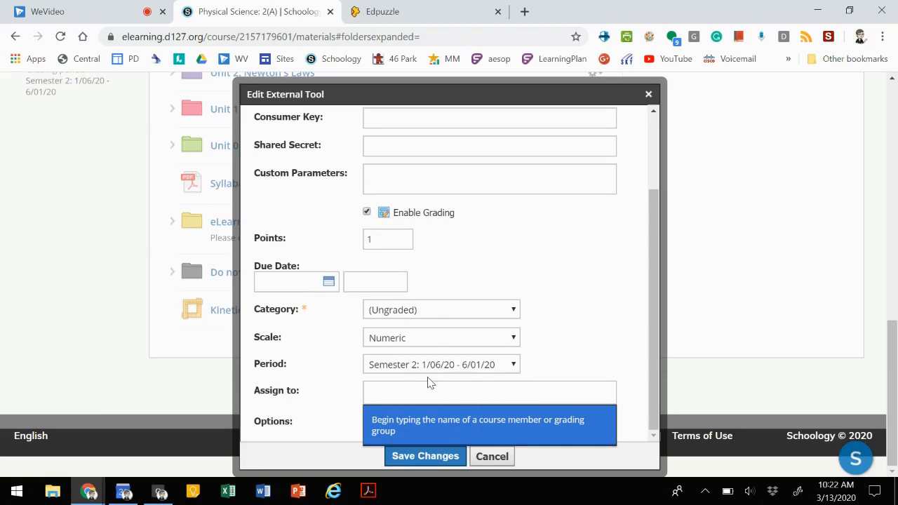
pyautogui.moveTo(630, 292)
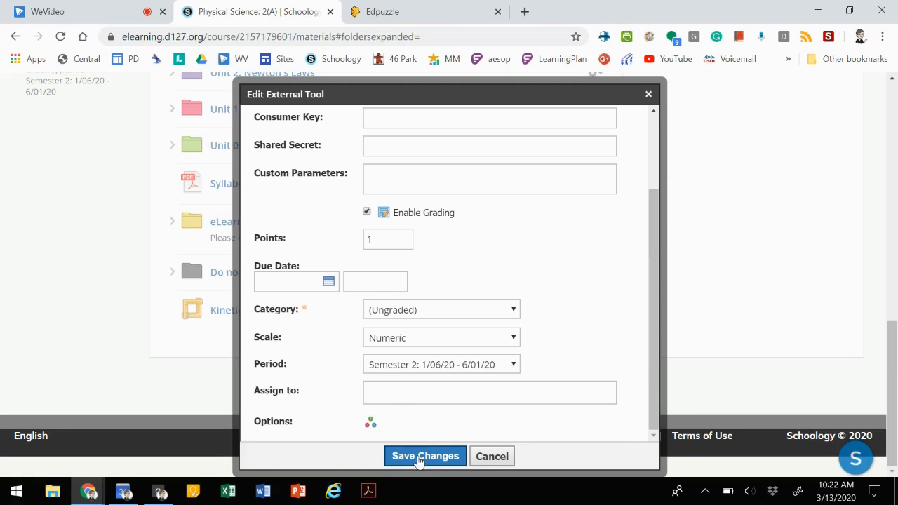
pyautogui.click(425, 456)
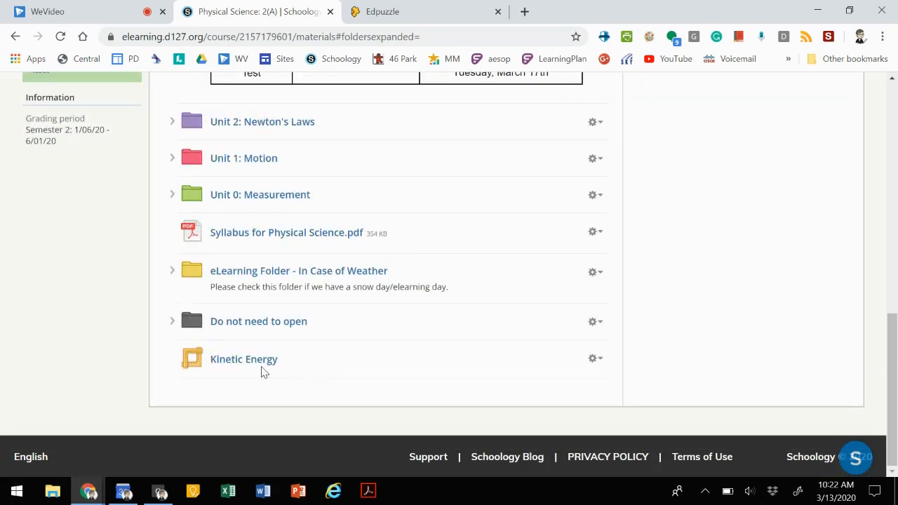
# Open Kinetic Energy from the materials list to its embedded Edpuzzle progress page
pyautogui.click(245, 360)
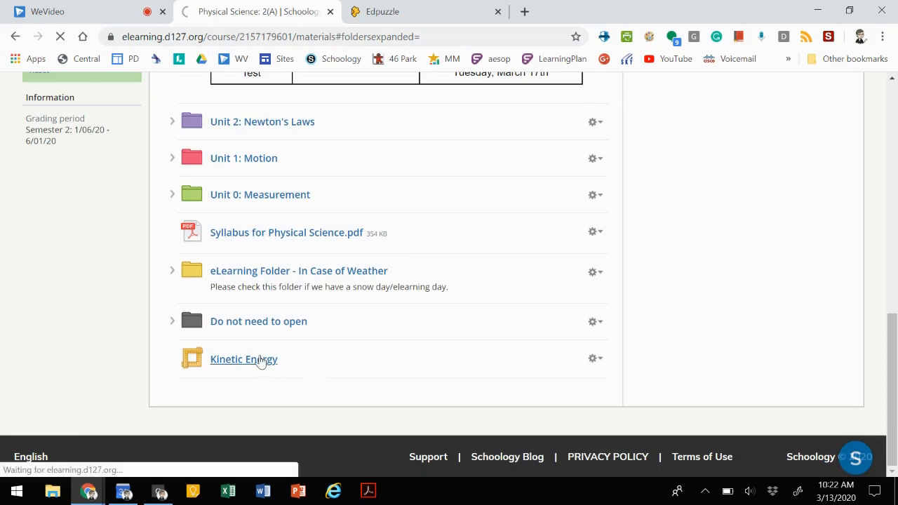
pyautogui.click(245, 359)
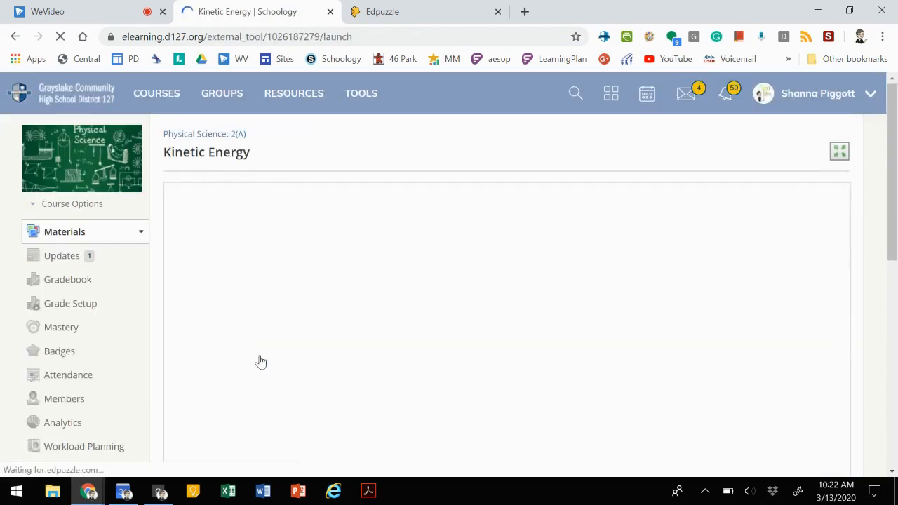
pyautogui.scroll(-3)
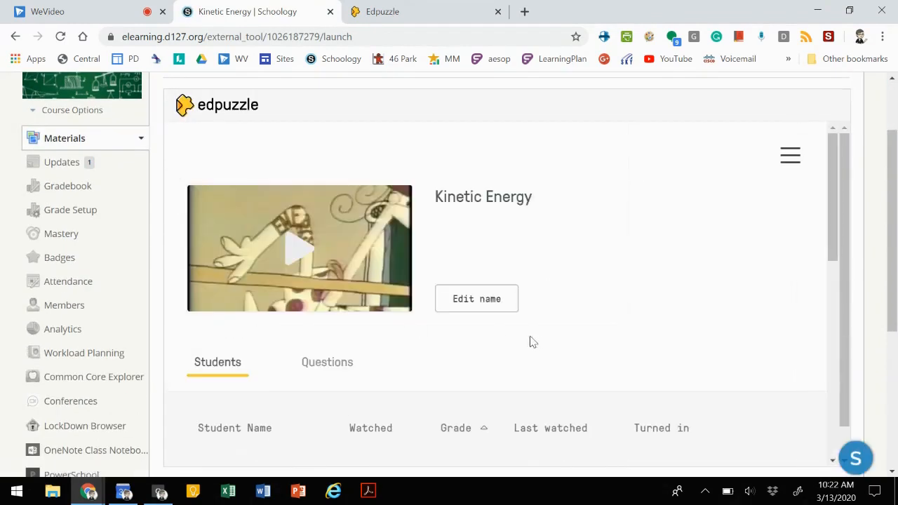
pyautogui.moveTo(264, 276)
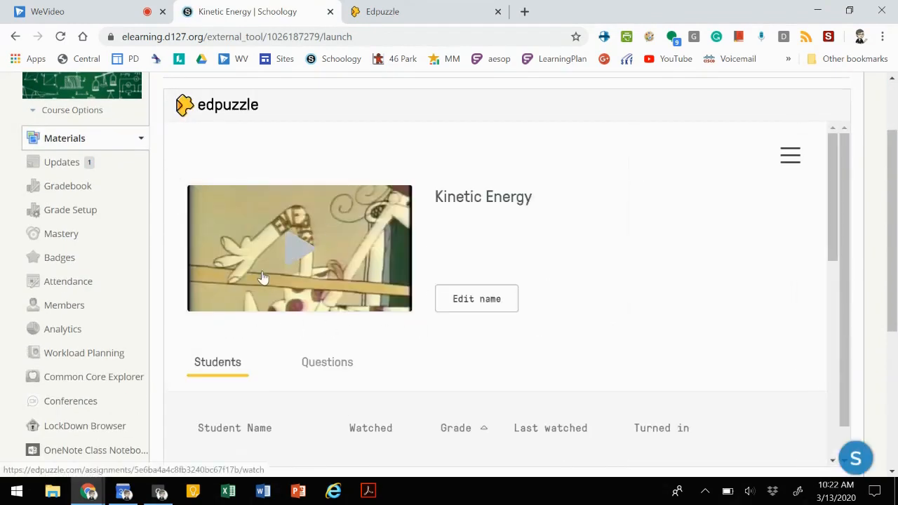
pyautogui.moveTo(589, 287)
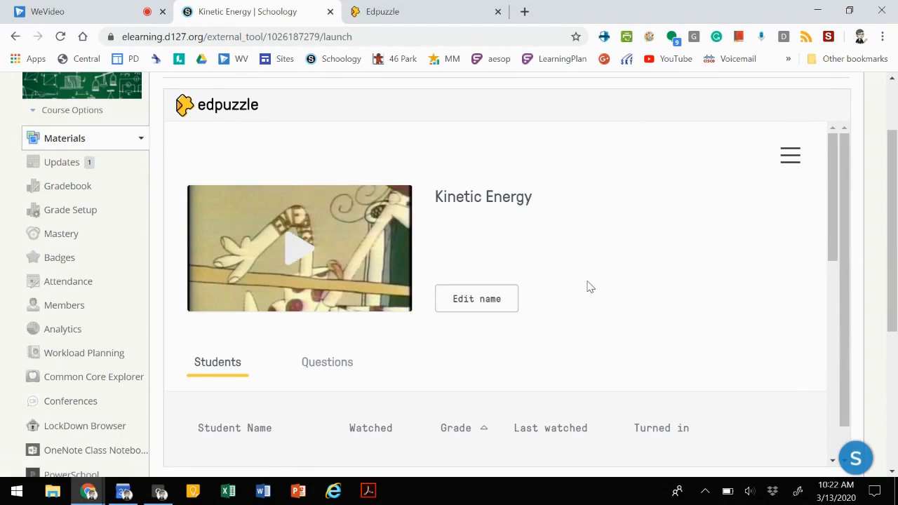
pyautogui.scroll(-3)
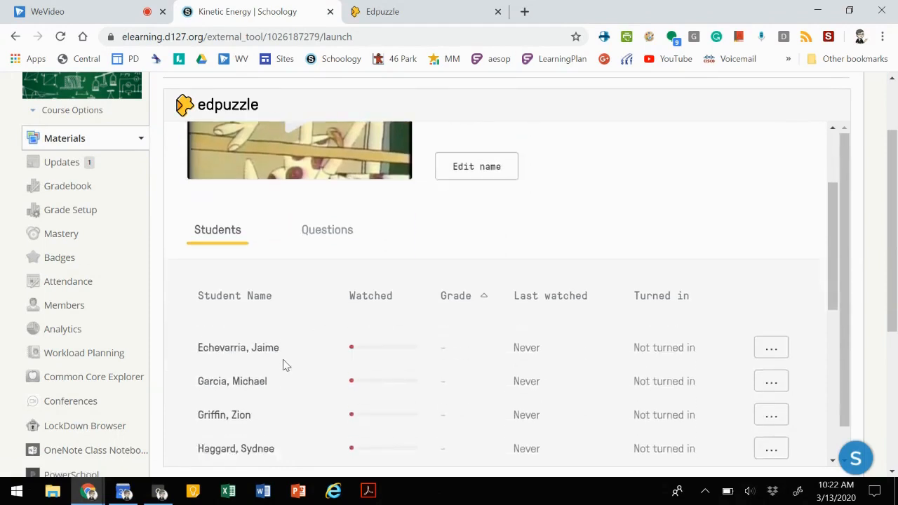
pyautogui.scroll(-3)
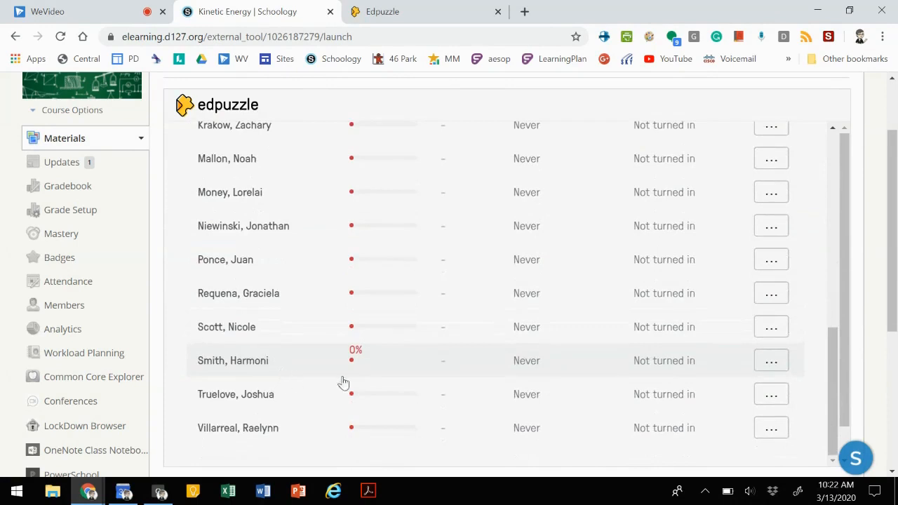
pyautogui.moveTo(432, 368)
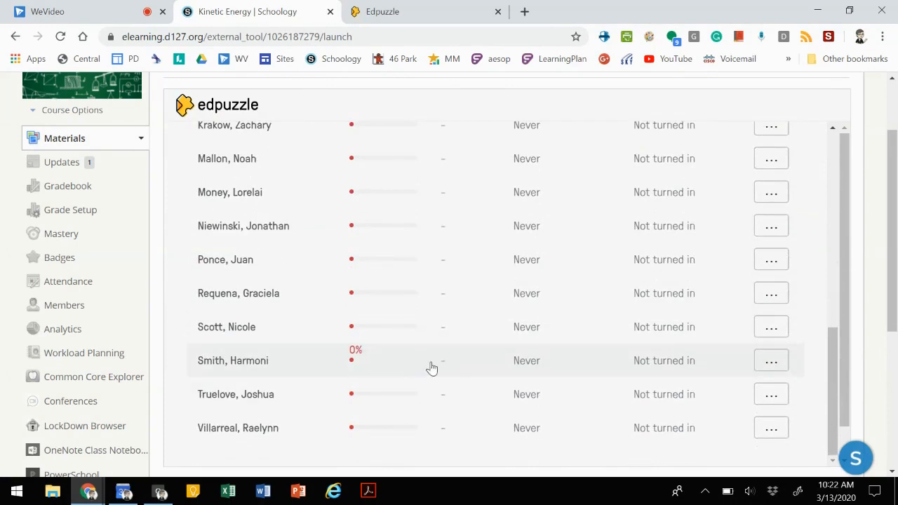
pyautogui.moveTo(747, 392)
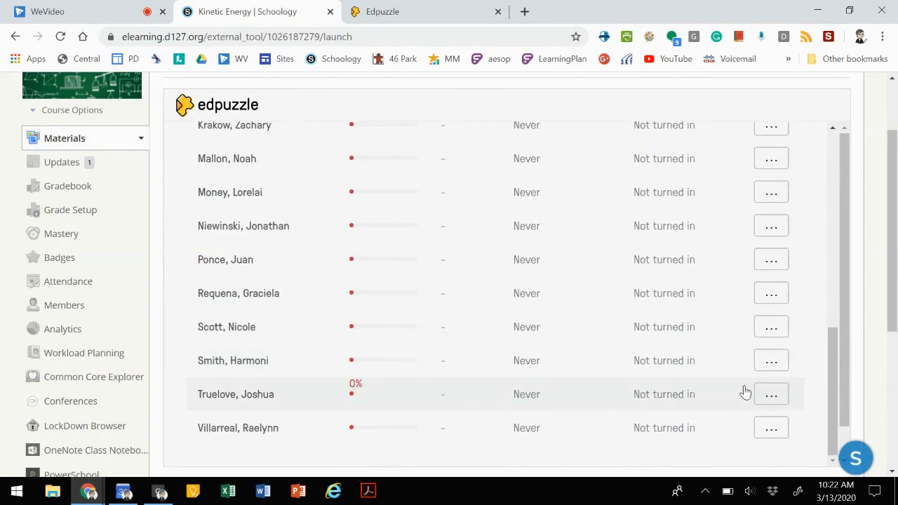
pyautogui.scroll(3)
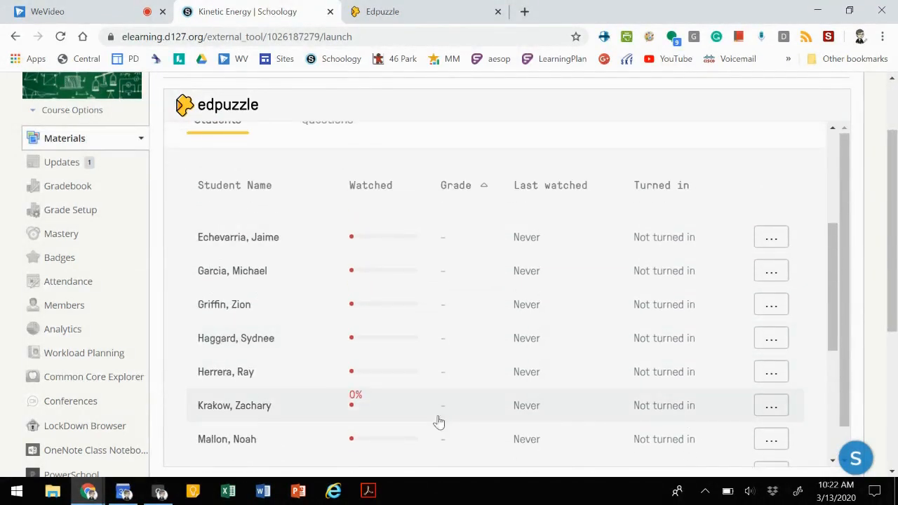
pyautogui.moveTo(456, 270)
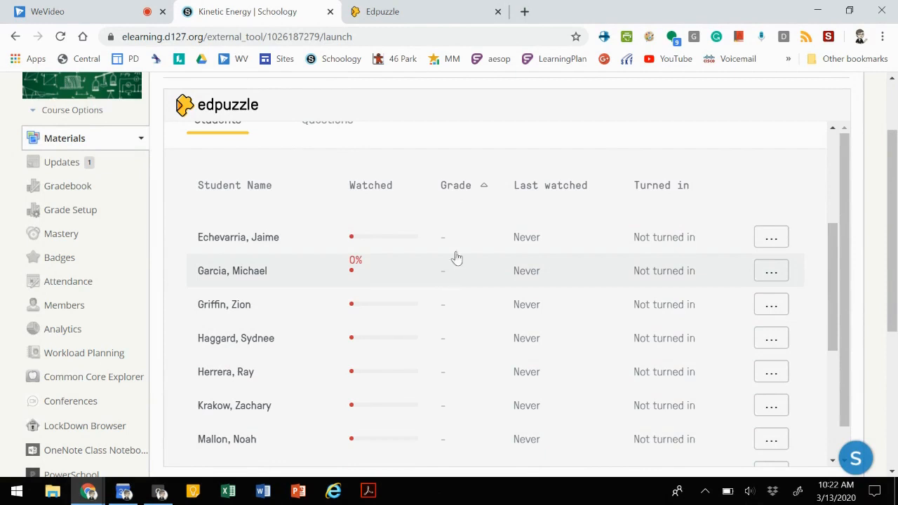
pyautogui.moveTo(302, 239)
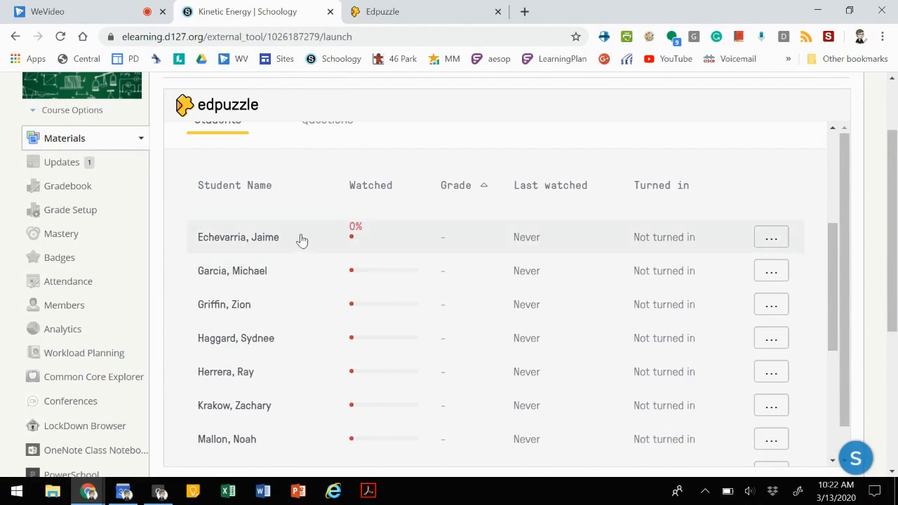
pyautogui.scroll(-3)
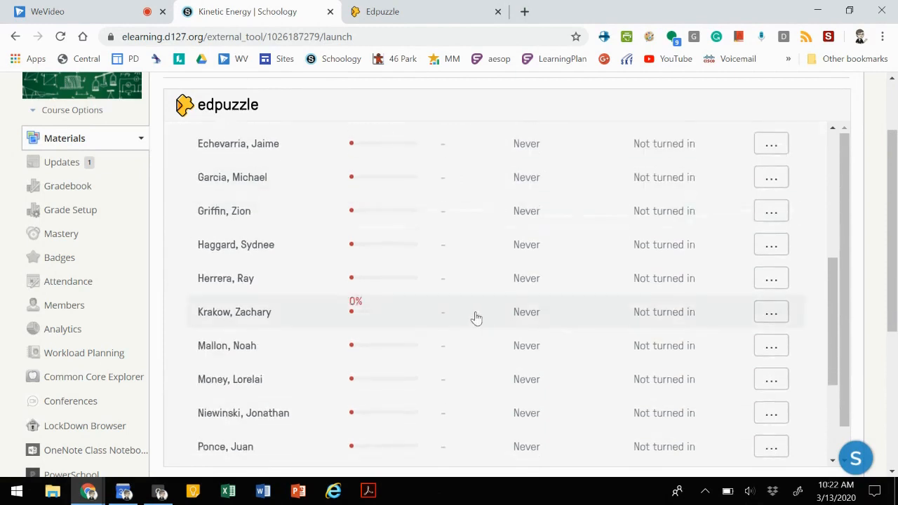
pyautogui.scroll(-3)
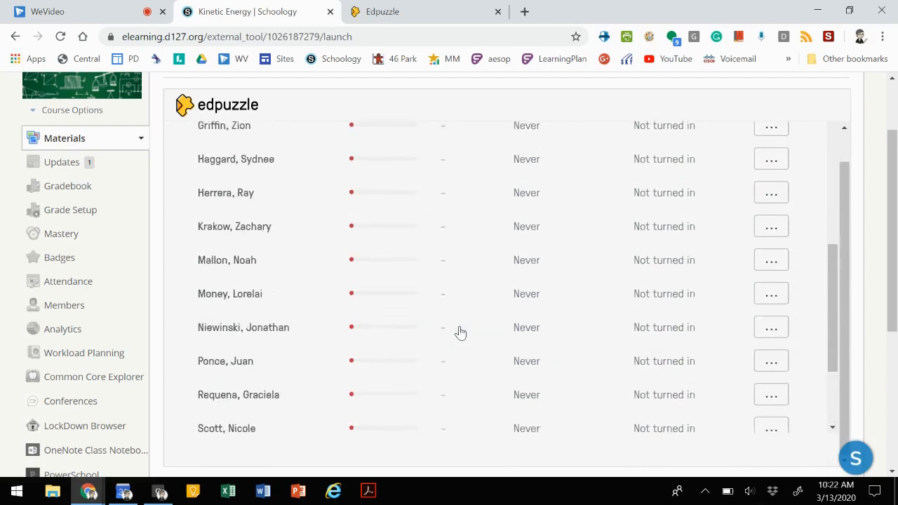
pyautogui.scroll(3)
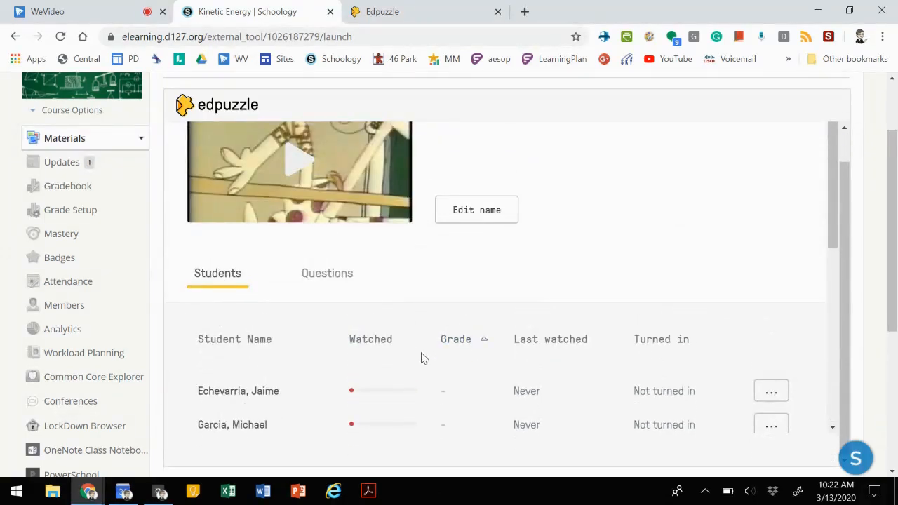
pyautogui.moveTo(446, 407)
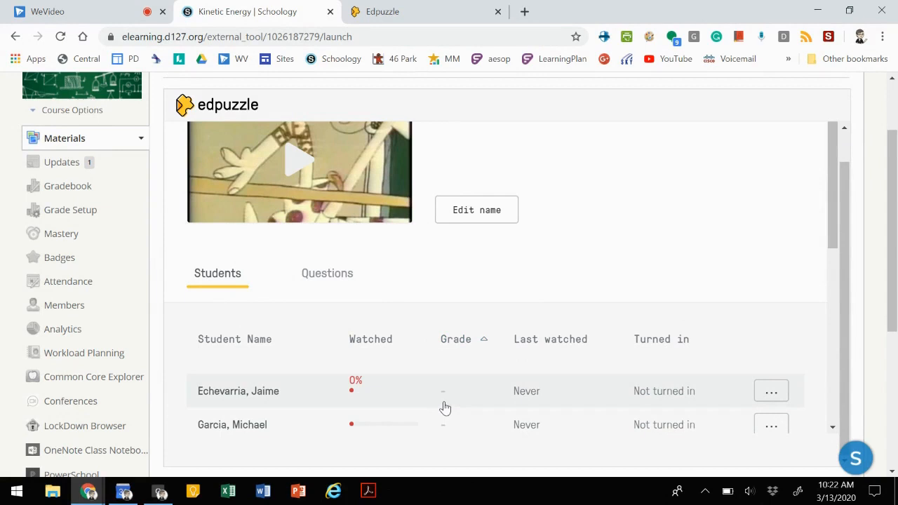
pyautogui.scroll(-3)
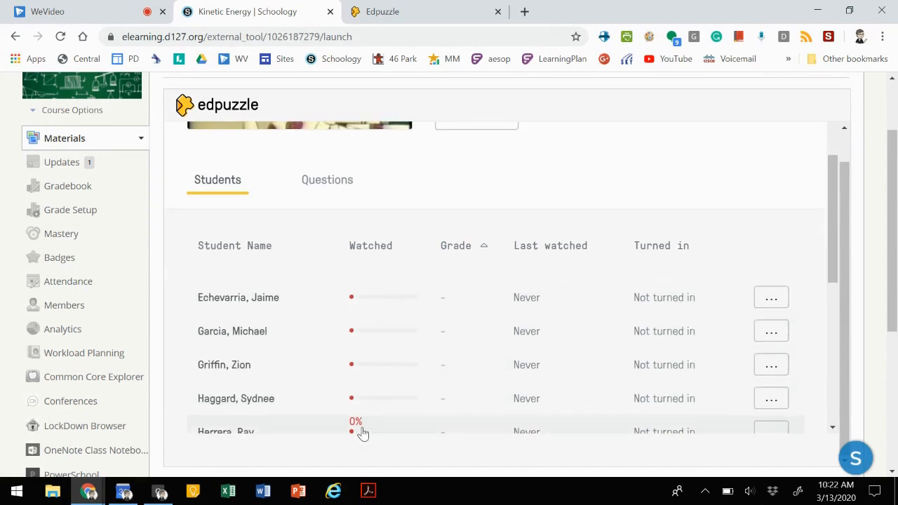
pyautogui.scroll(-3)
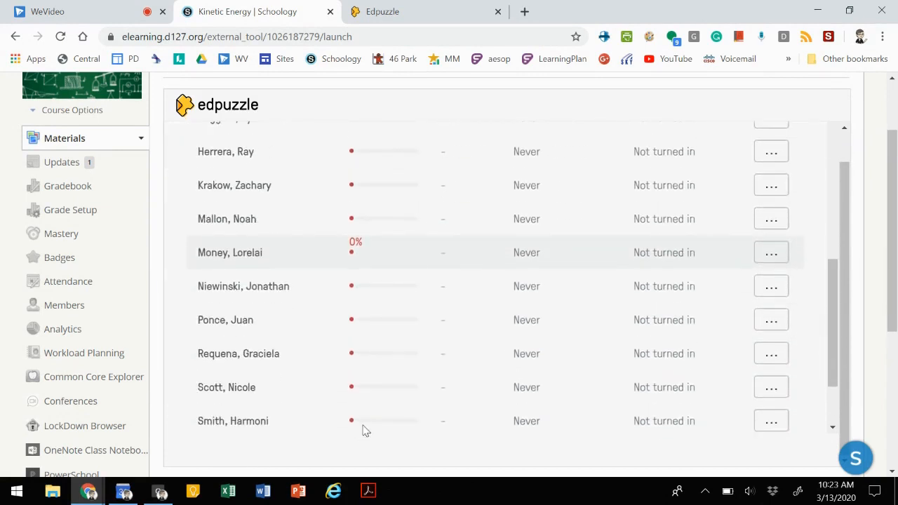
pyautogui.scroll(3)
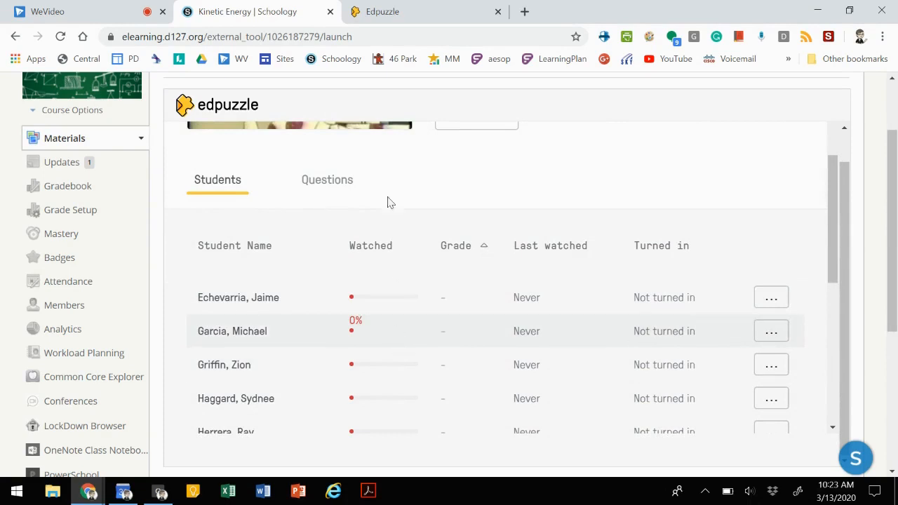
# View the Questions progress showing 0 of 15 right
pyautogui.click(326, 180)
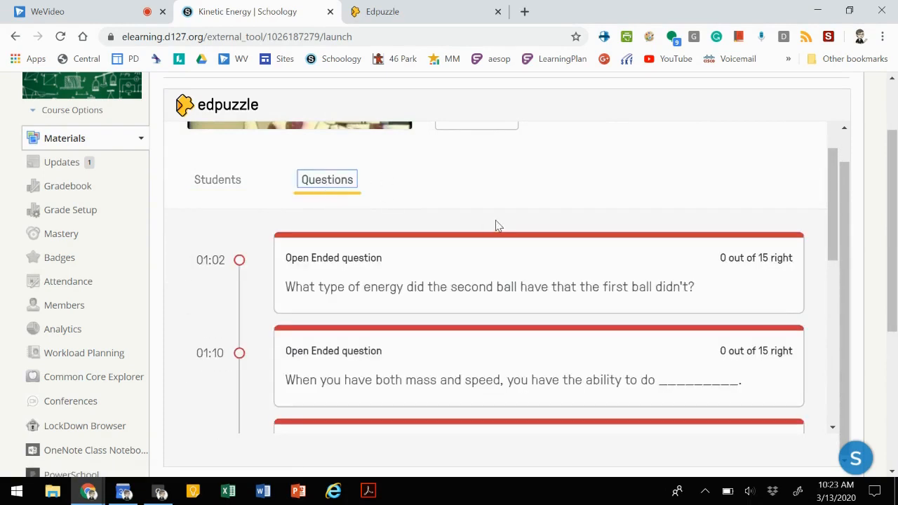
pyautogui.scroll(-3)
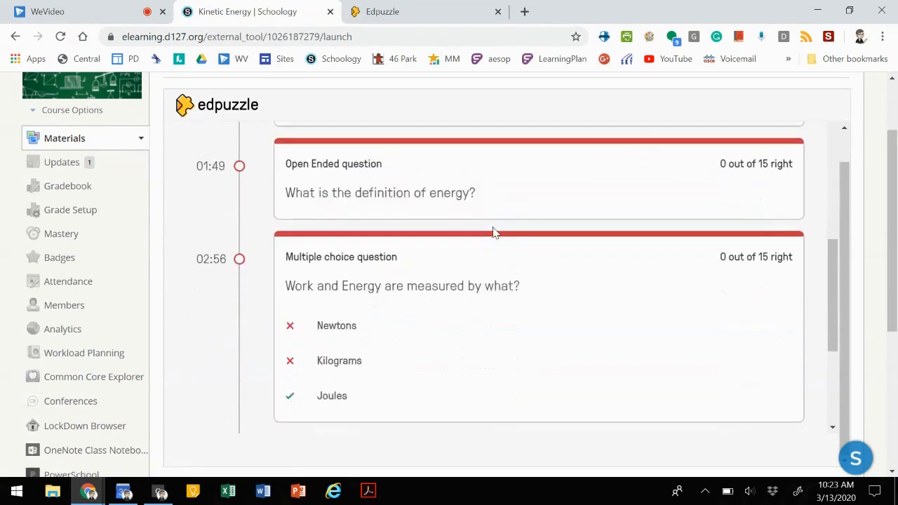
pyautogui.scroll(3)
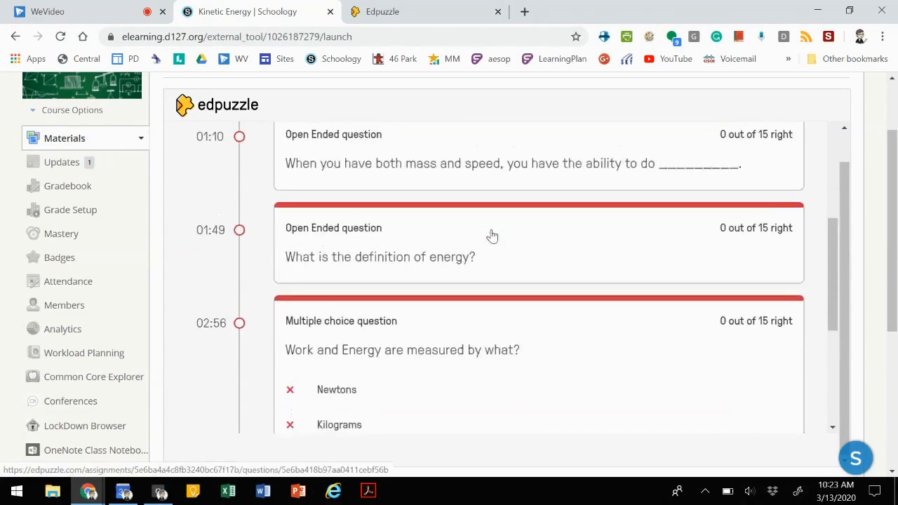
pyautogui.scroll(3)
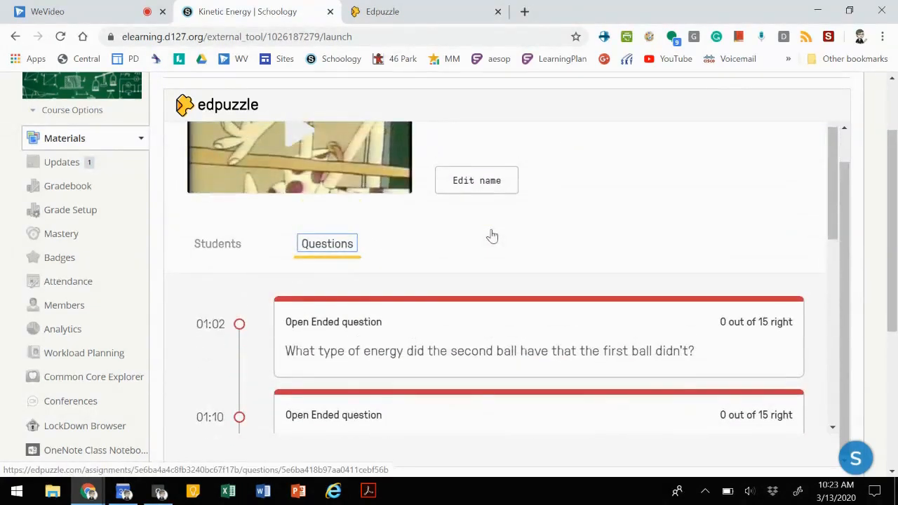
# Switch back to the Students progress list
pyautogui.click(218, 244)
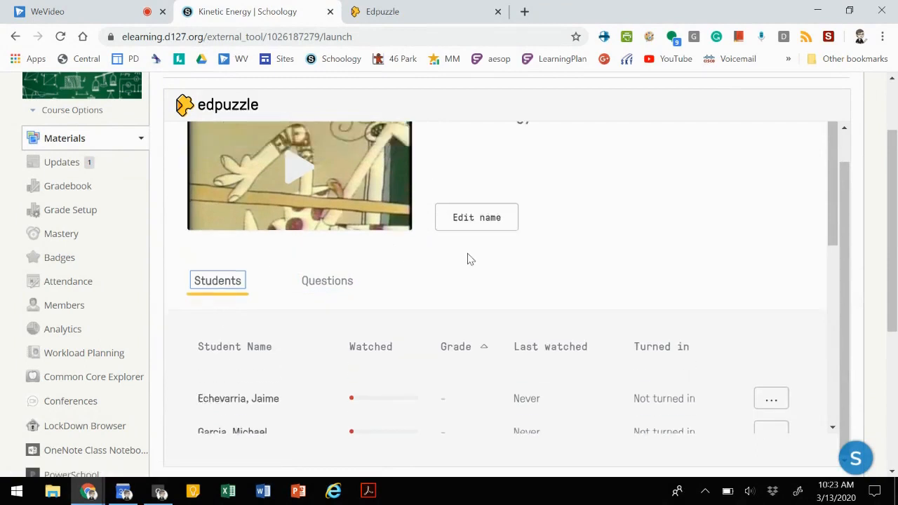
pyautogui.scroll(3)
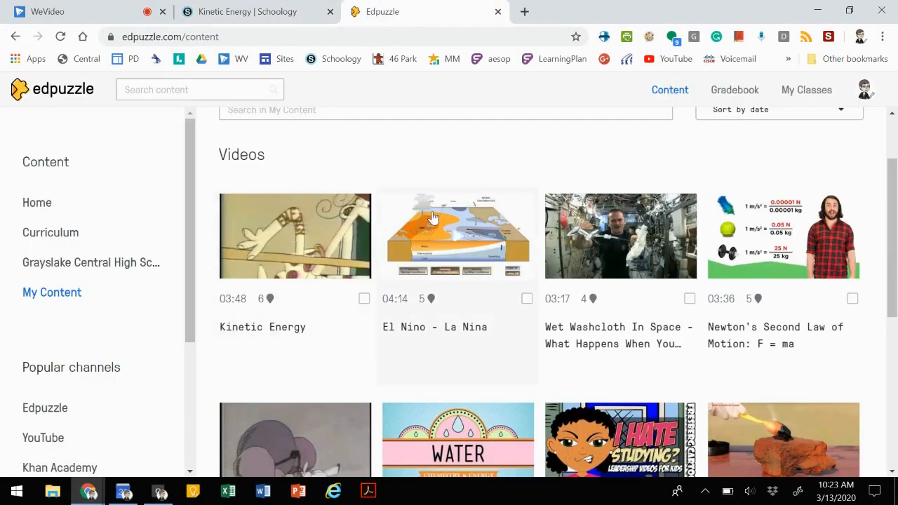
# Show the Add Content choices on Edpuzzle's My Content page
pyautogui.scroll(3)
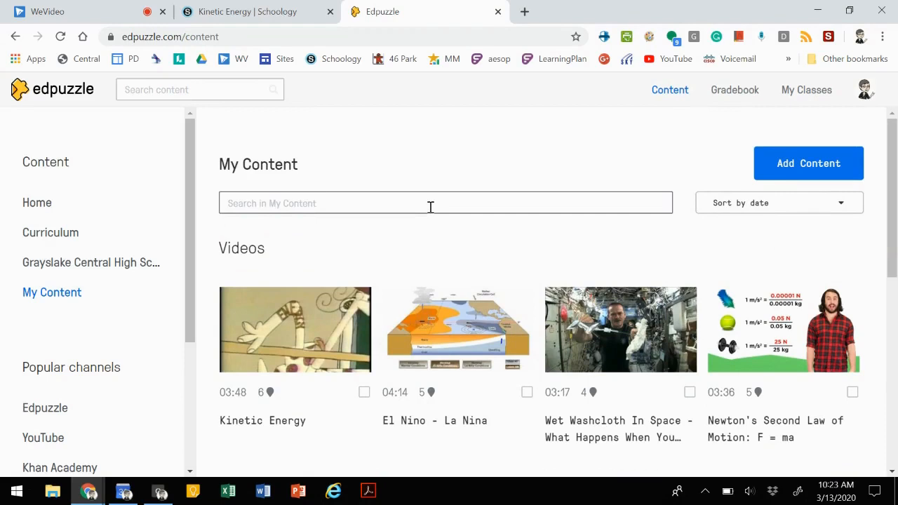
pyautogui.click(808, 163)
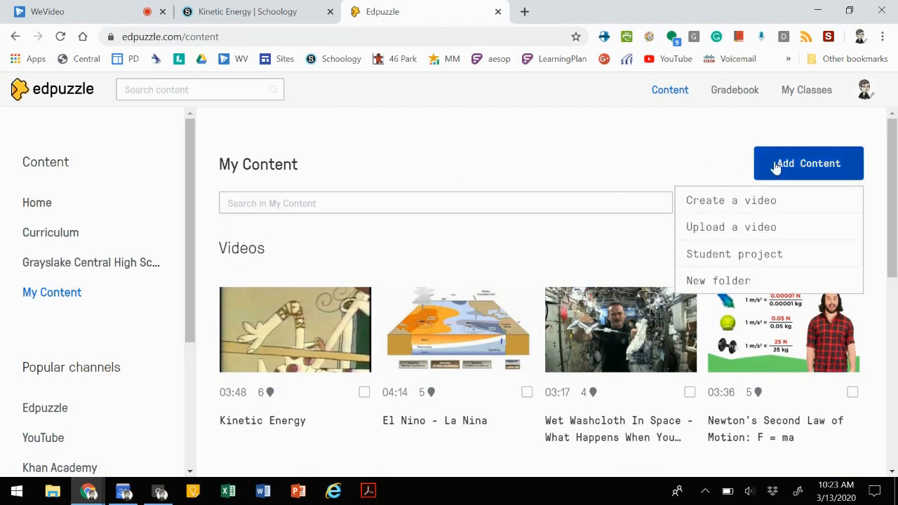
pyautogui.moveTo(751, 200)
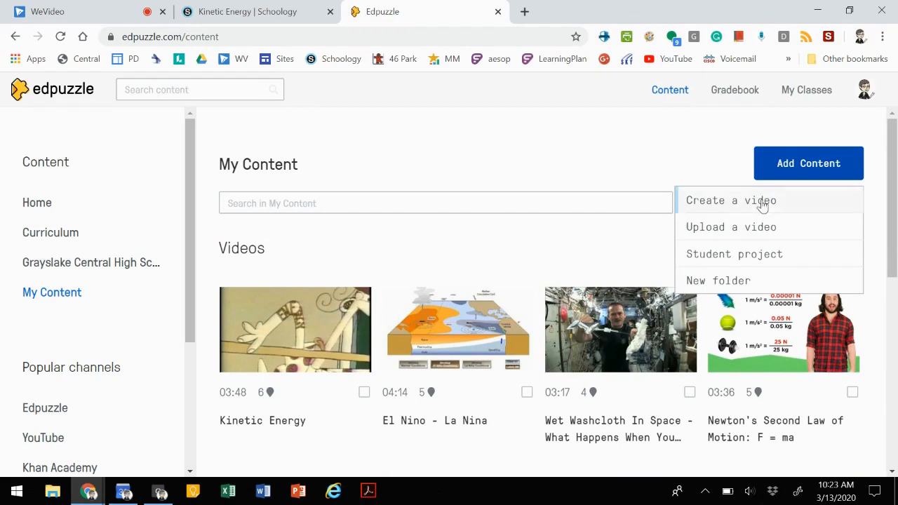
pyautogui.moveTo(759, 203)
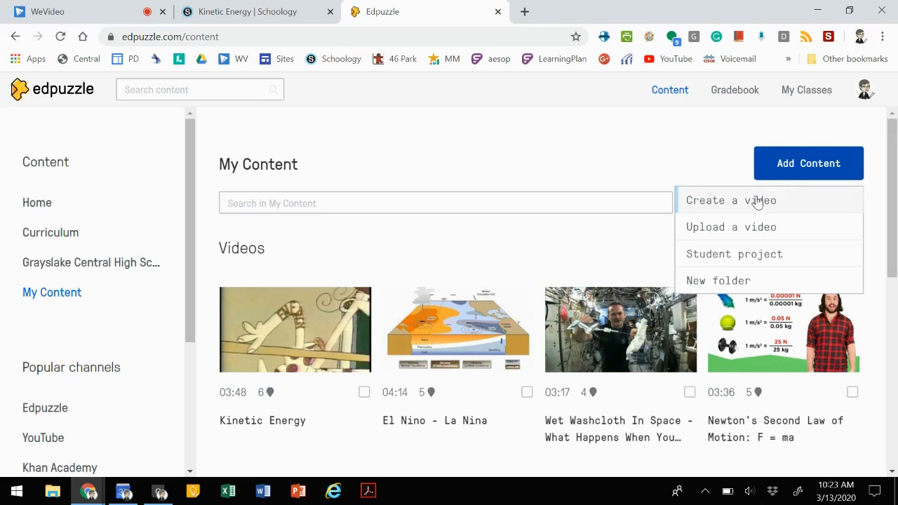
pyautogui.moveTo(754, 228)
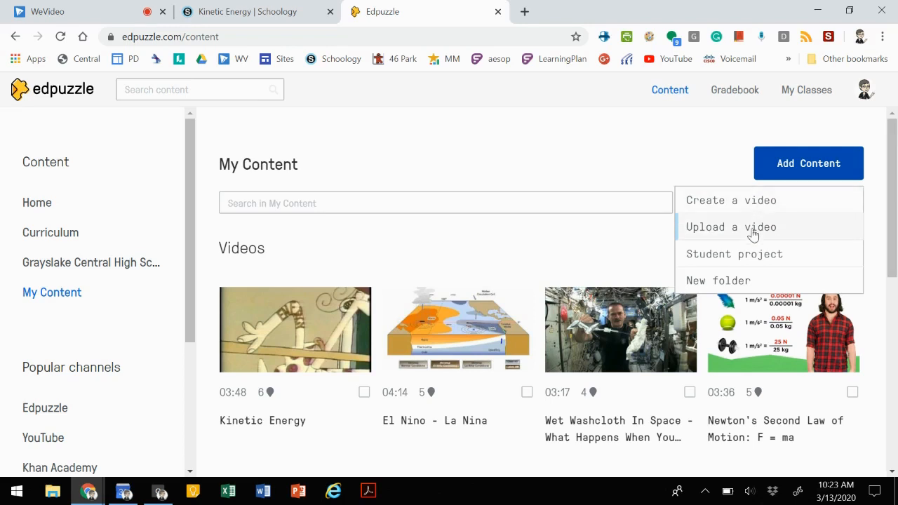
# Visit the Upload a video page with its 1 GB limit, then head to Content
pyautogui.click(731, 227)
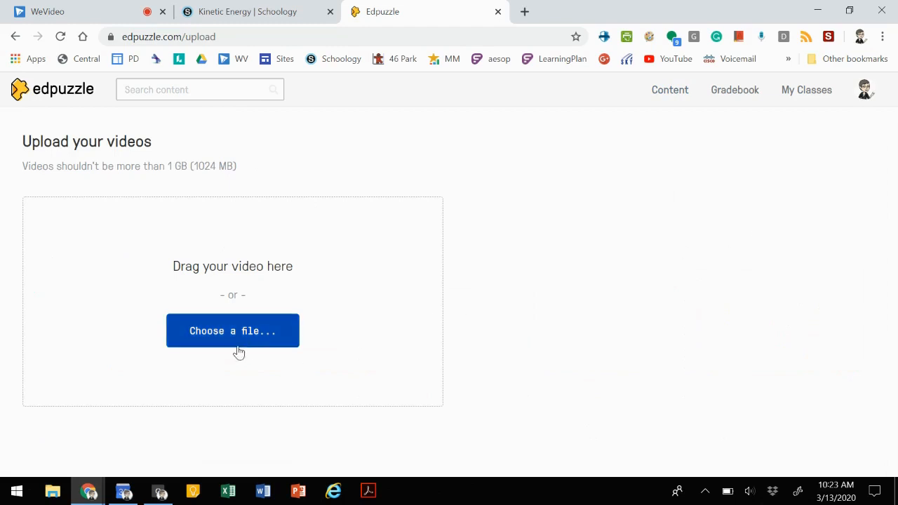
pyautogui.moveTo(239, 325)
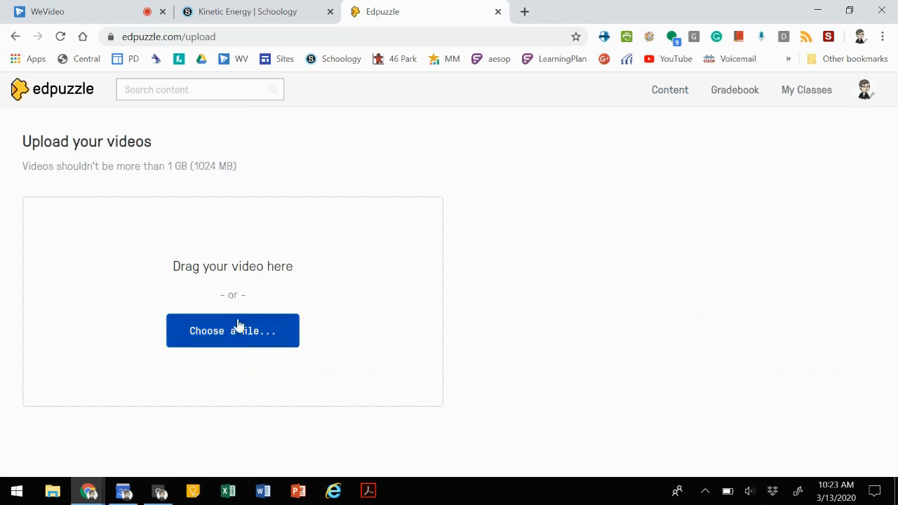
pyautogui.moveTo(576, 234)
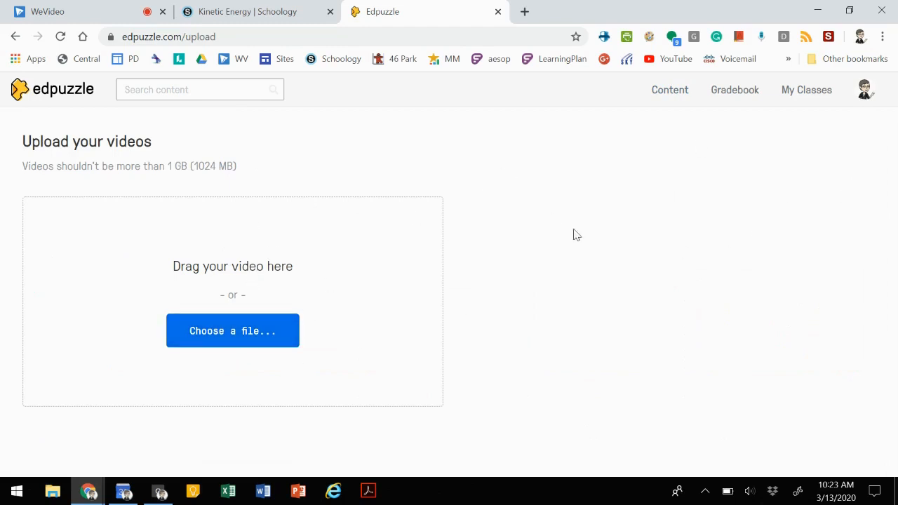
pyautogui.moveTo(101, 119)
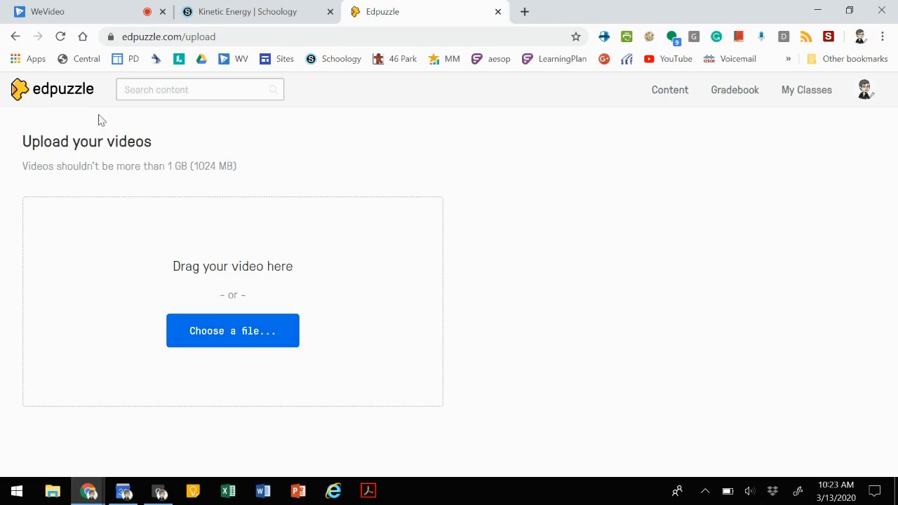
pyautogui.click(668, 90)
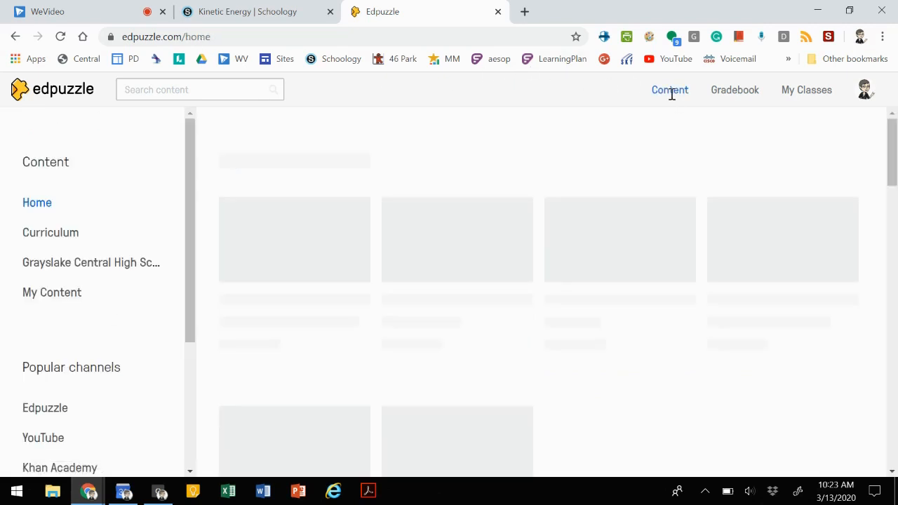
# Show My Content's saved videos, including Kinetic Energy and El Nino - La Nina
pyautogui.click(52, 292)
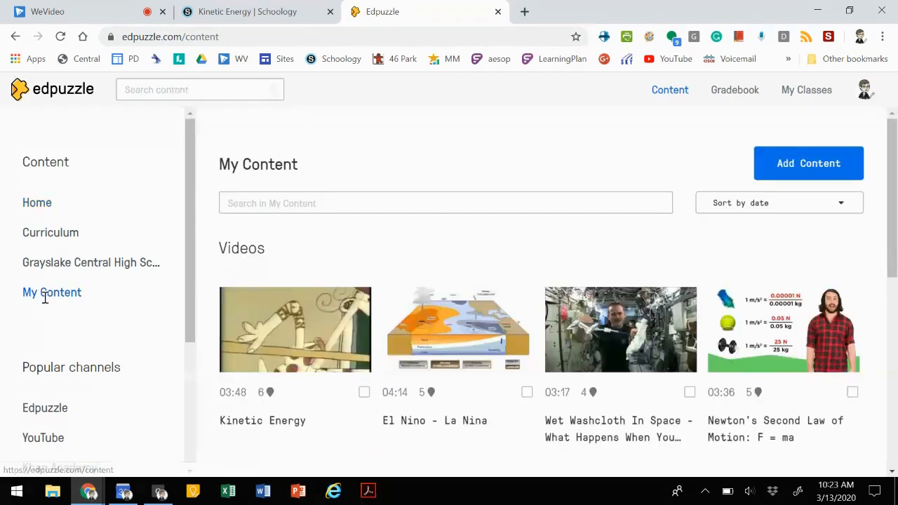
pyautogui.scroll(-3)
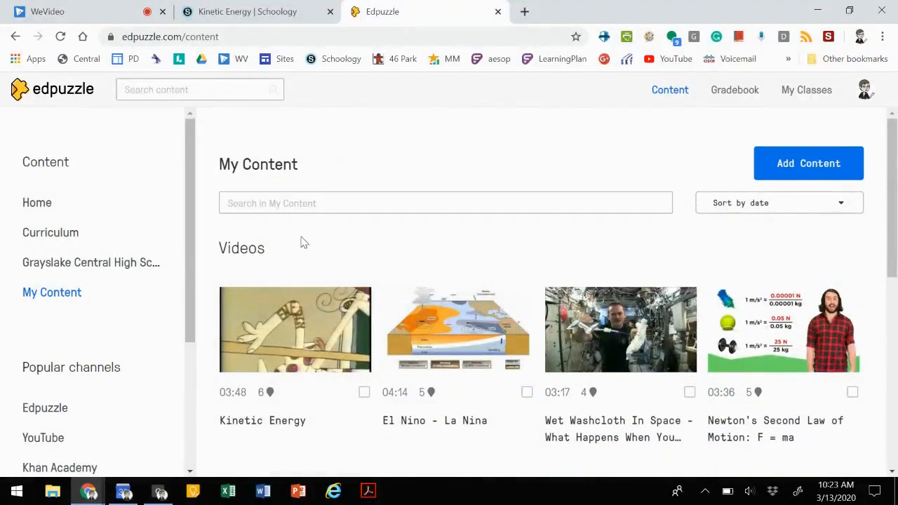
pyautogui.moveTo(507, 258)
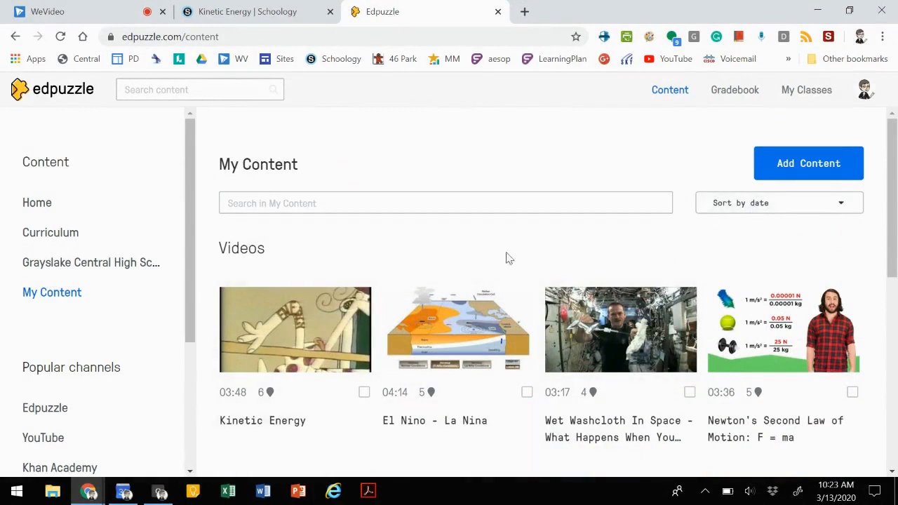
pyautogui.moveTo(730, 210)
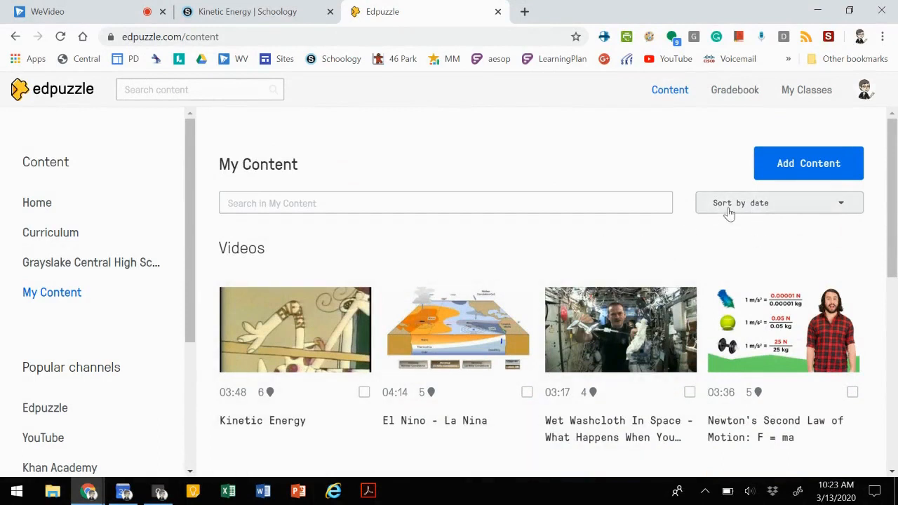
pyautogui.moveTo(681, 227)
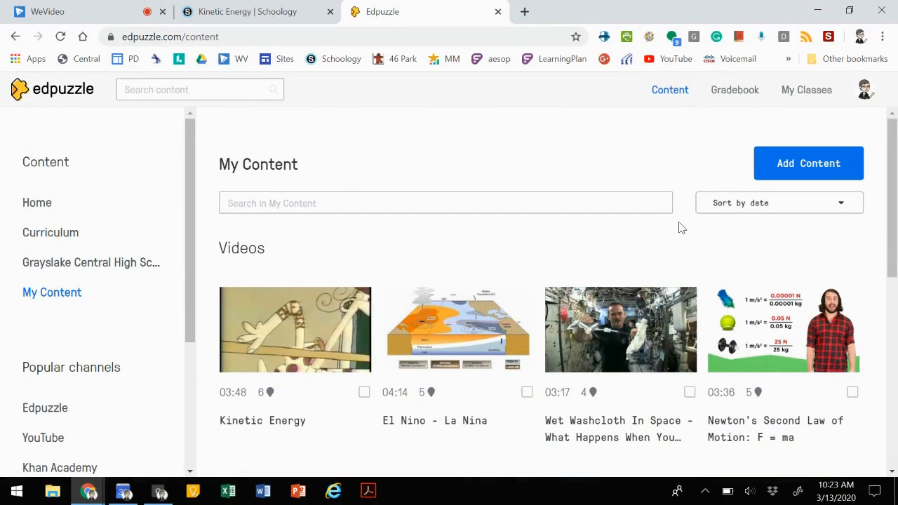
pyautogui.moveTo(634, 244)
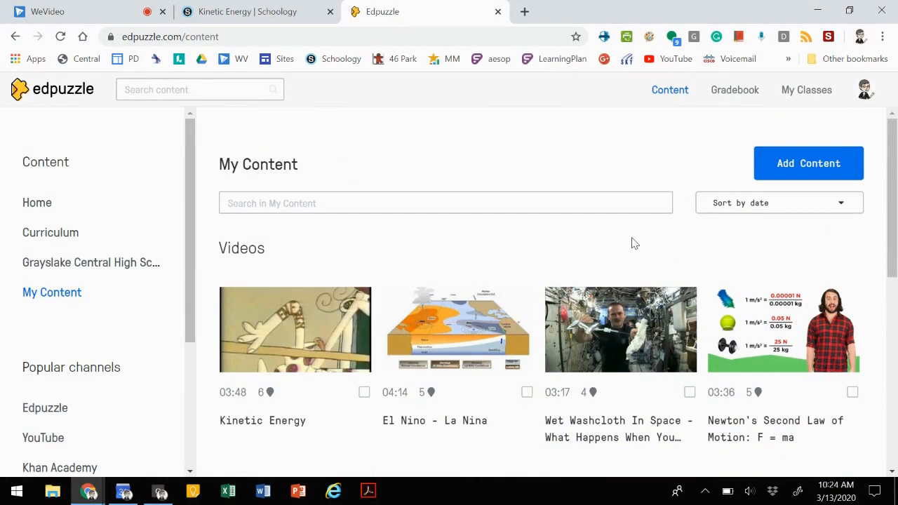
pyautogui.moveTo(322, 334)
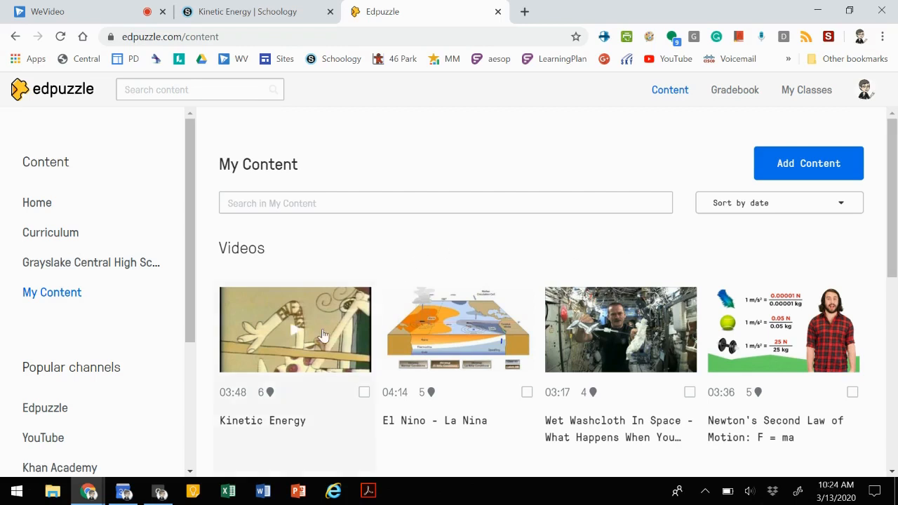
pyautogui.moveTo(372, 253)
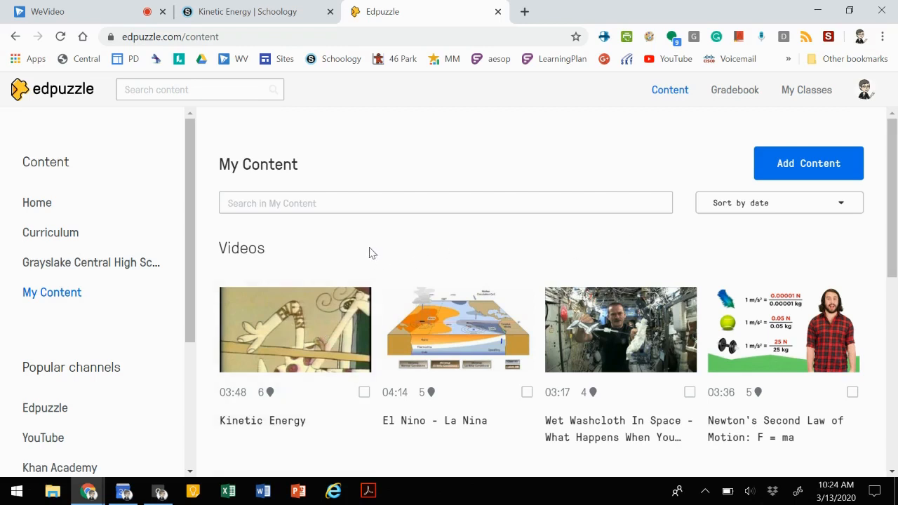
pyautogui.moveTo(367, 253)
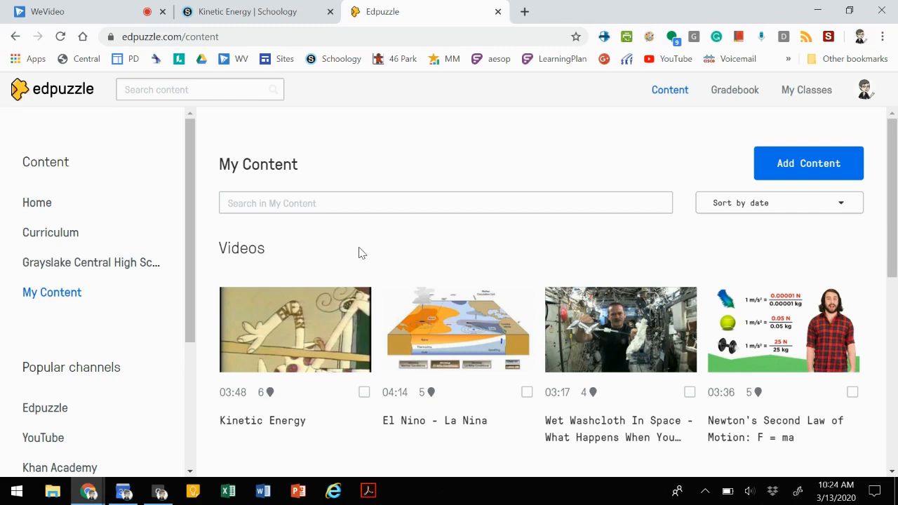
pyautogui.moveTo(345, 253)
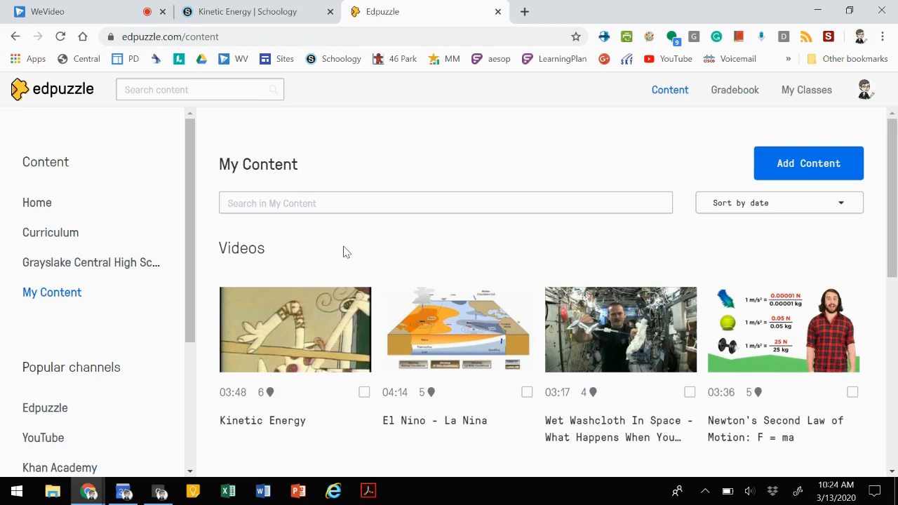
pyautogui.moveTo(257, 249)
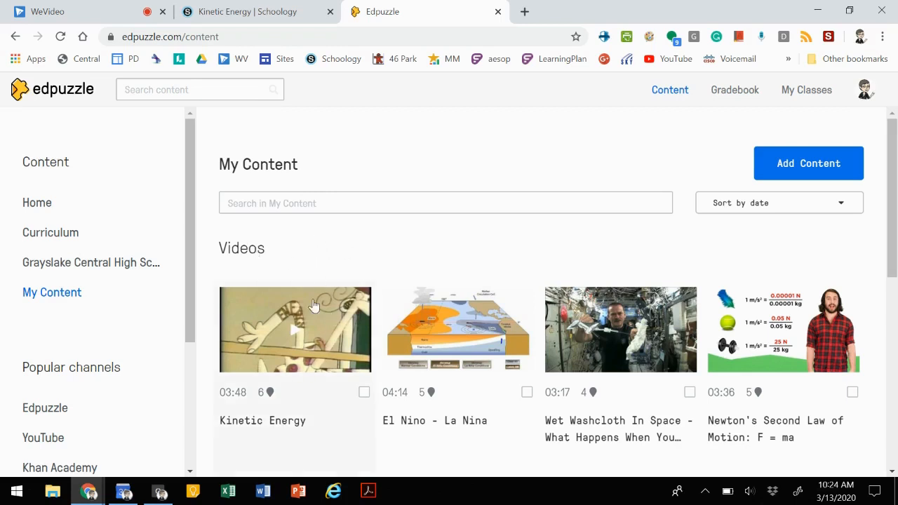
pyautogui.moveTo(344, 252)
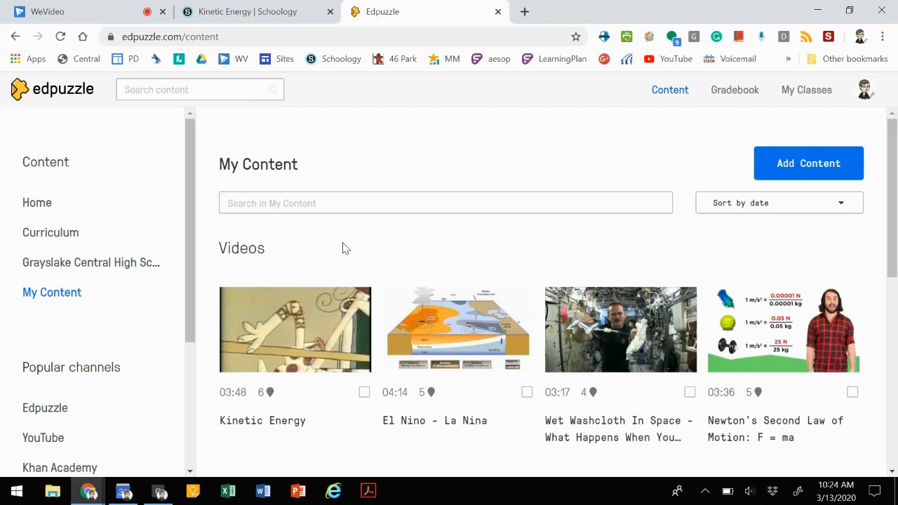
pyautogui.scroll(-3)
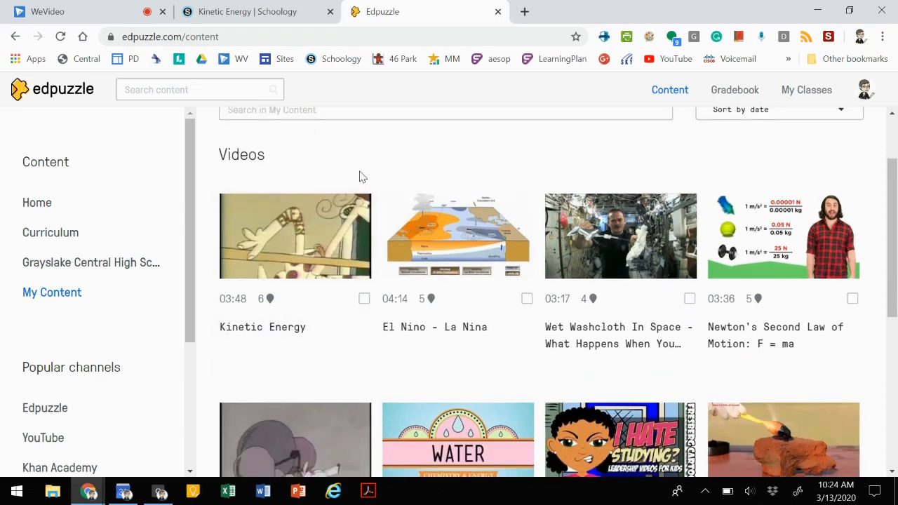
pyautogui.scroll(3)
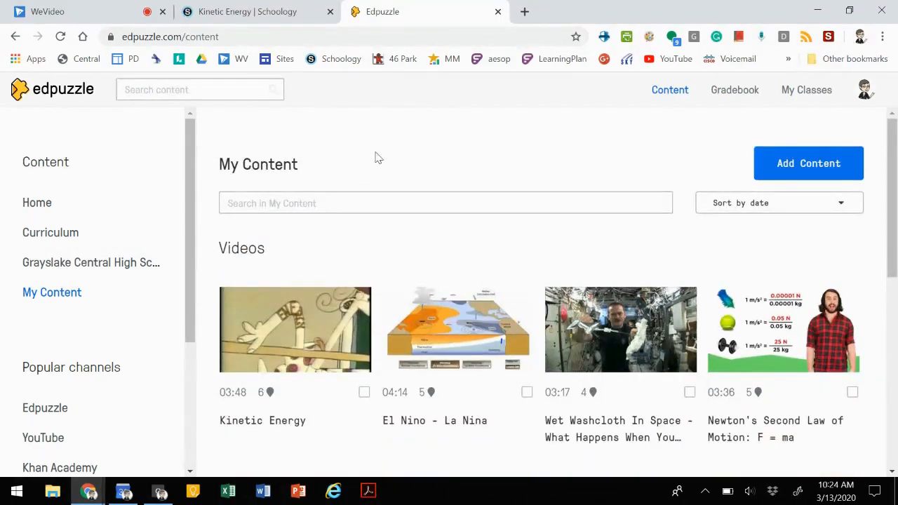